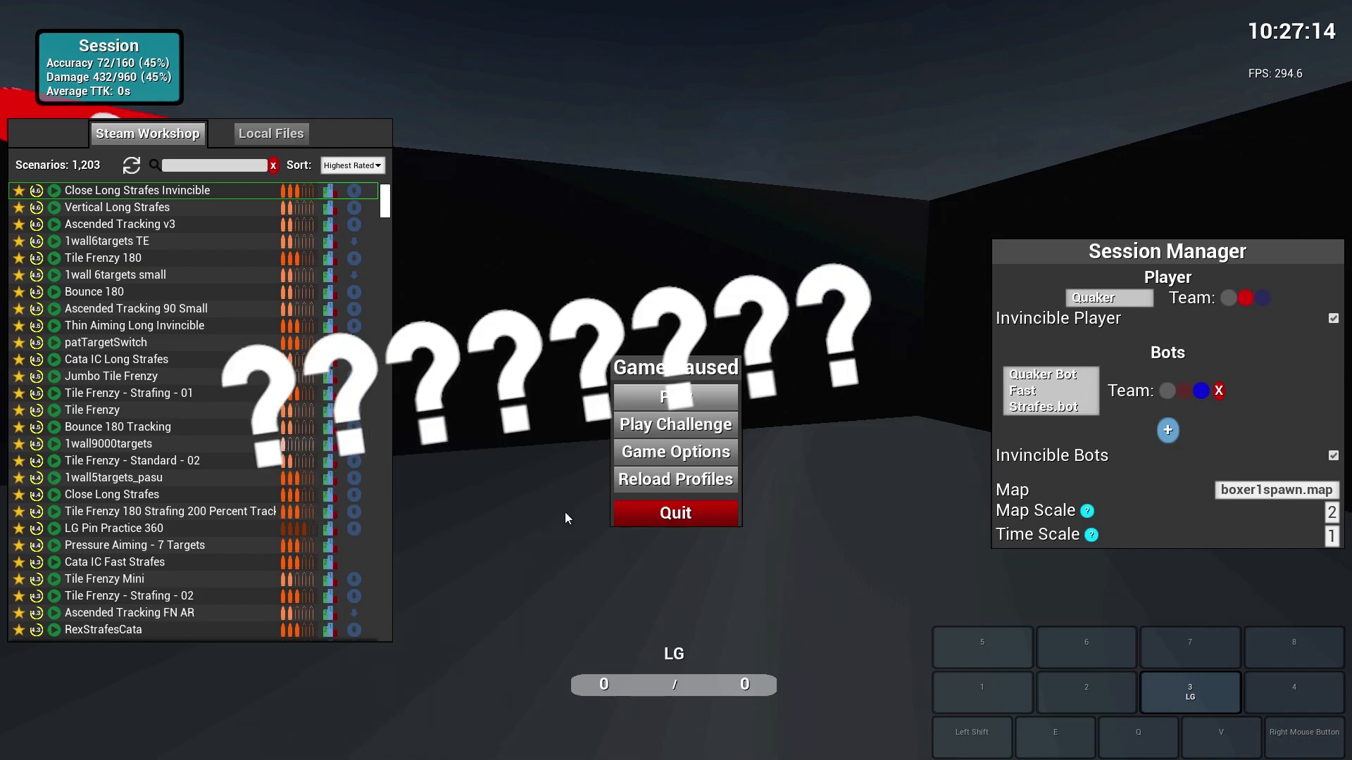
mouse_move(553, 503)
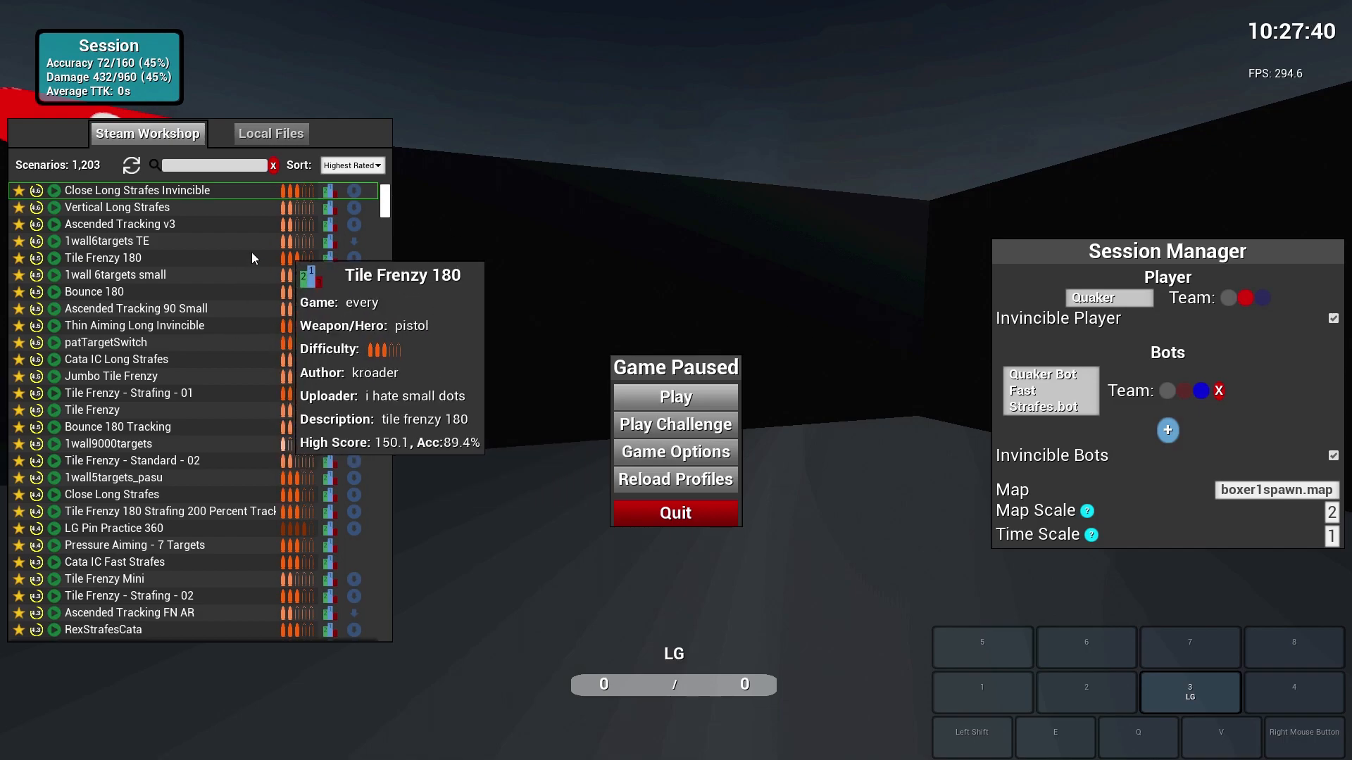
mouse_move(978, 546)
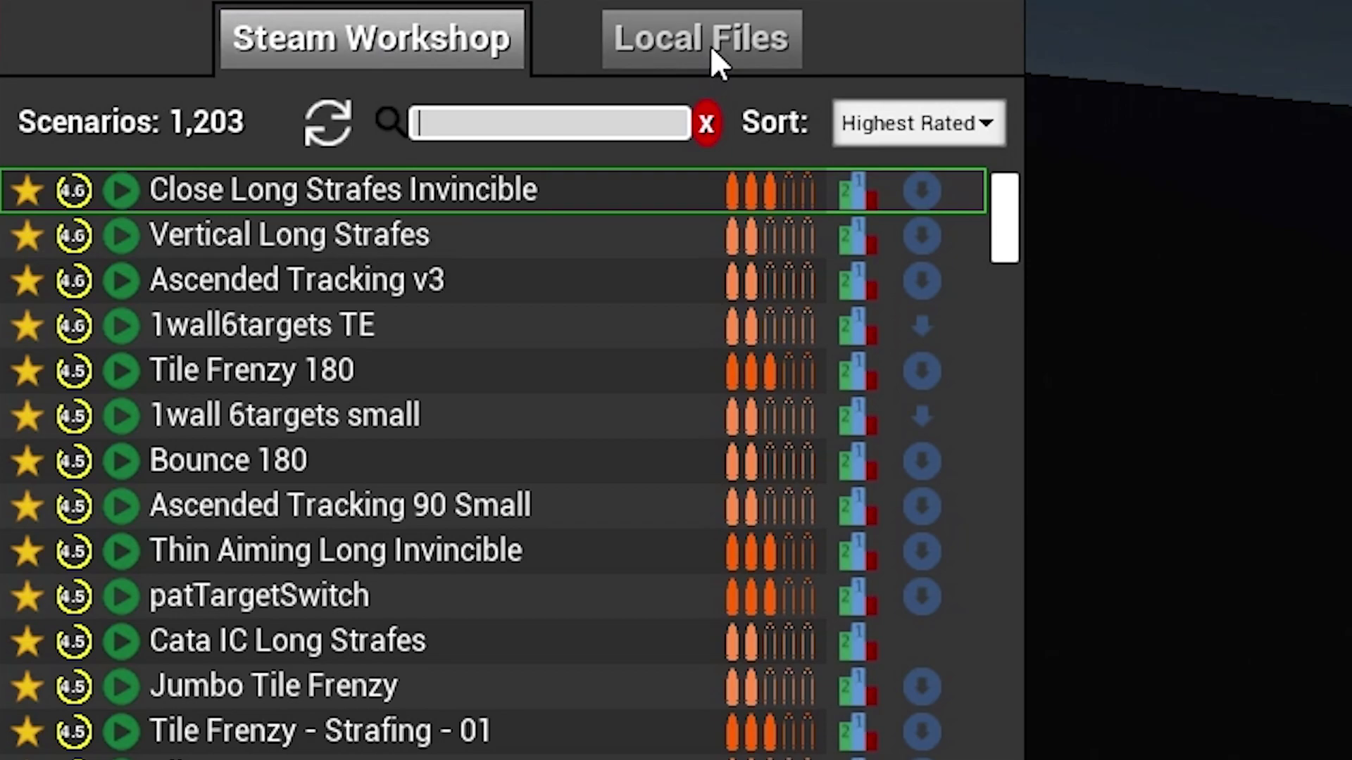
- Browse local and Steam Workshop scenario lists and focus the scenario name search
click(700, 38)
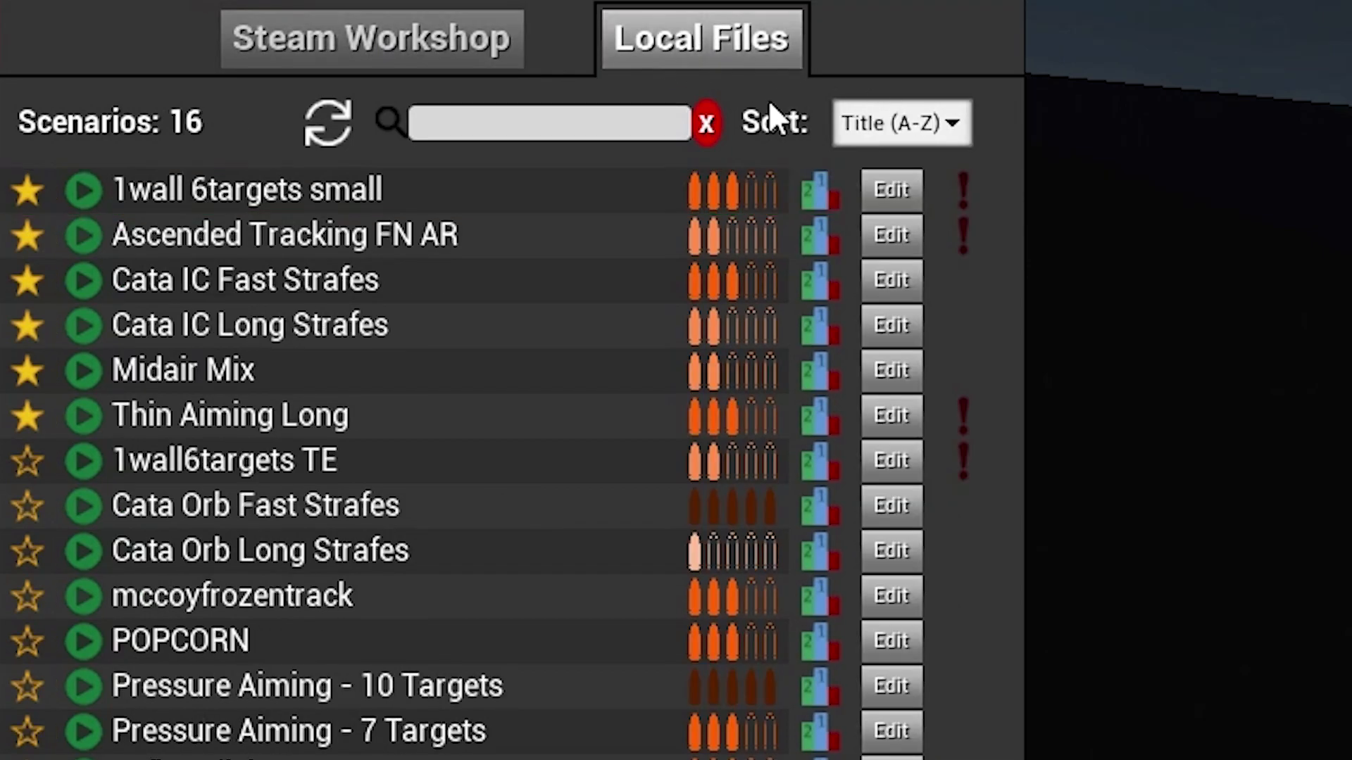
click(371, 38)
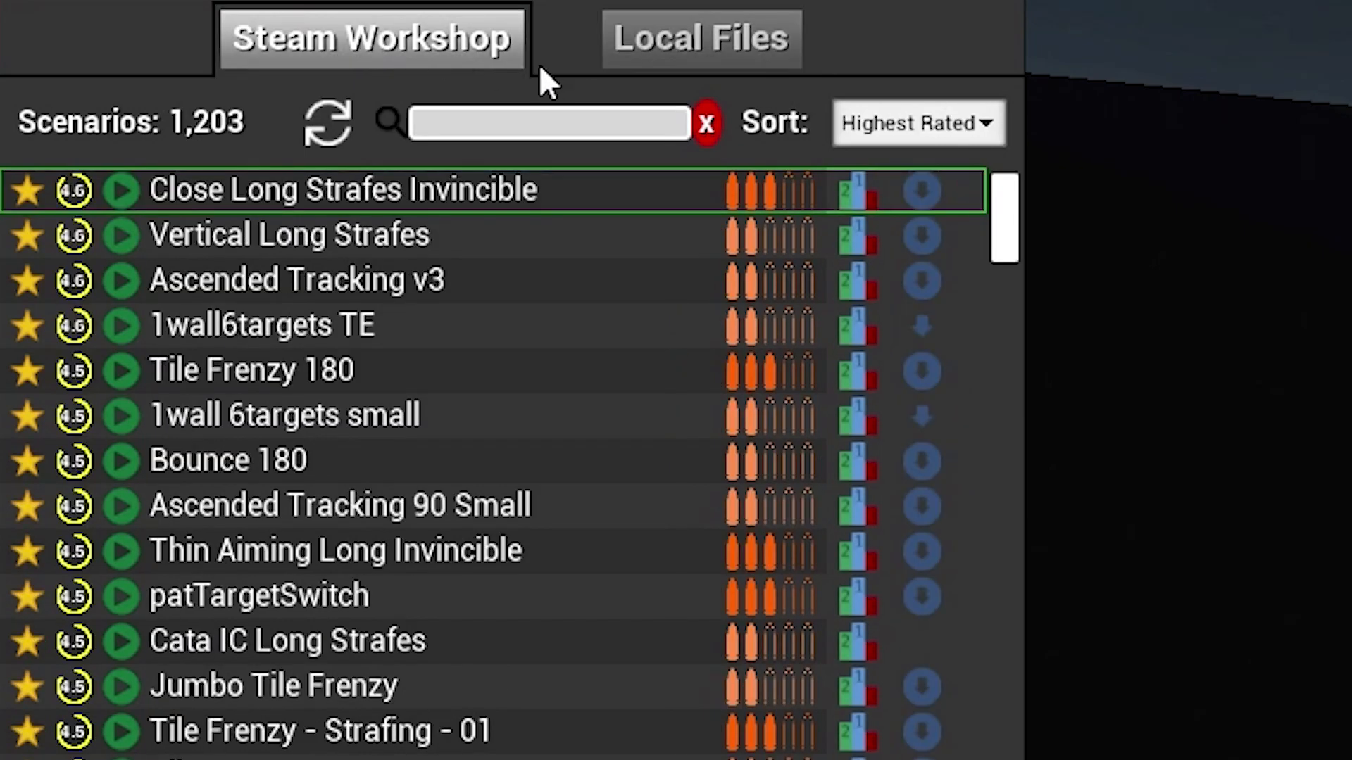
mouse_move(1044, 314)
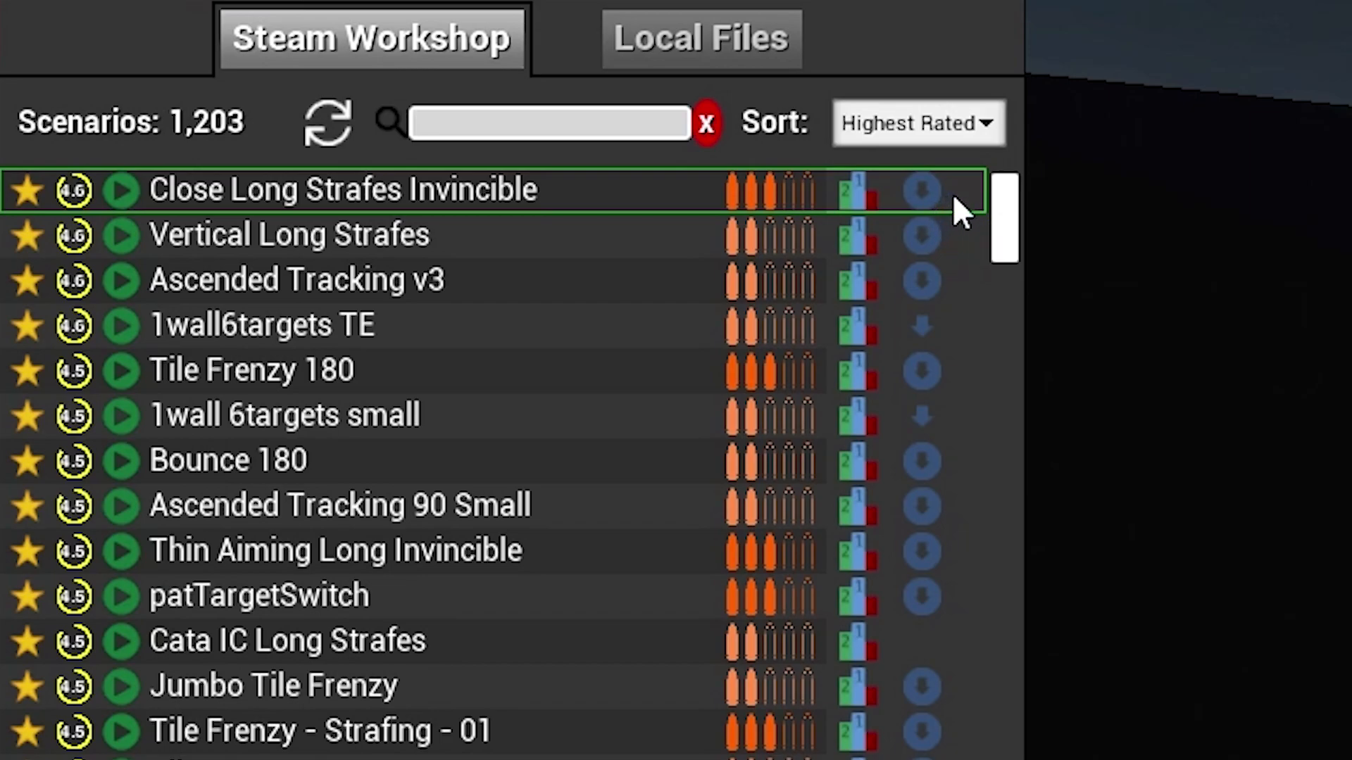
mouse_move(975, 300)
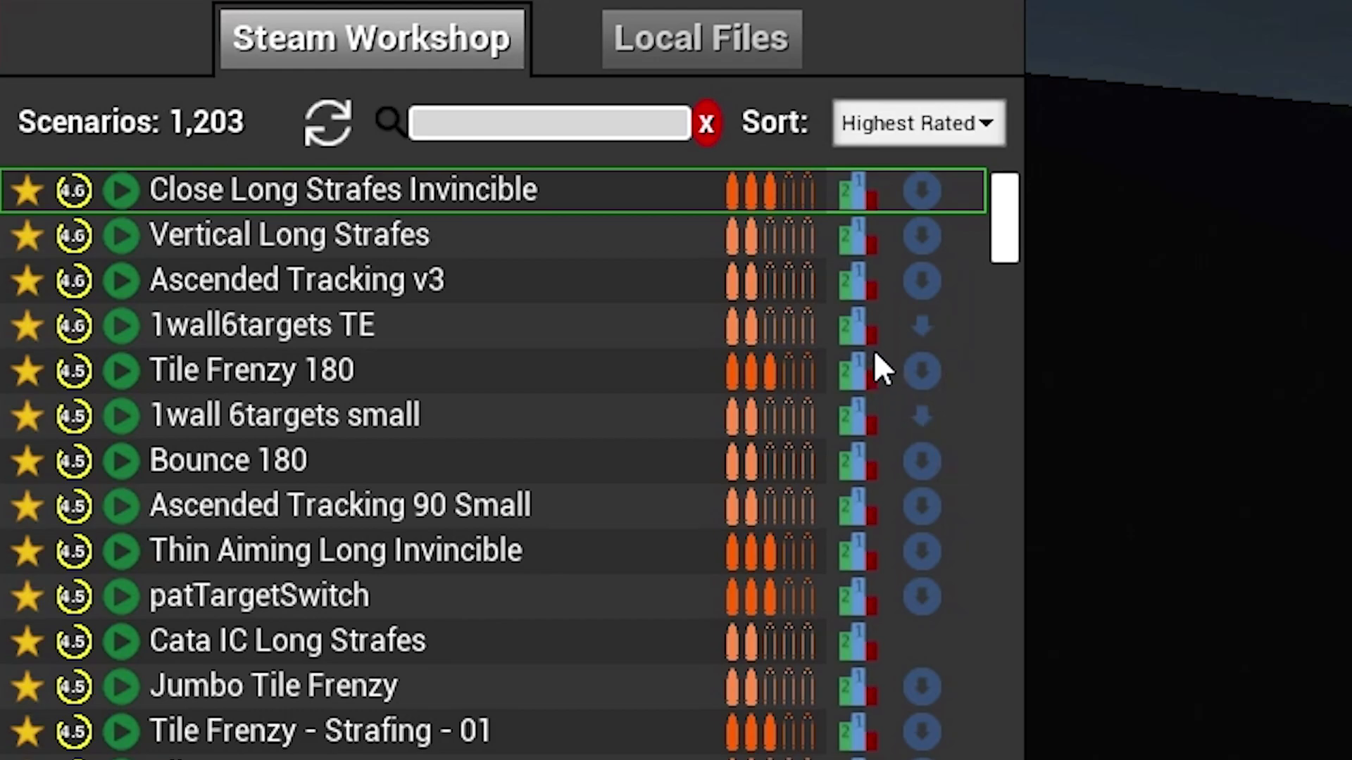
scroll(down, 3)
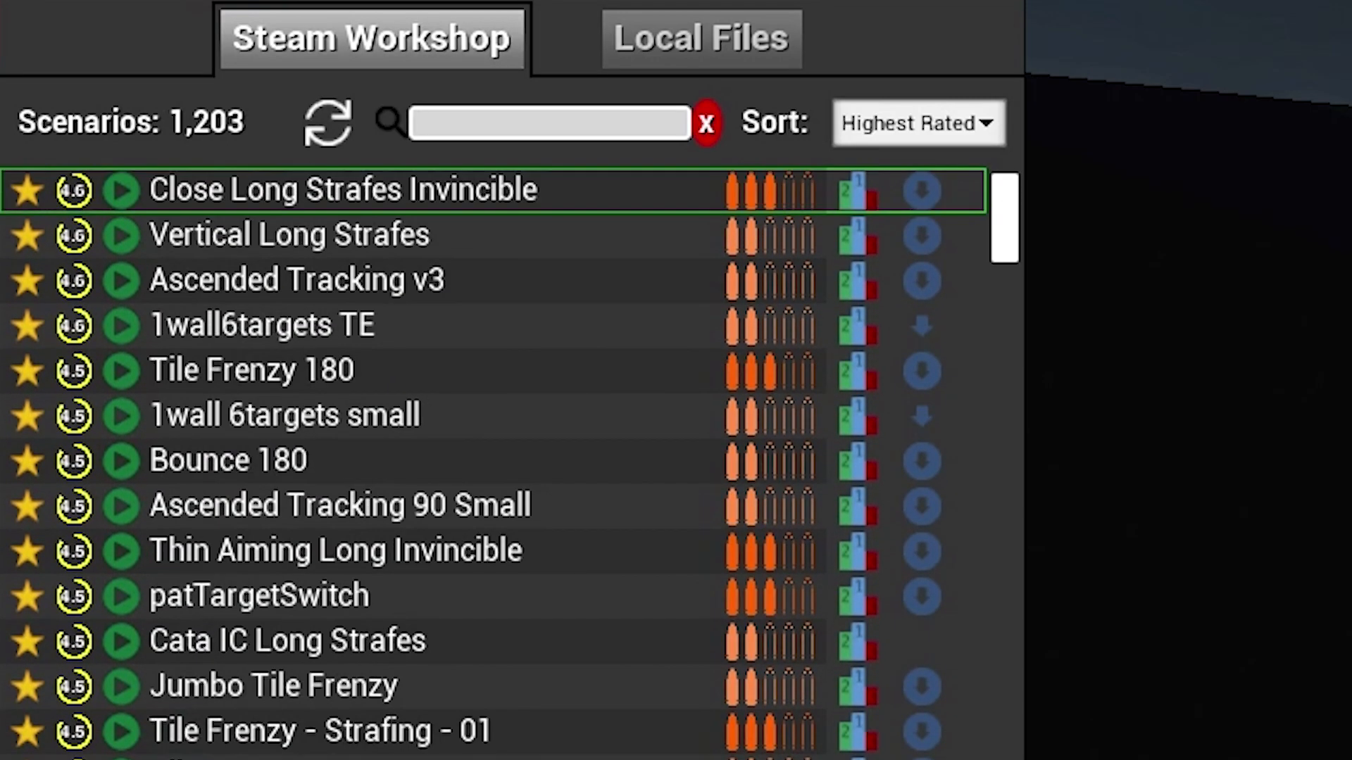
click(547, 122)
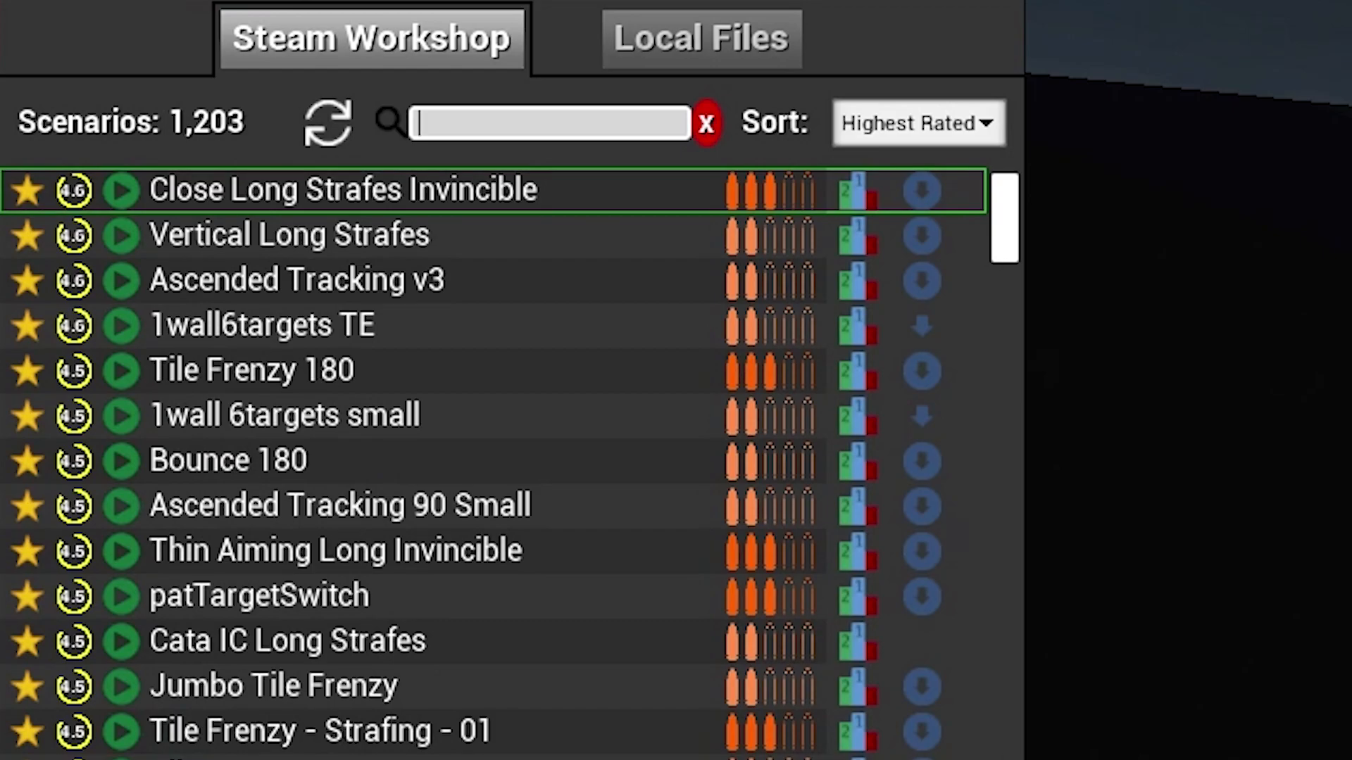
mouse_move(733, 530)
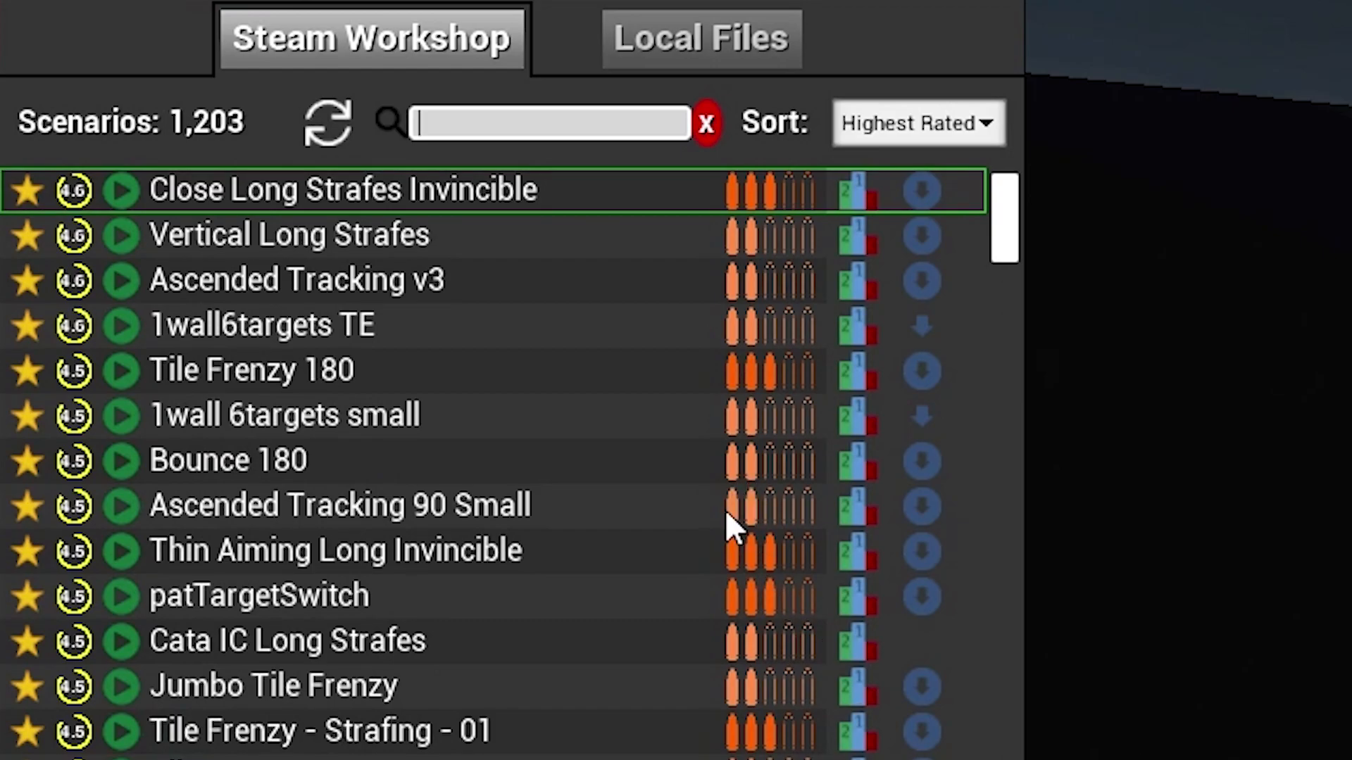
mouse_move(728, 630)
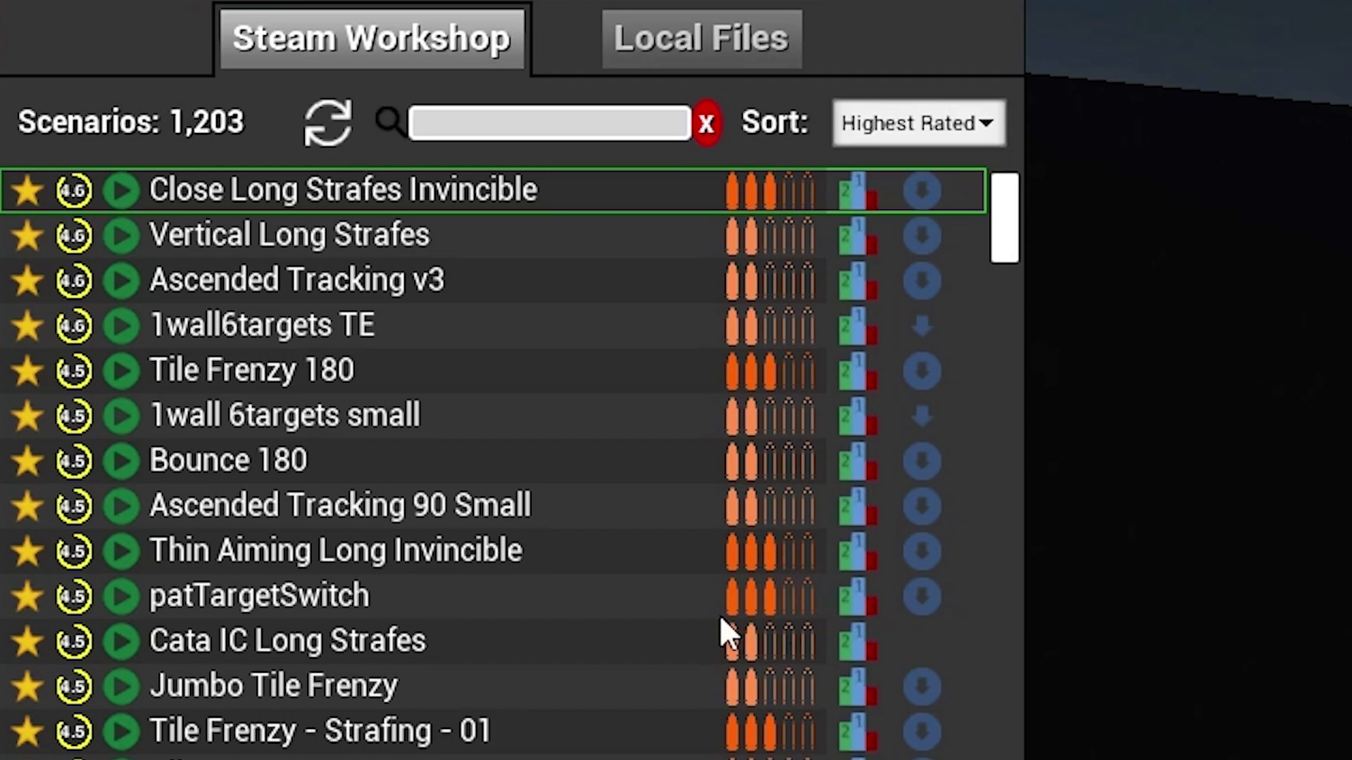
mouse_move(780, 561)
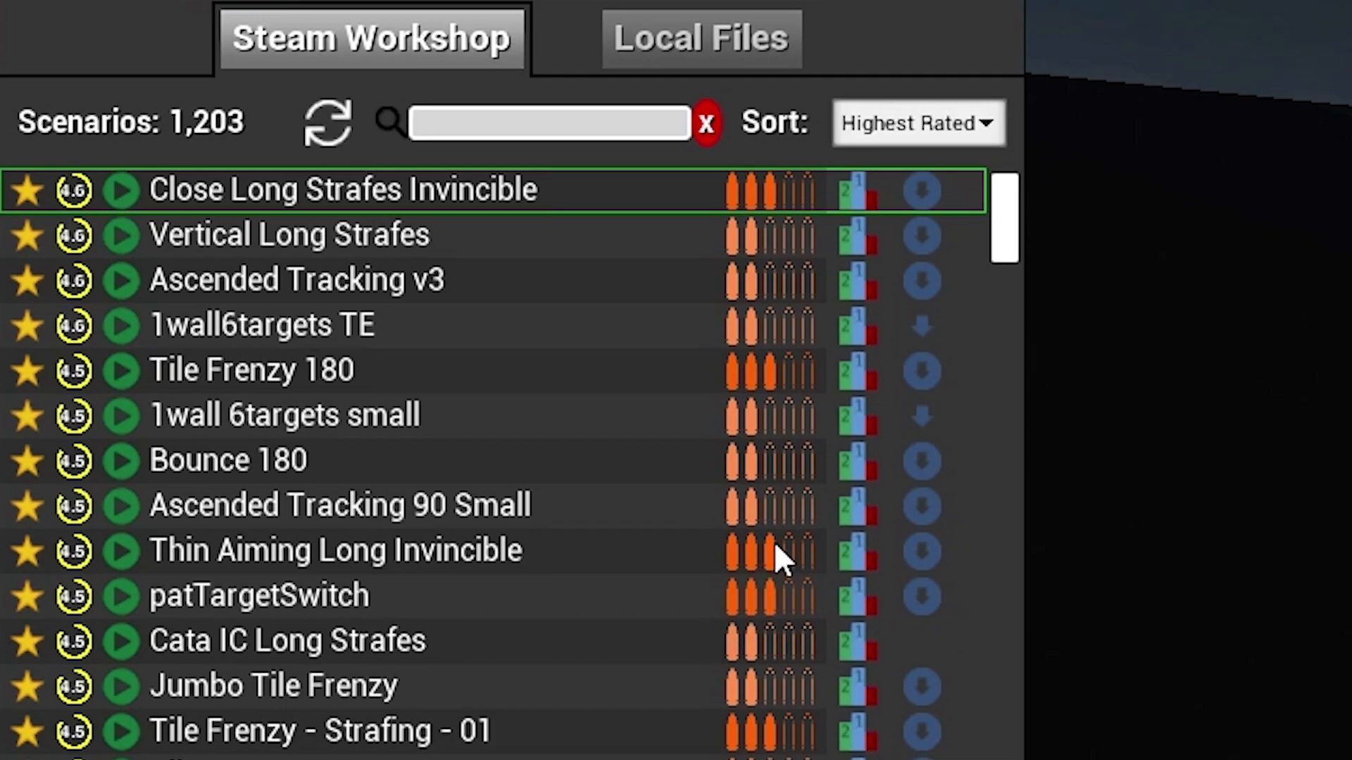
mouse_move(227, 460)
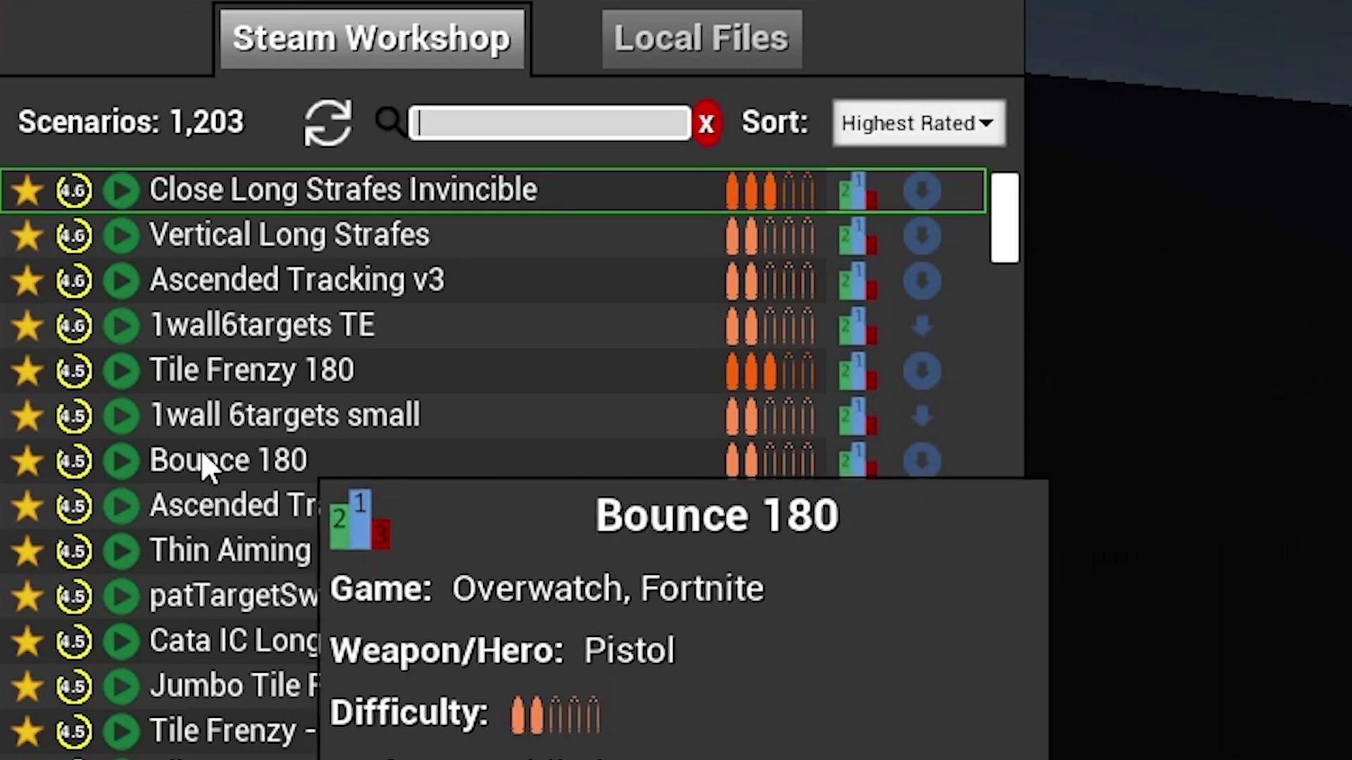
mouse_move(285, 414)
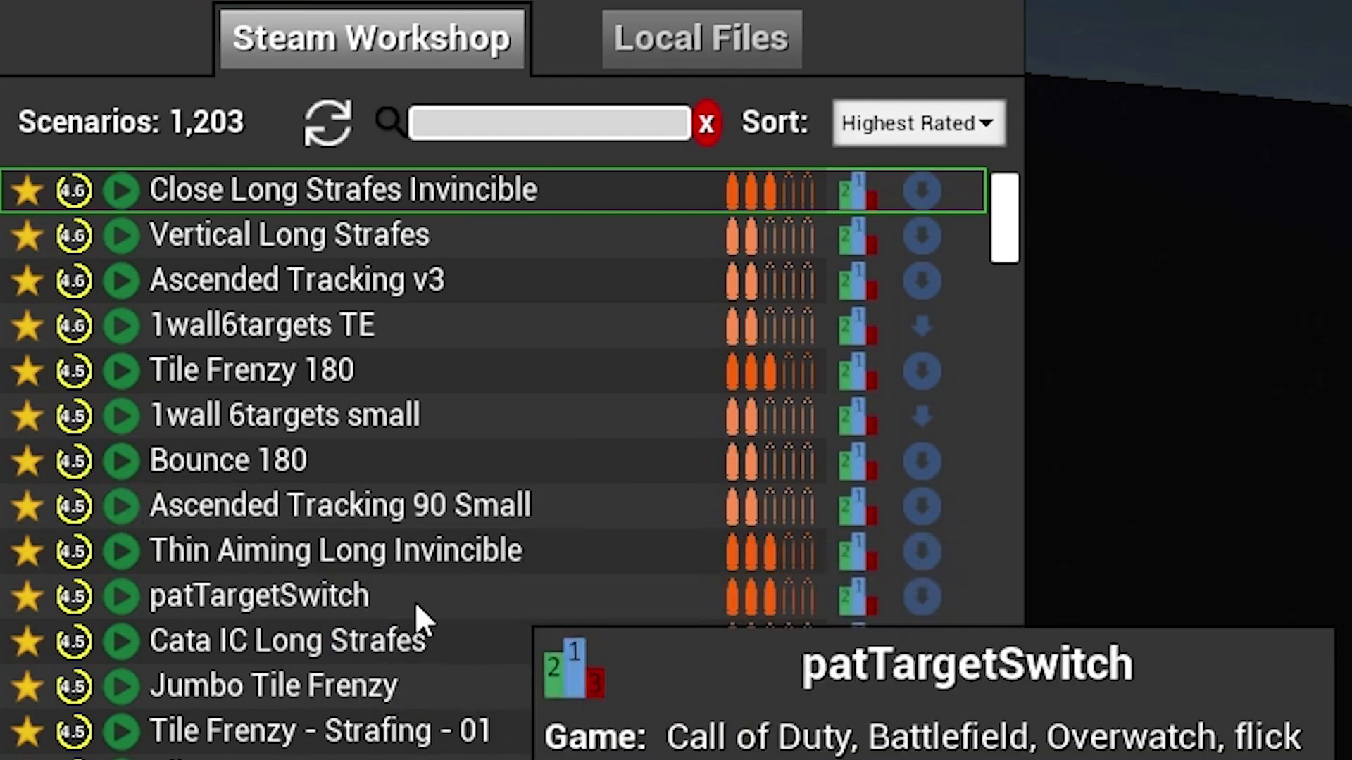
click(549, 123)
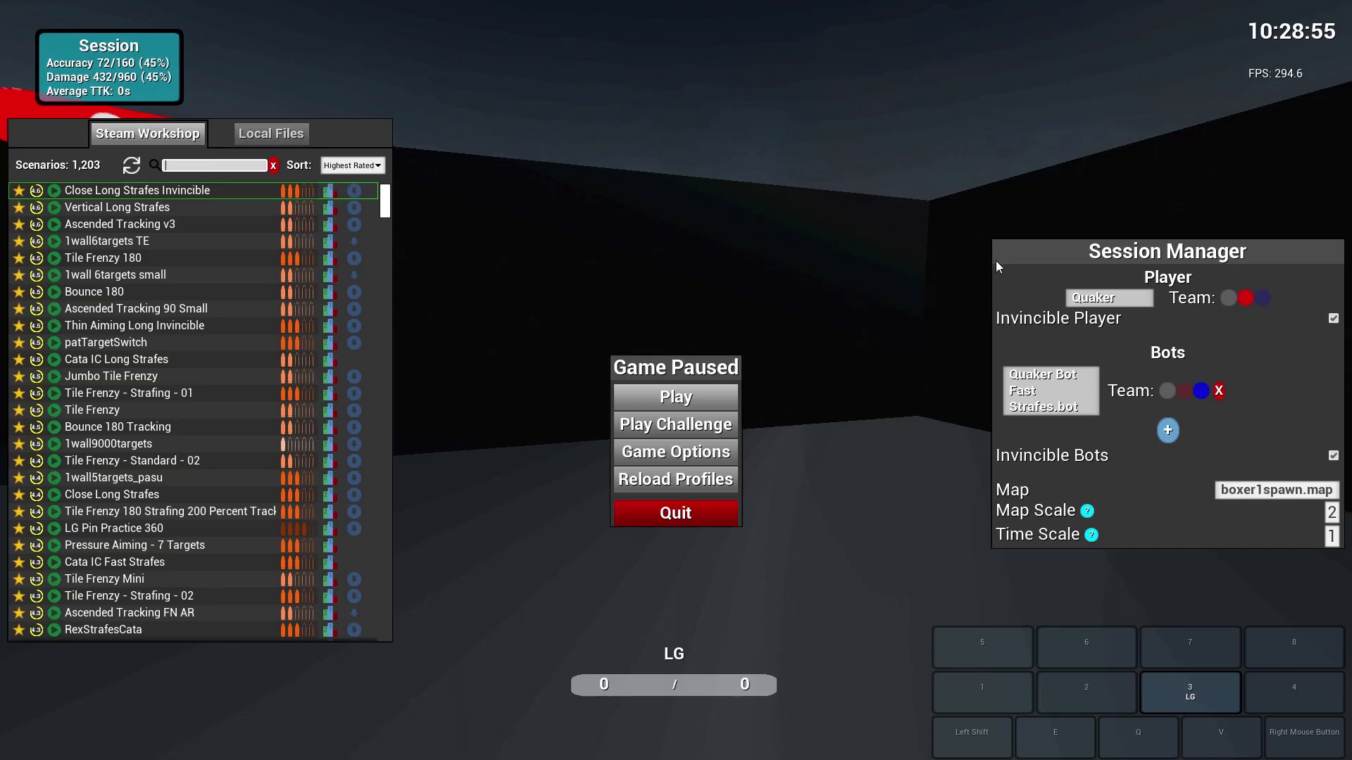
mouse_move(1149, 265)
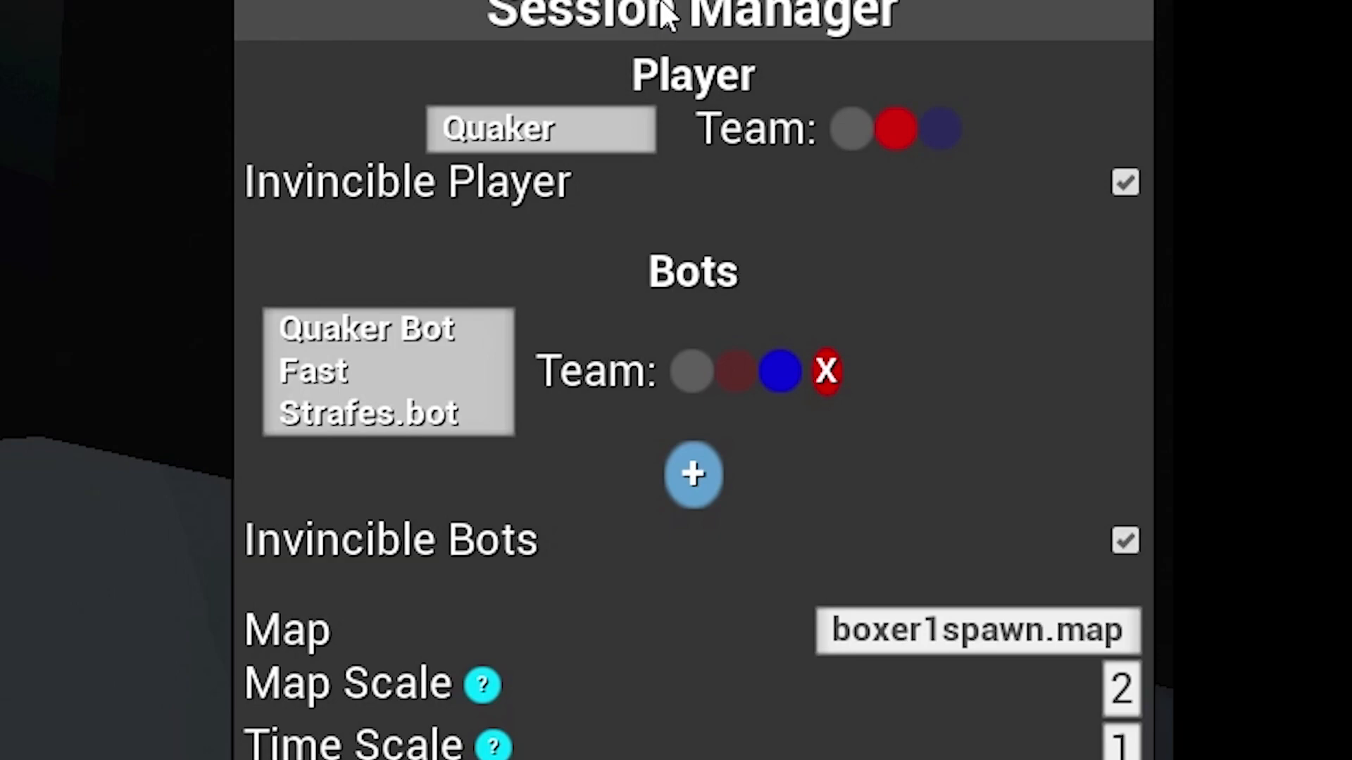
mouse_move(685, 22)
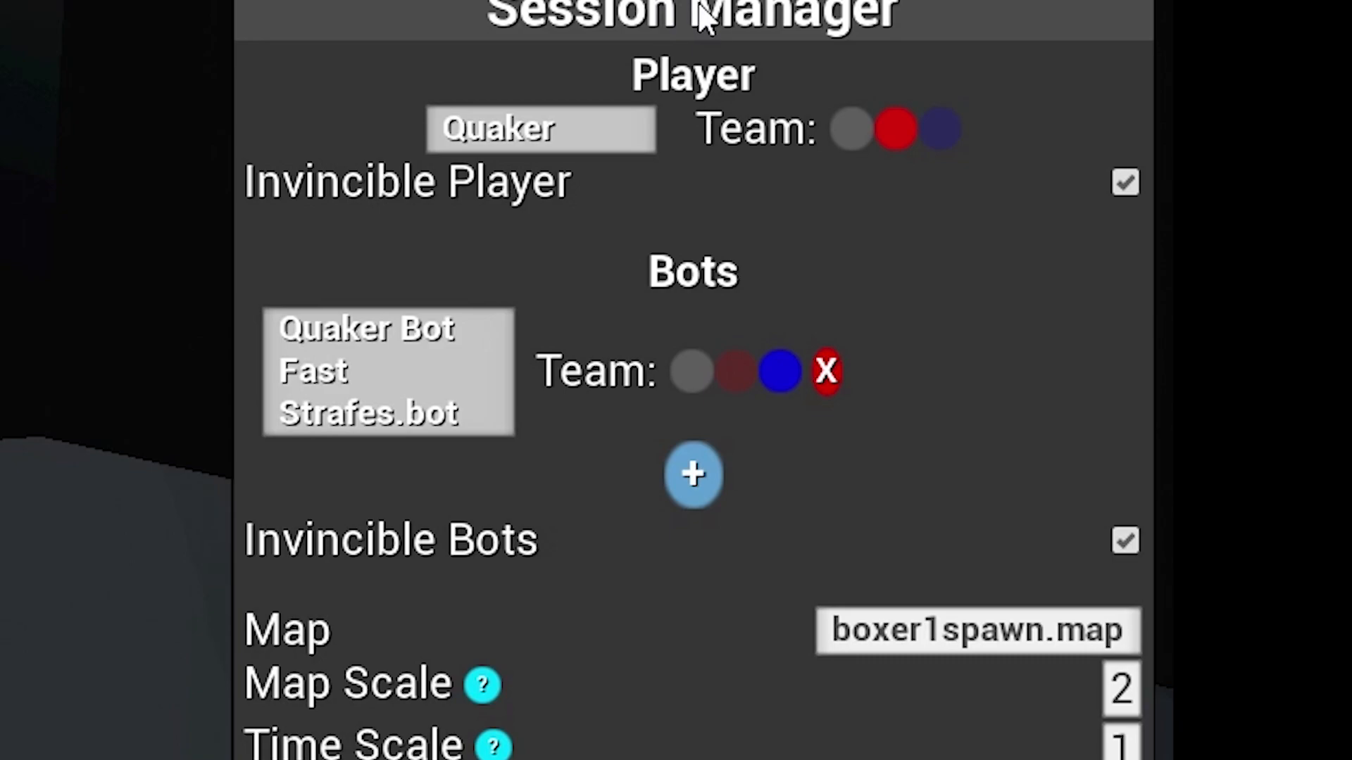
mouse_move(703, 22)
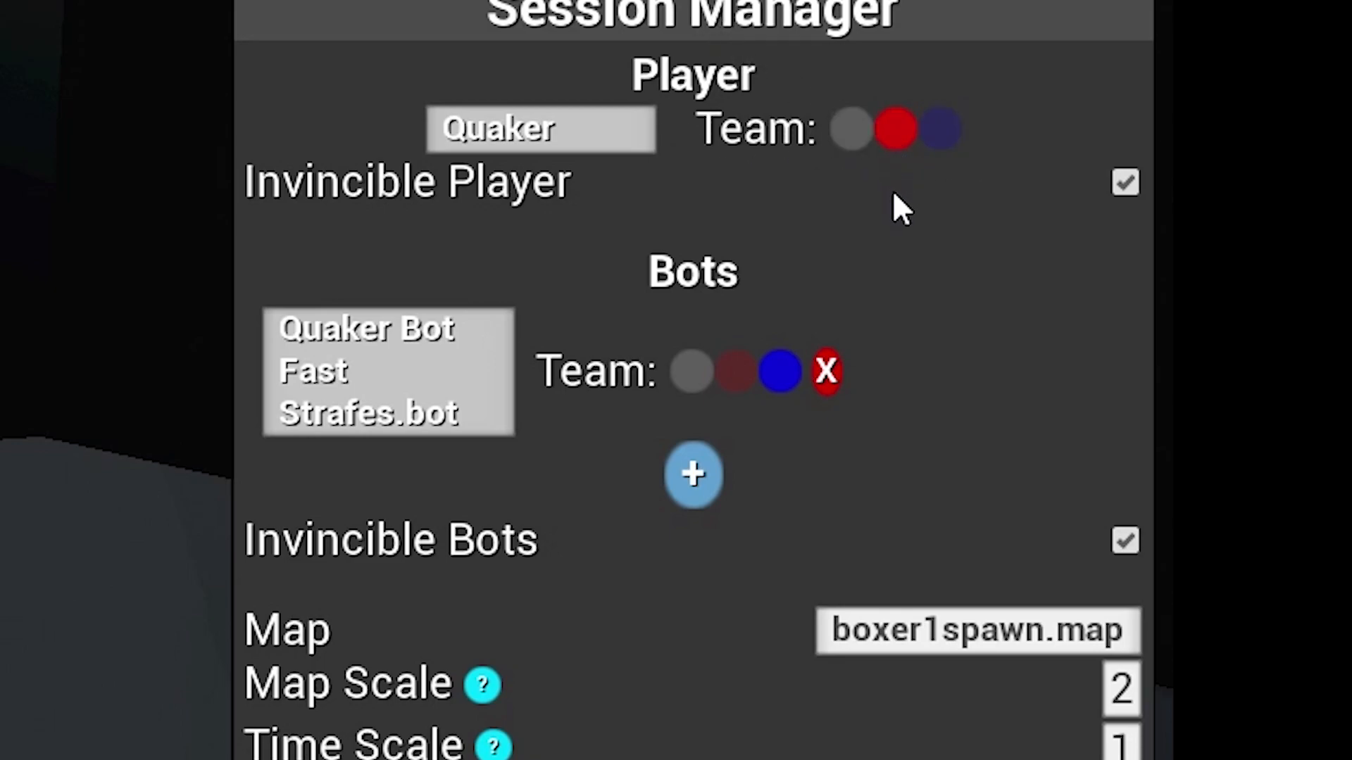
mouse_move(909, 207)
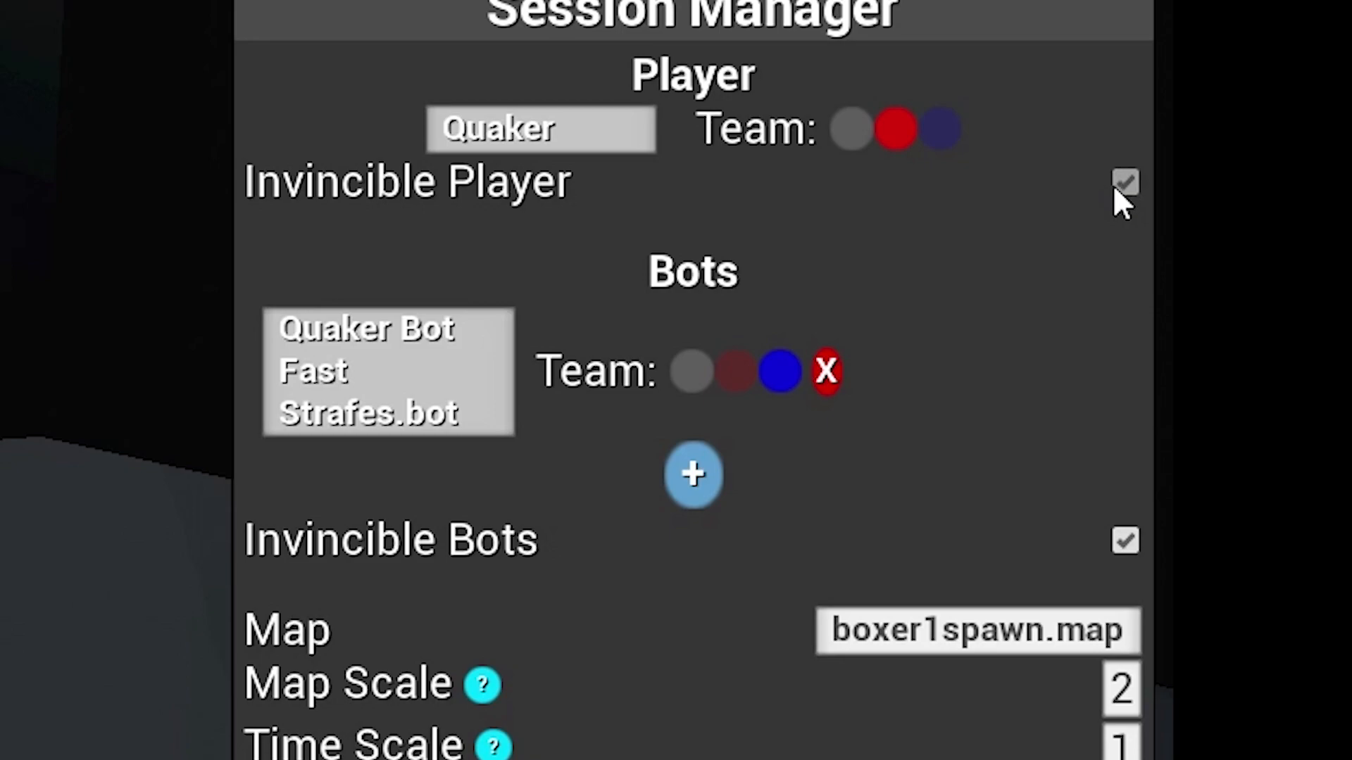
- Toggle player and bot invincibility, then commit a 0.7 session time scale
click(1125, 182)
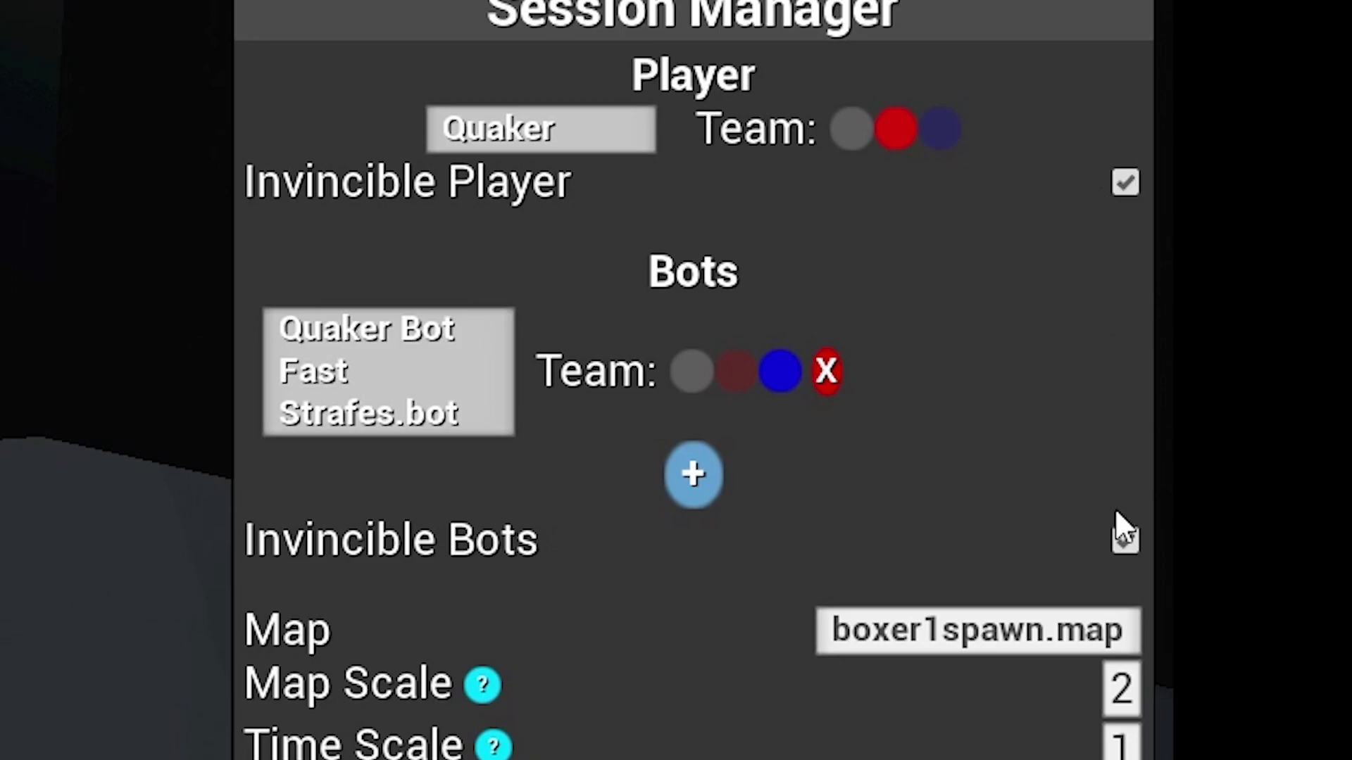
click(1125, 541)
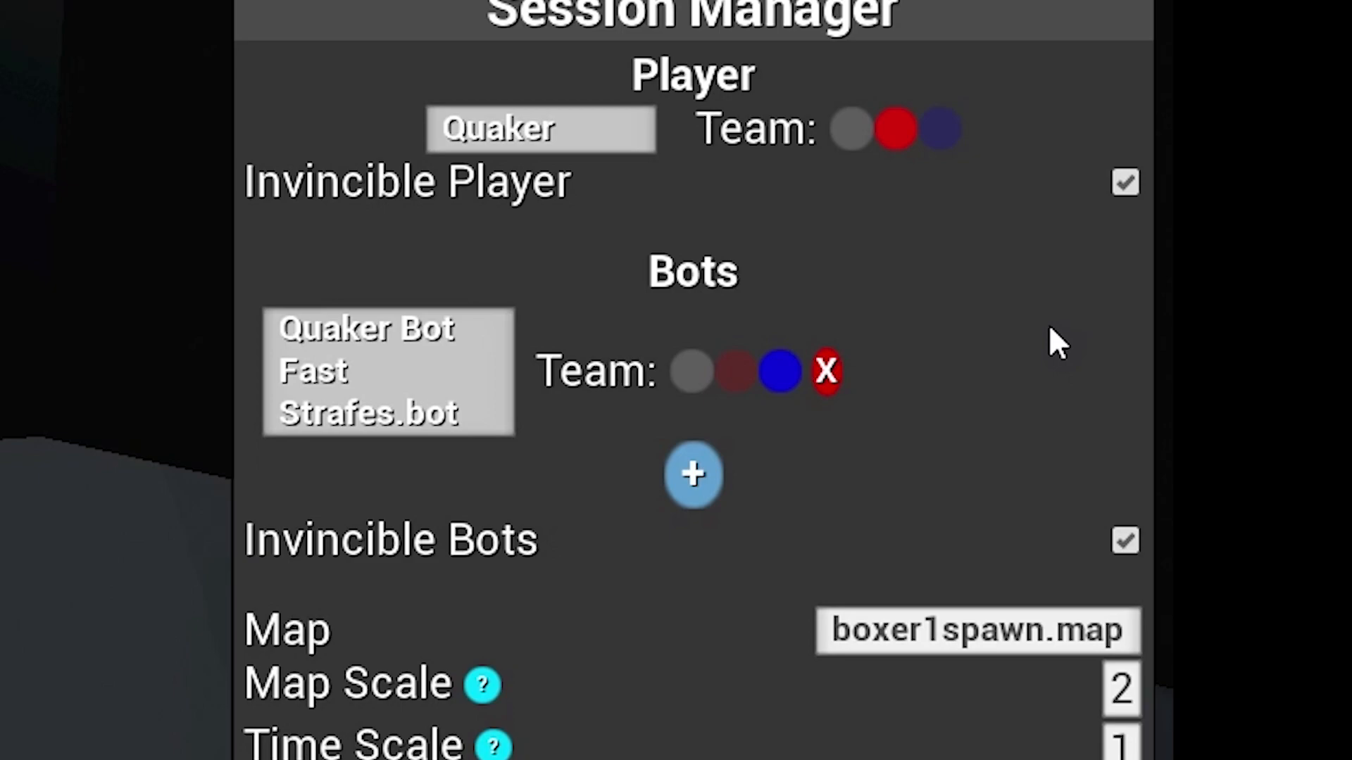
mouse_move(876, 431)
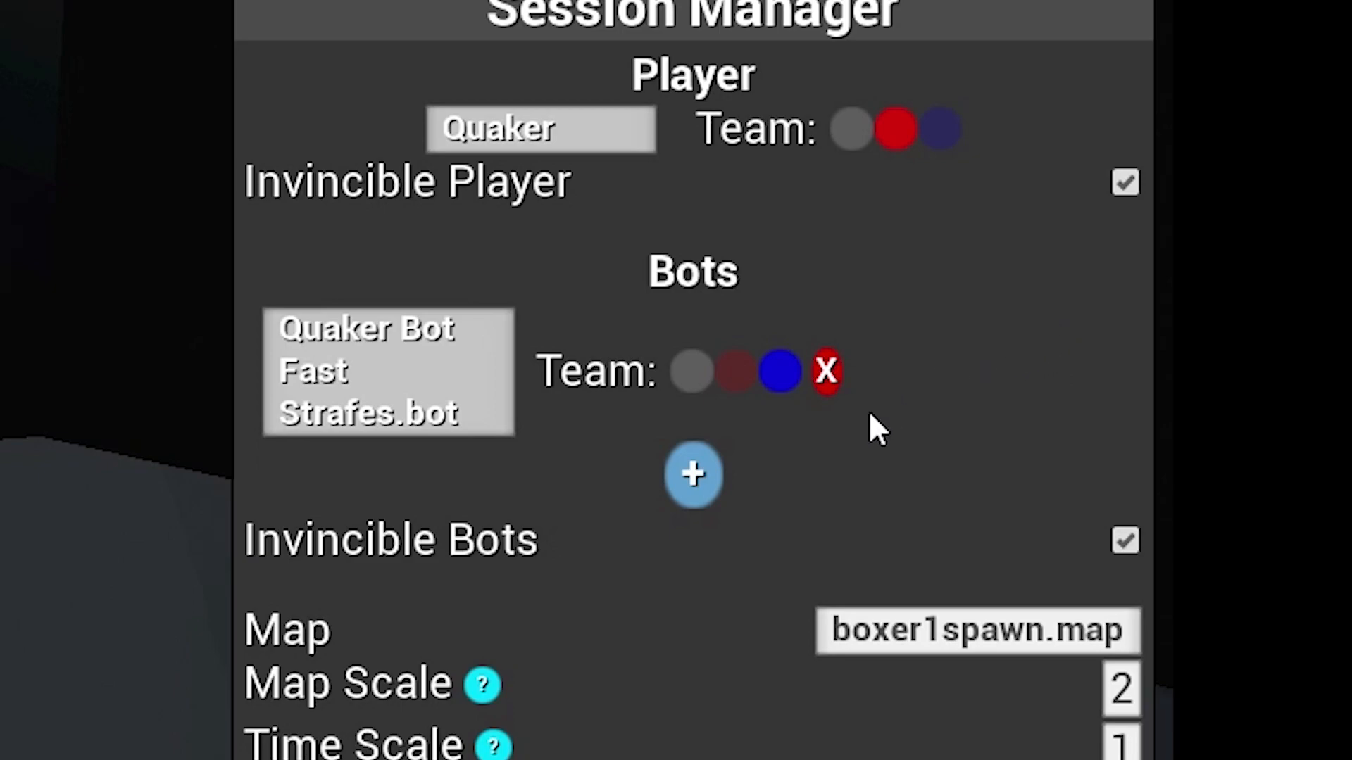
mouse_move(692, 475)
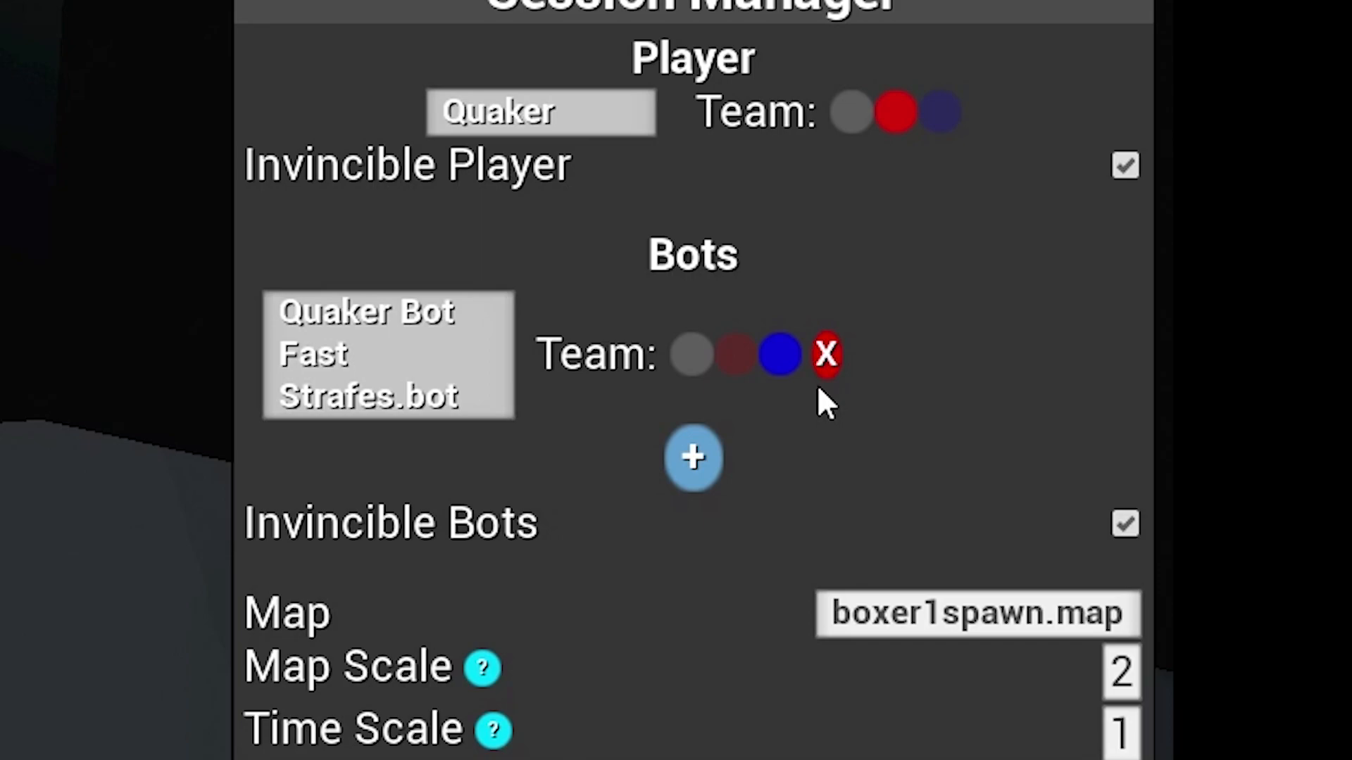
mouse_move(1103, 690)
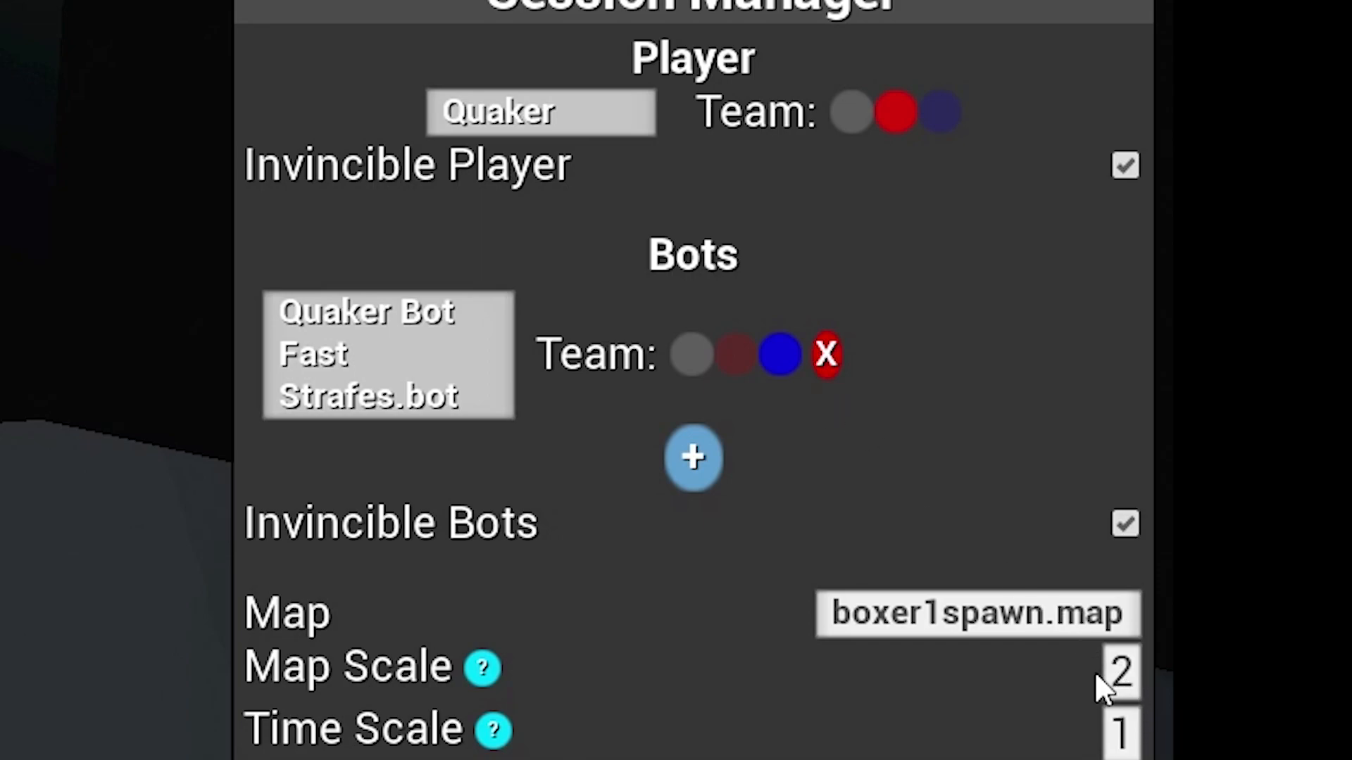
mouse_move(1110, 691)
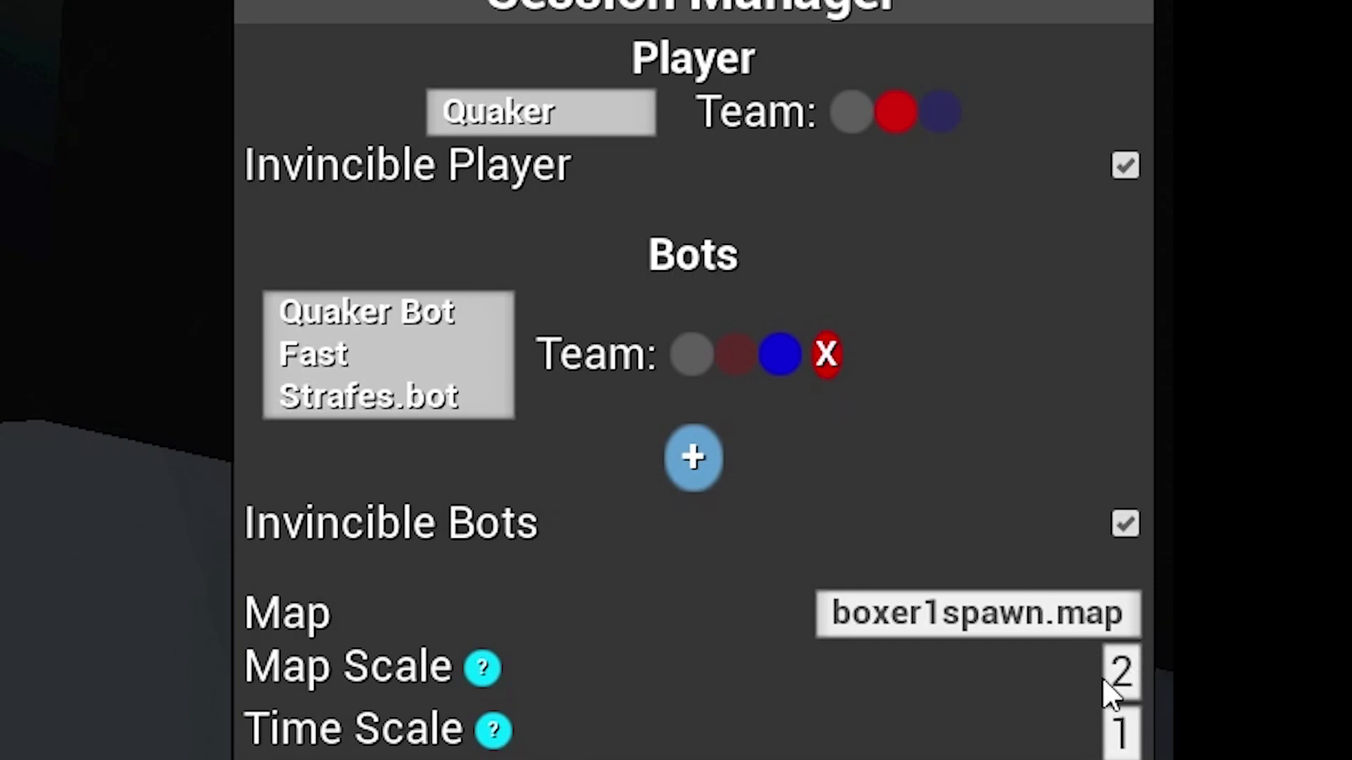
mouse_move(741, 556)
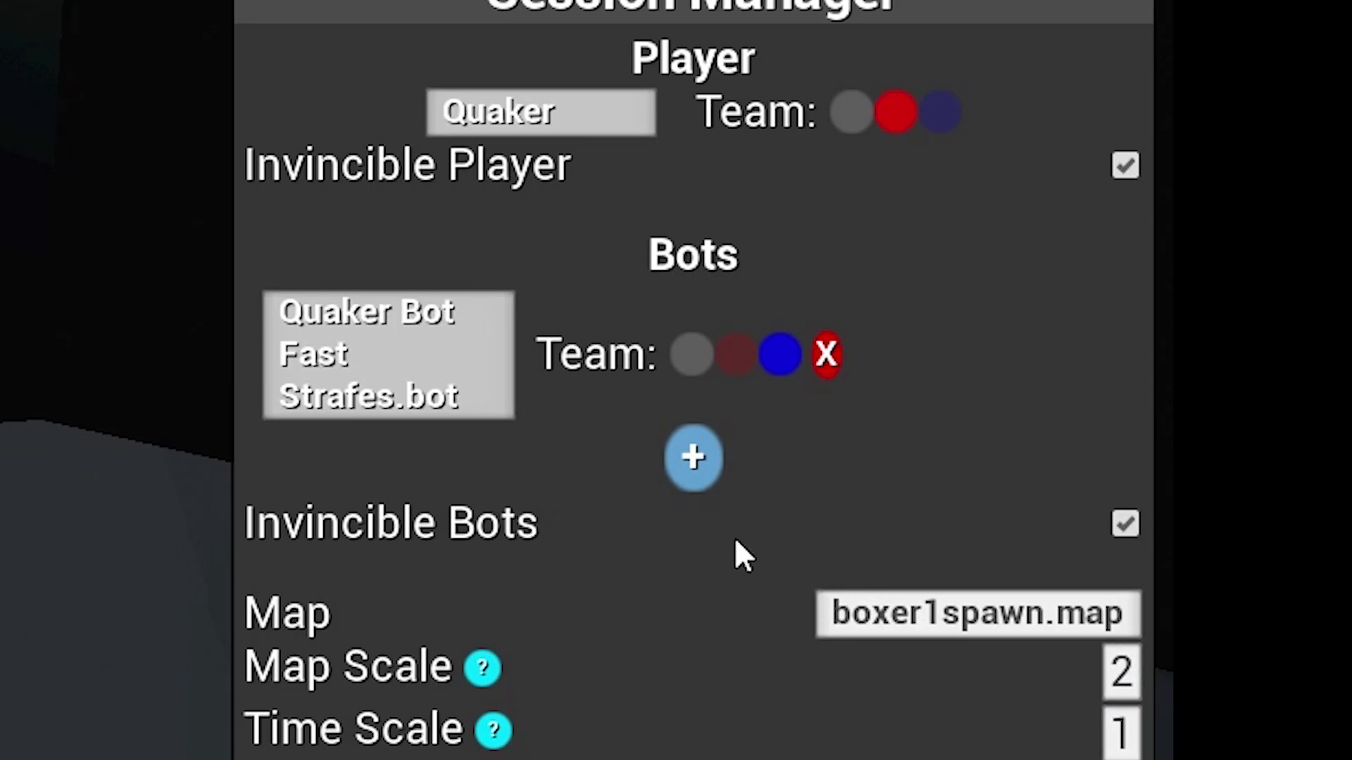
mouse_move(531, 737)
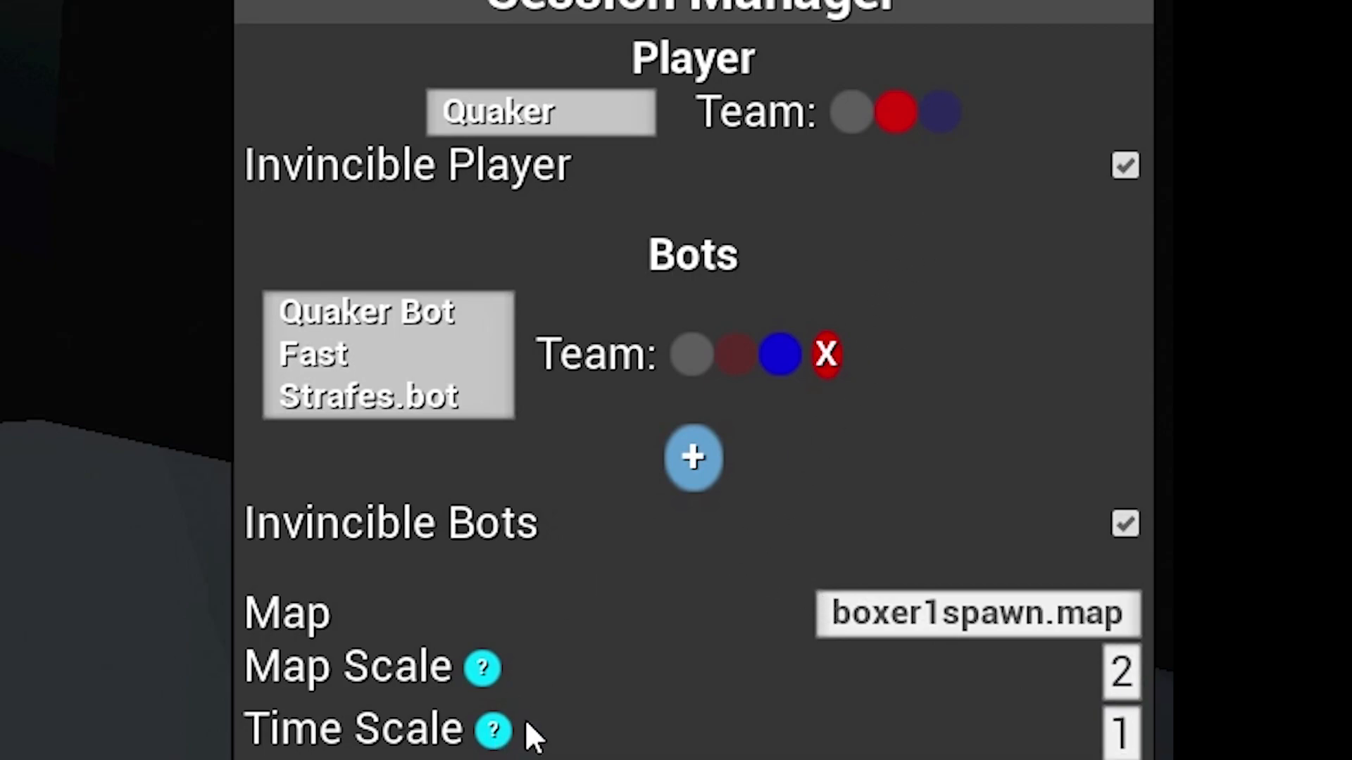
mouse_move(598, 700)
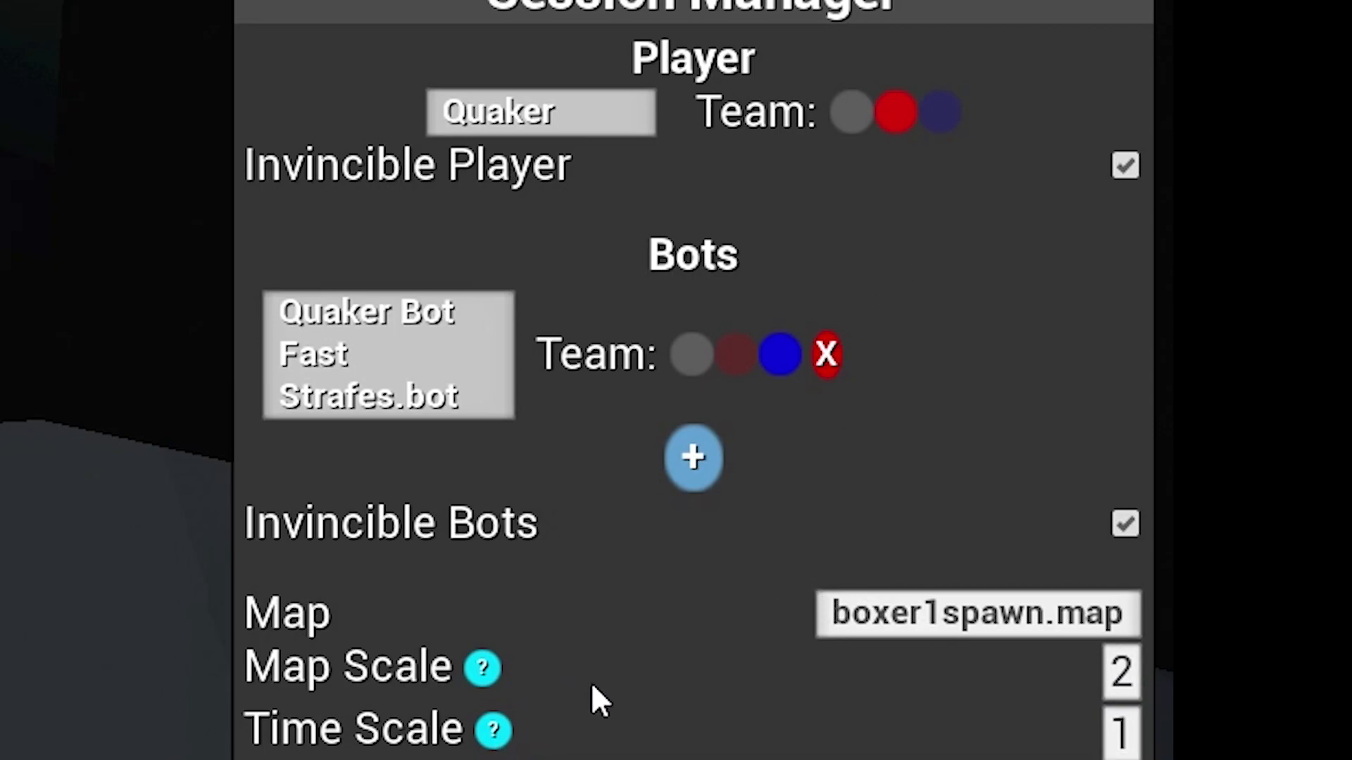
mouse_move(871, 733)
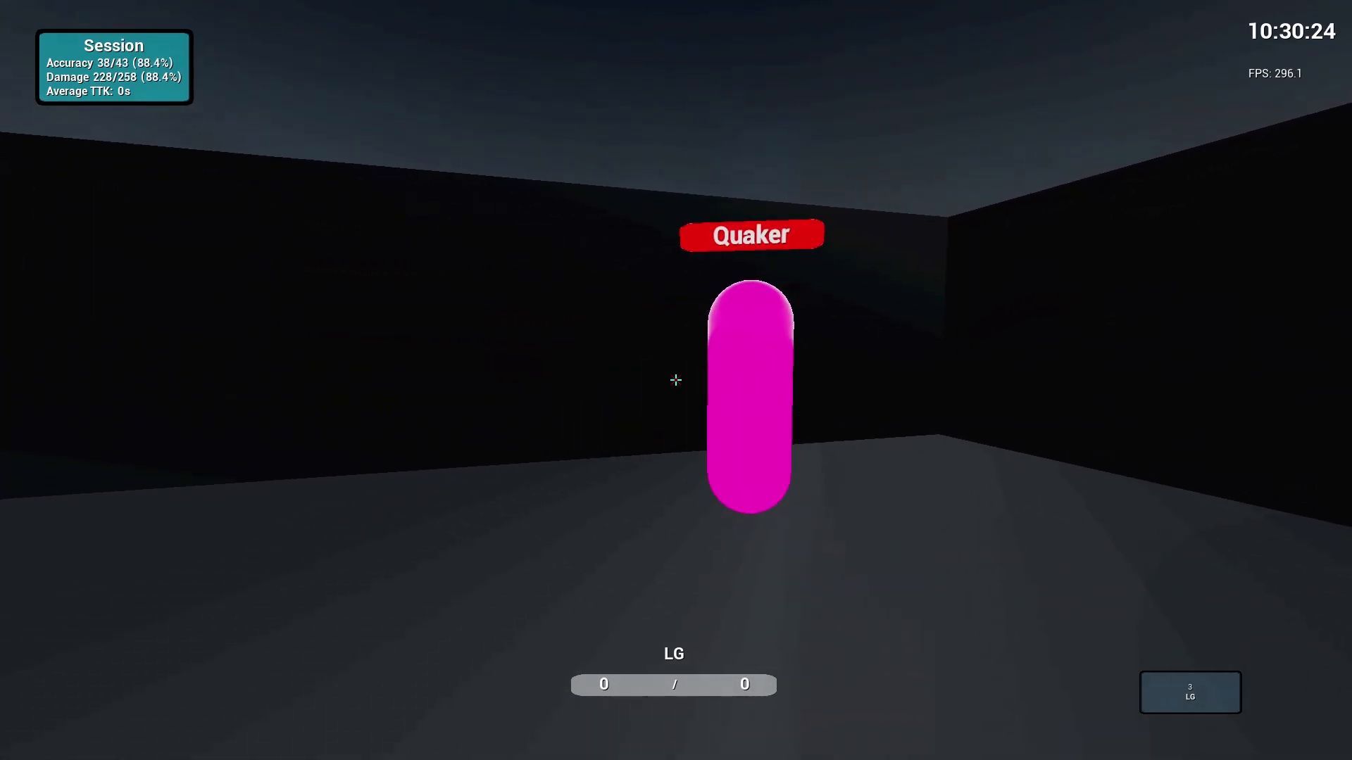
key(Escape)
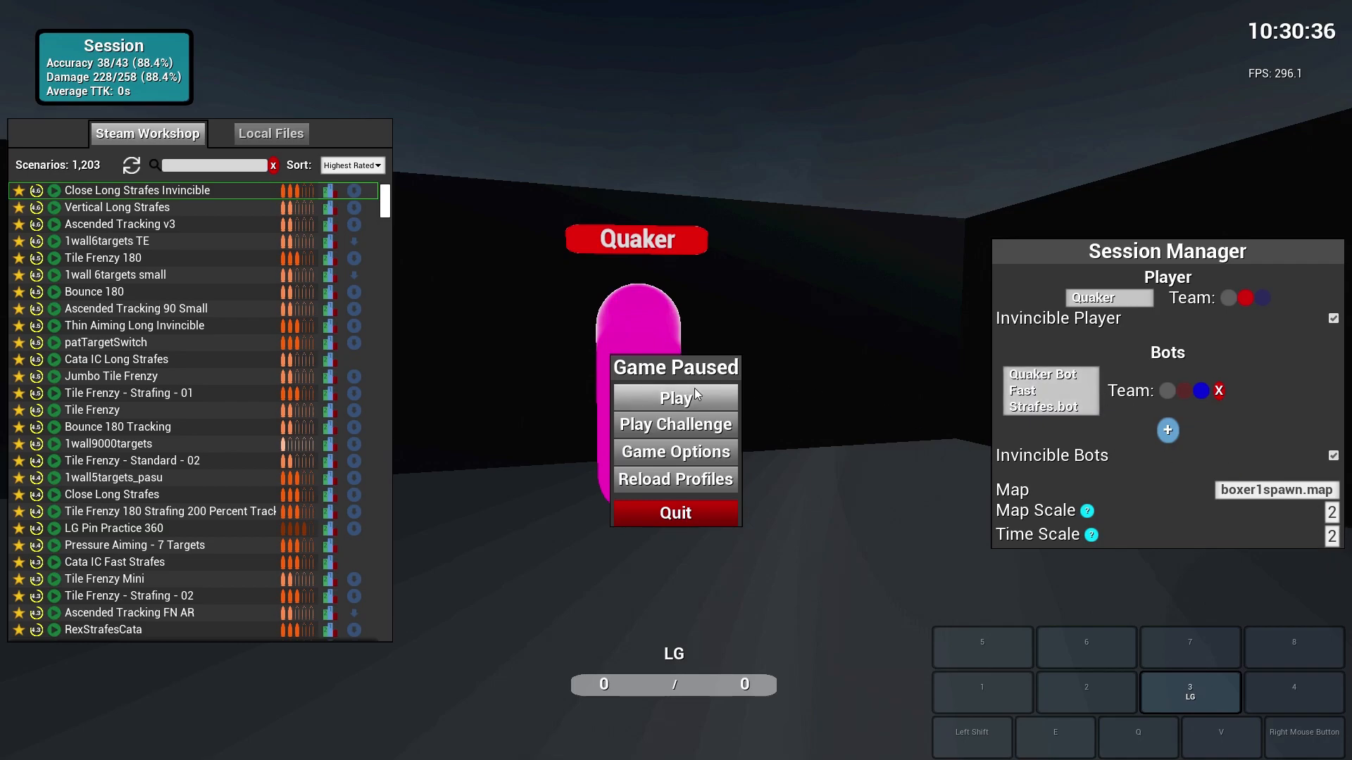
click(674, 397)
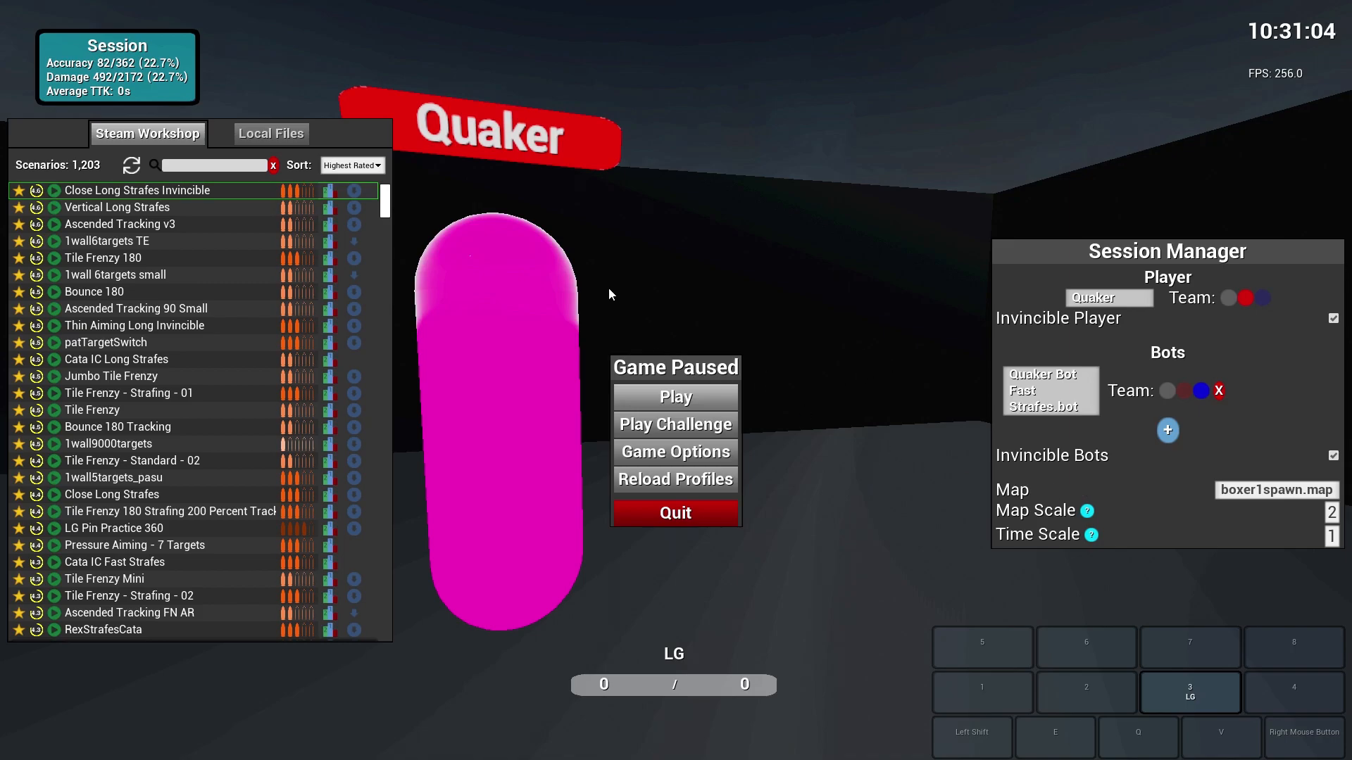
mouse_move(694, 302)
text(0.7)
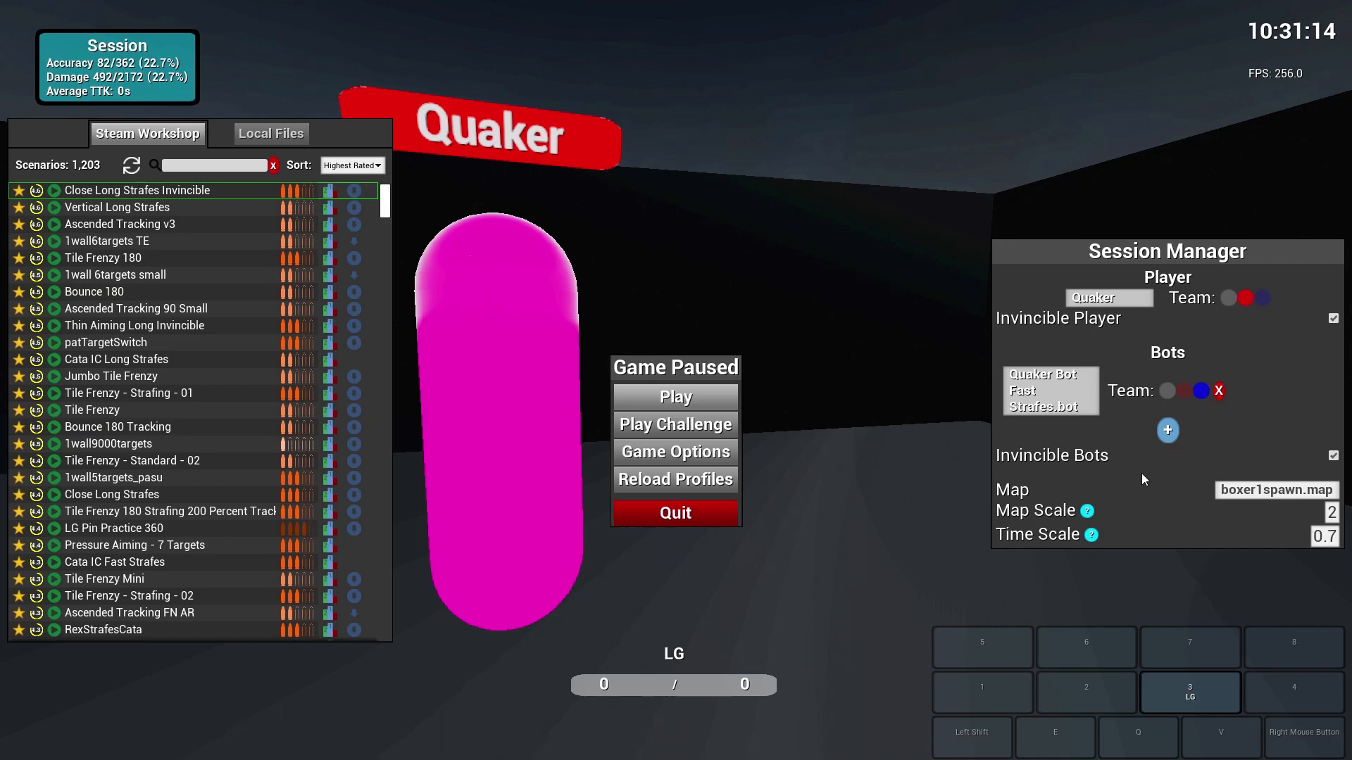
click(675, 397)
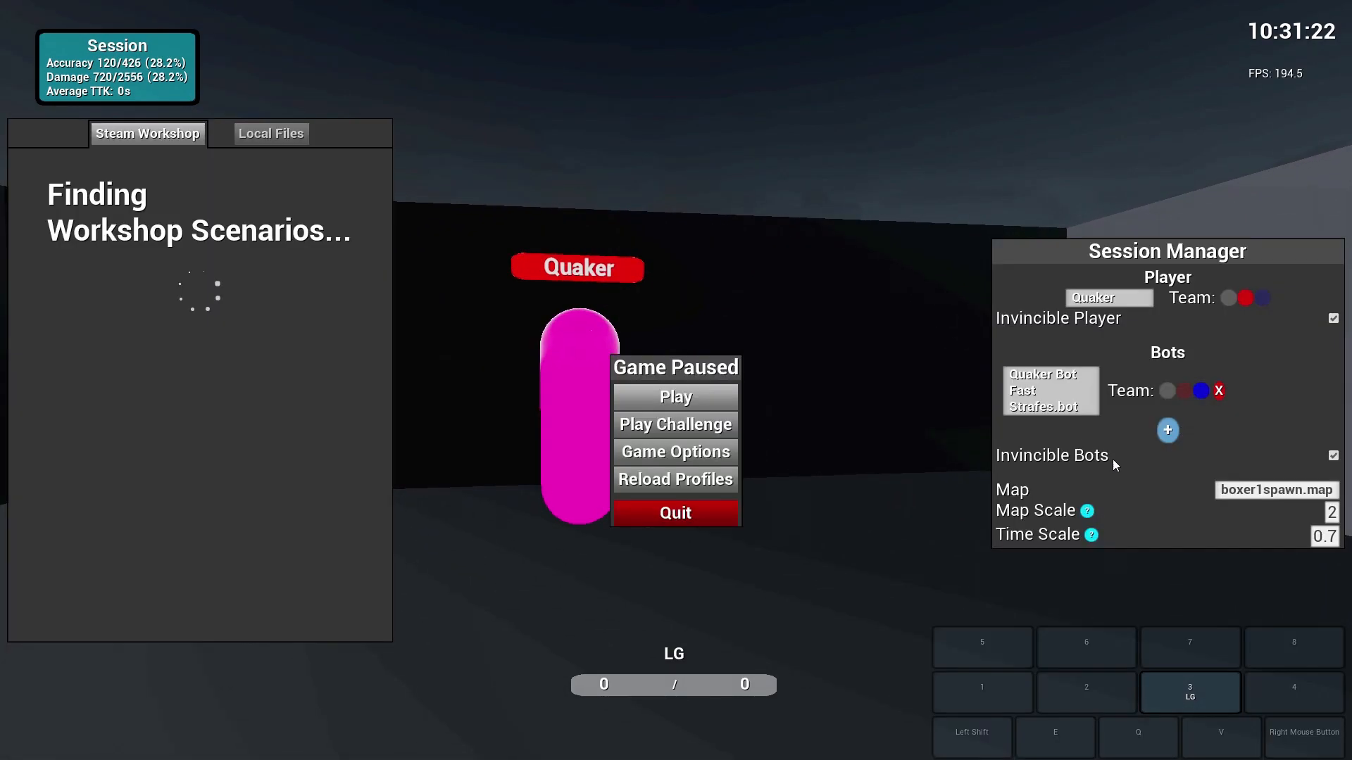
mouse_move(1335, 543)
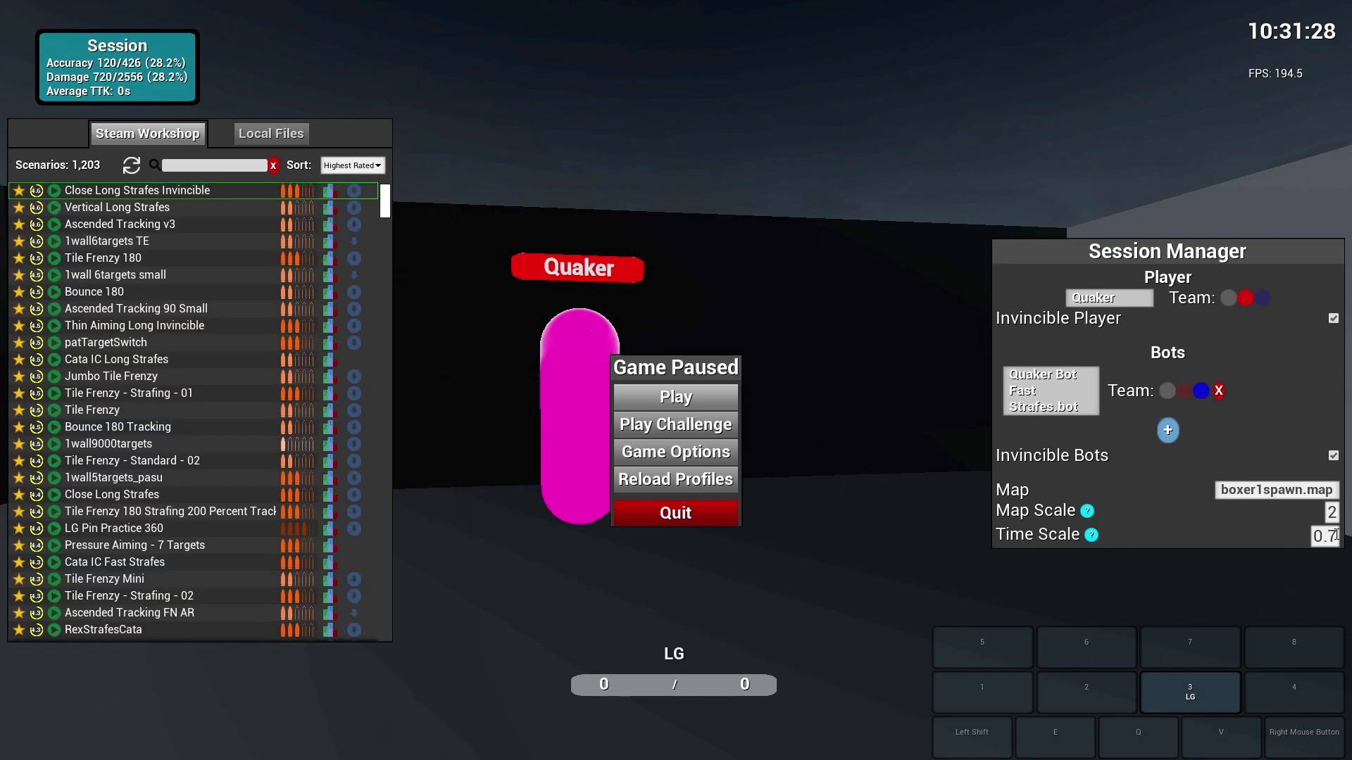
mouse_move(648, 398)
text(5)
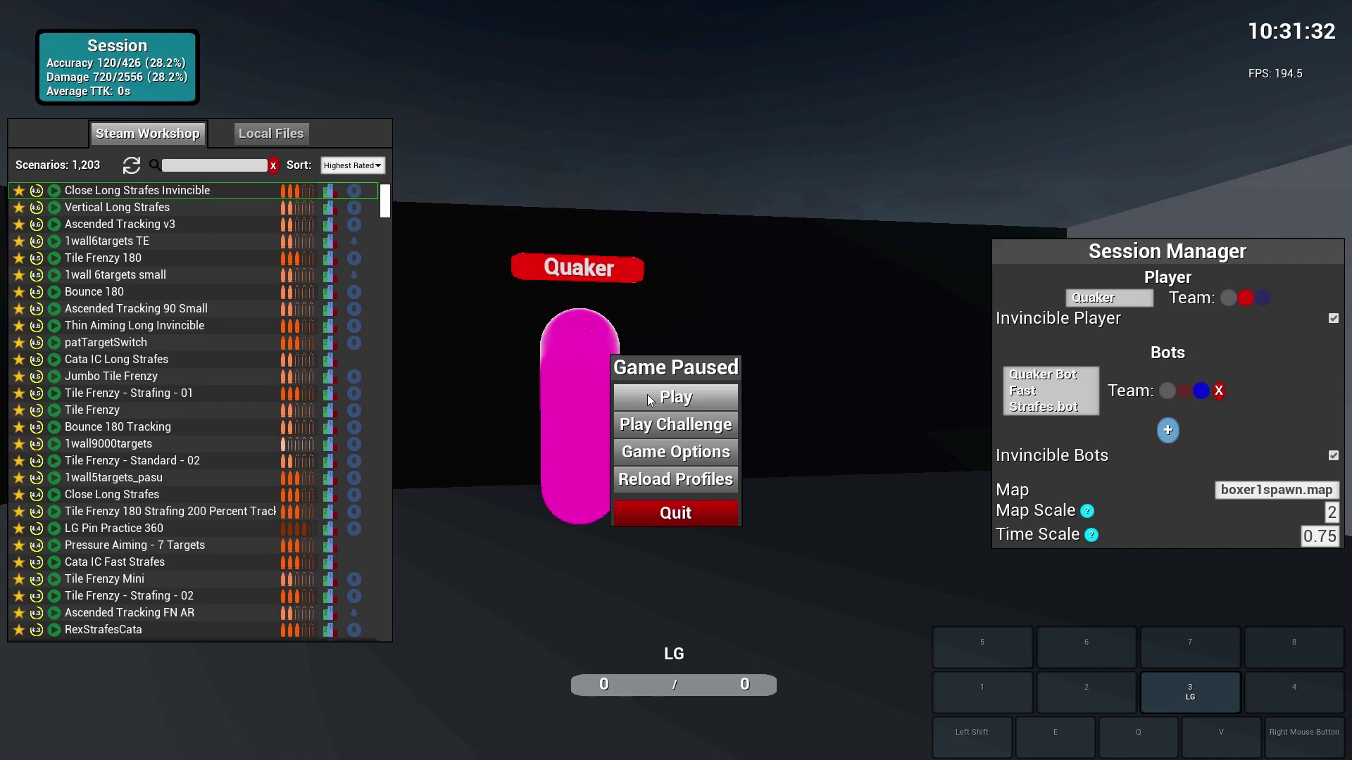
- Resume the scenario at 0.75 time scale, then pause again
click(675, 397)
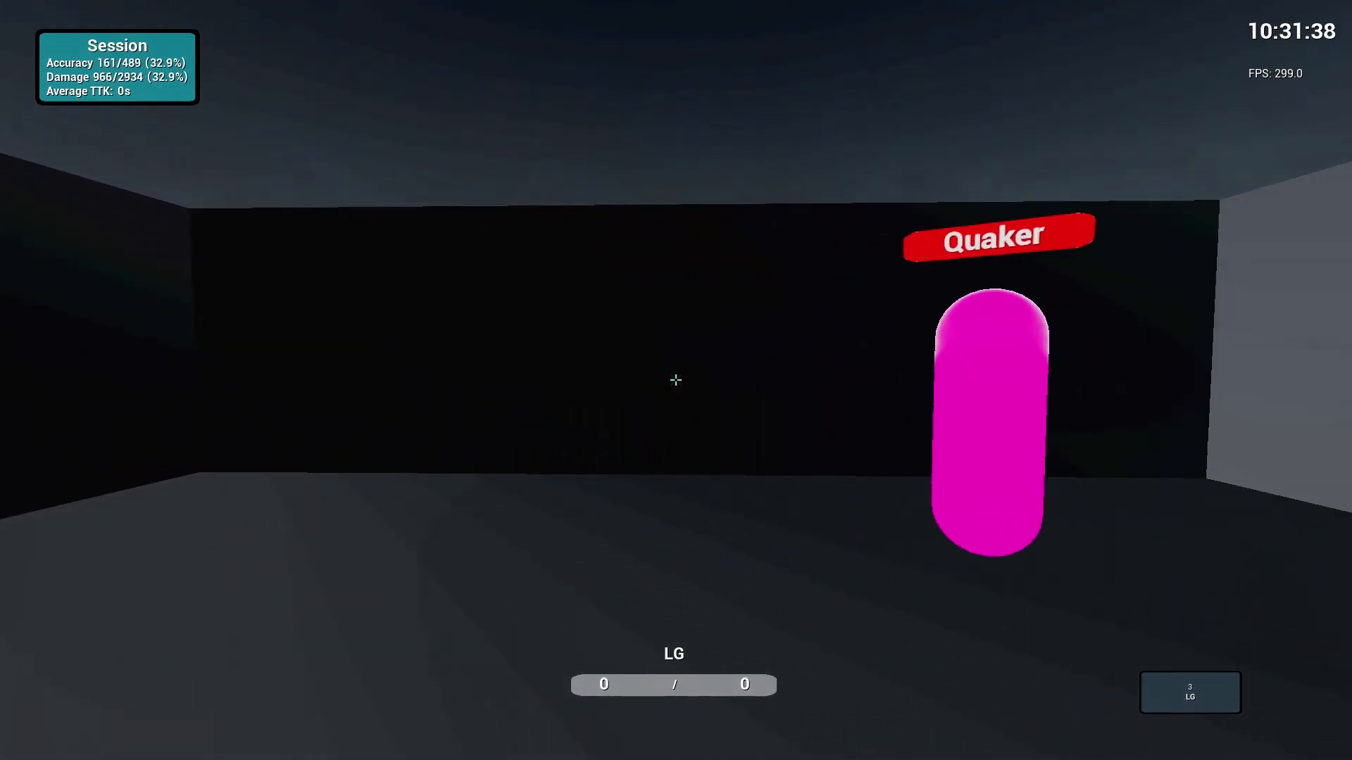
key(Escape)
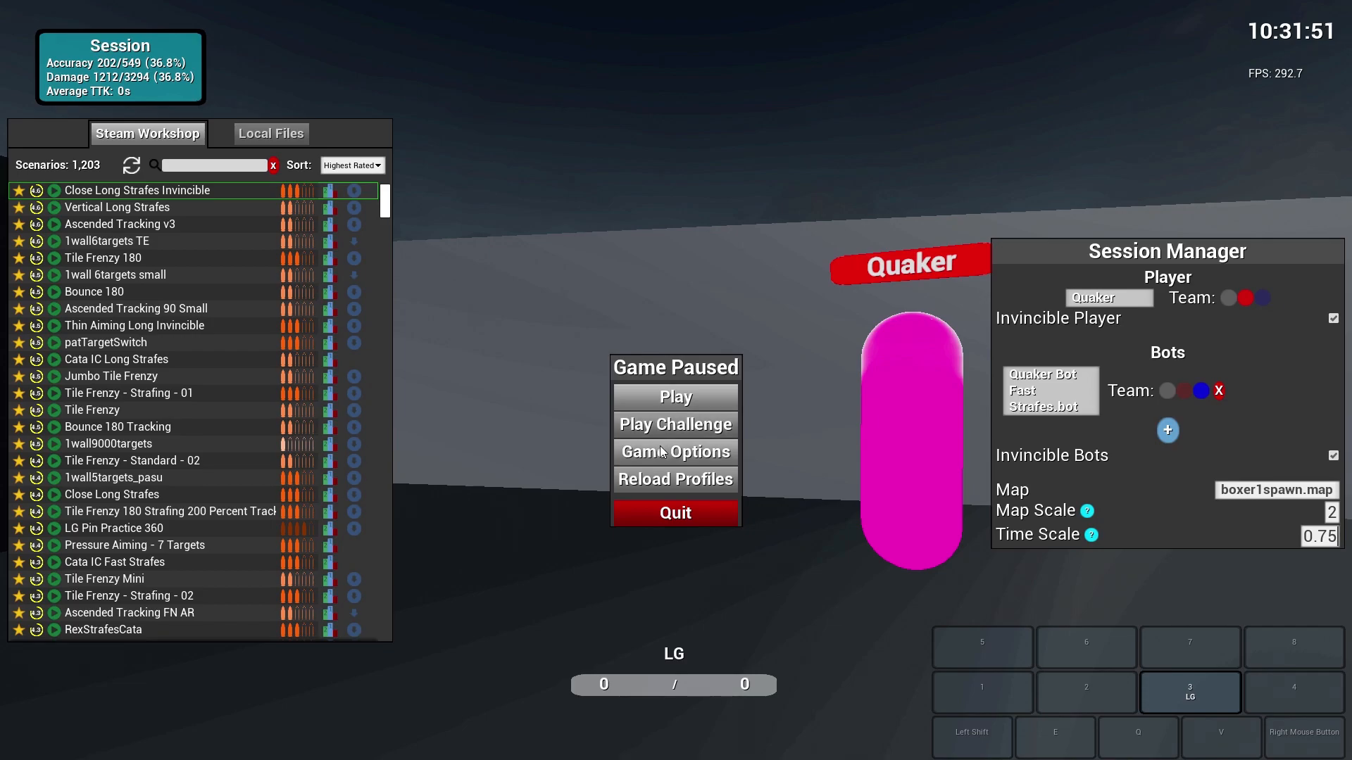
- Open Game Options and preview Sensitivity Scale presets, keeping Fortnite Config
click(675, 452)
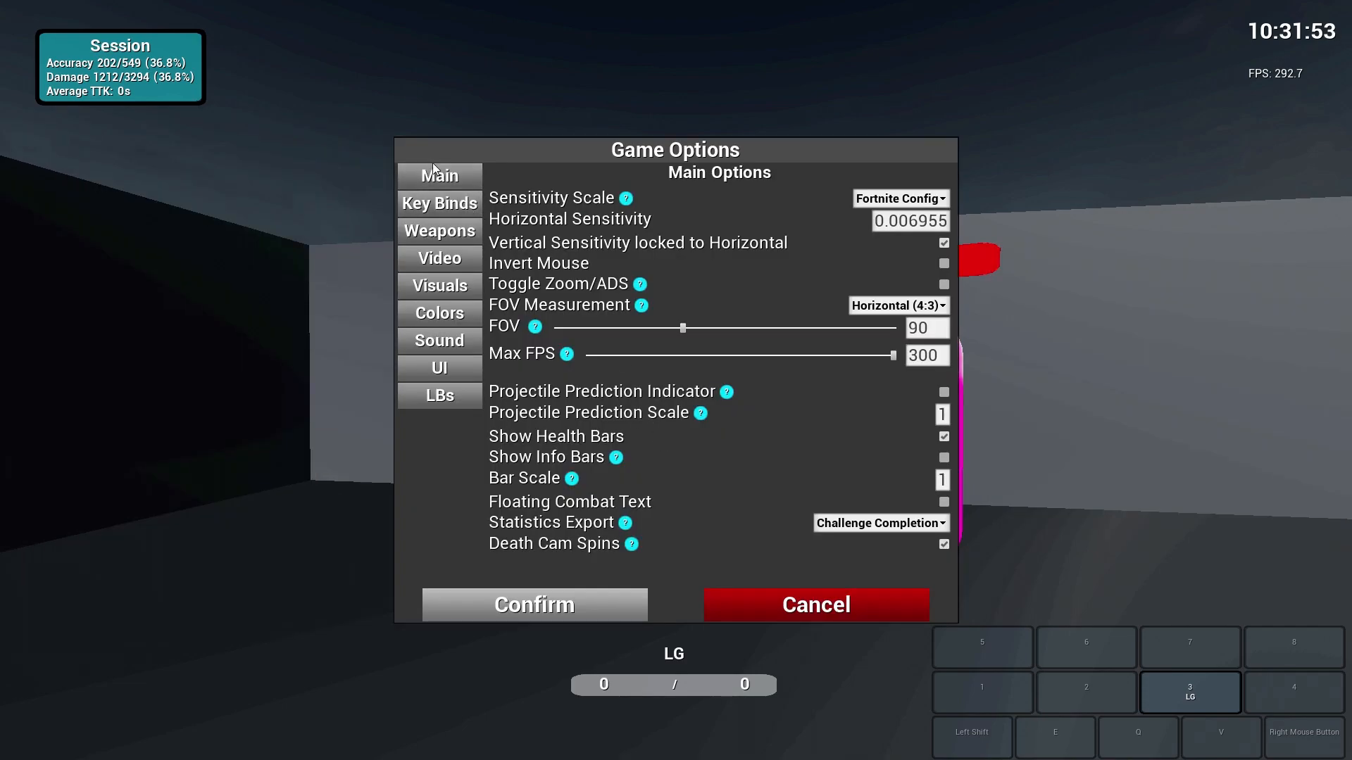
mouse_move(656, 219)
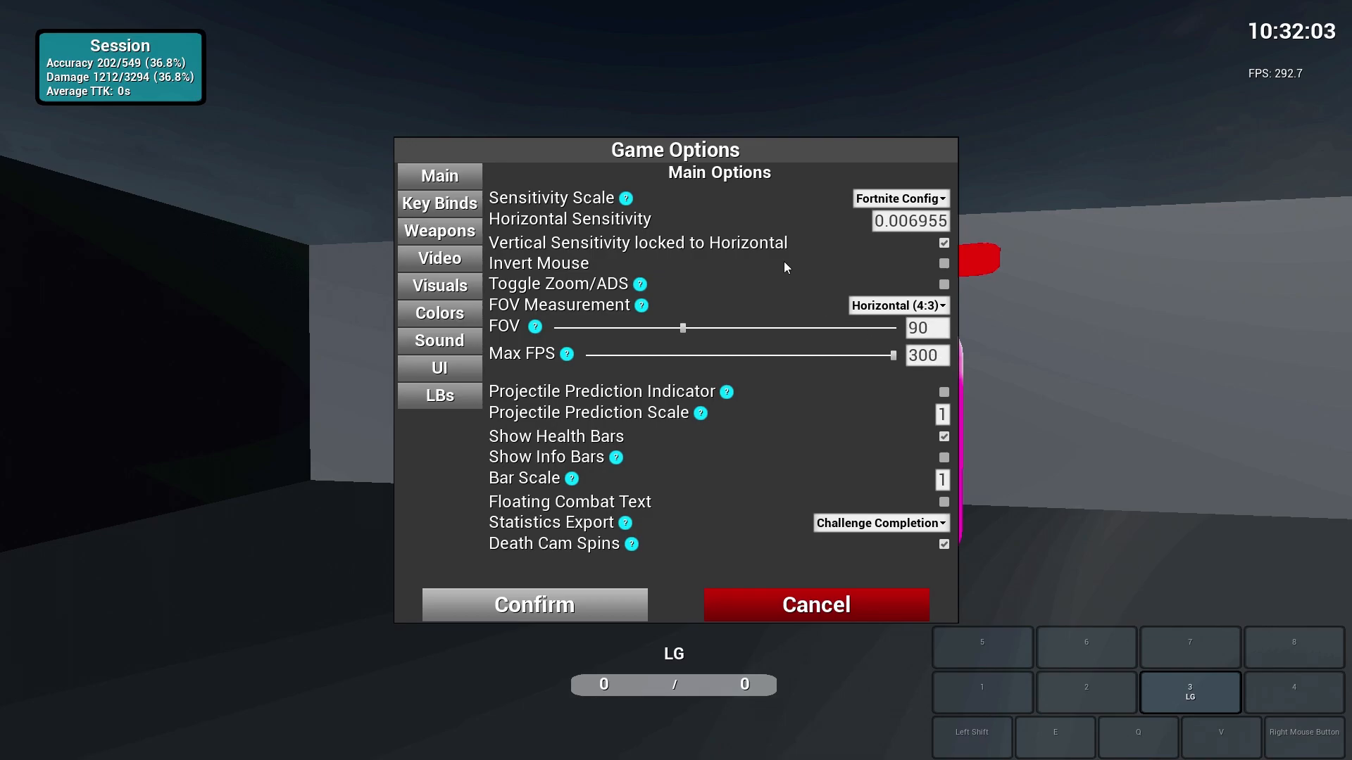
mouse_move(925, 203)
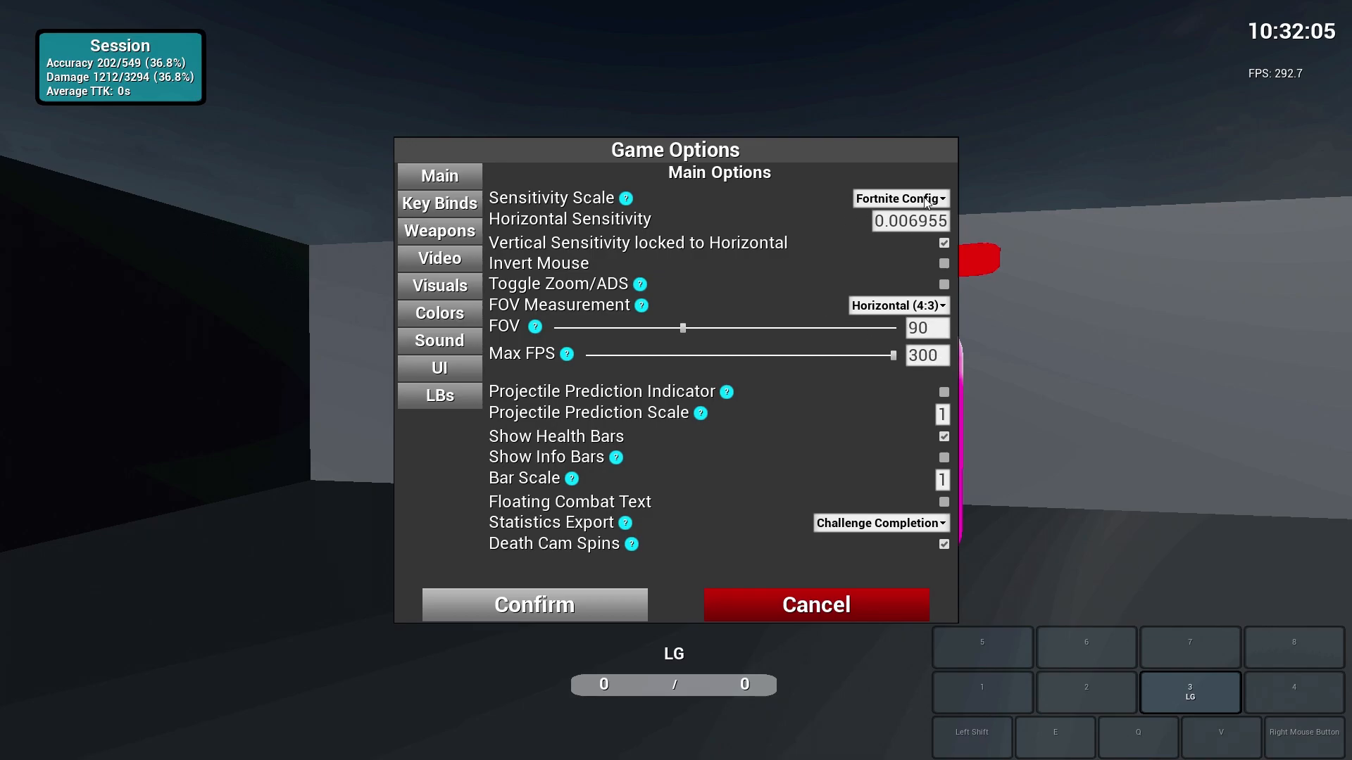
click(899, 199)
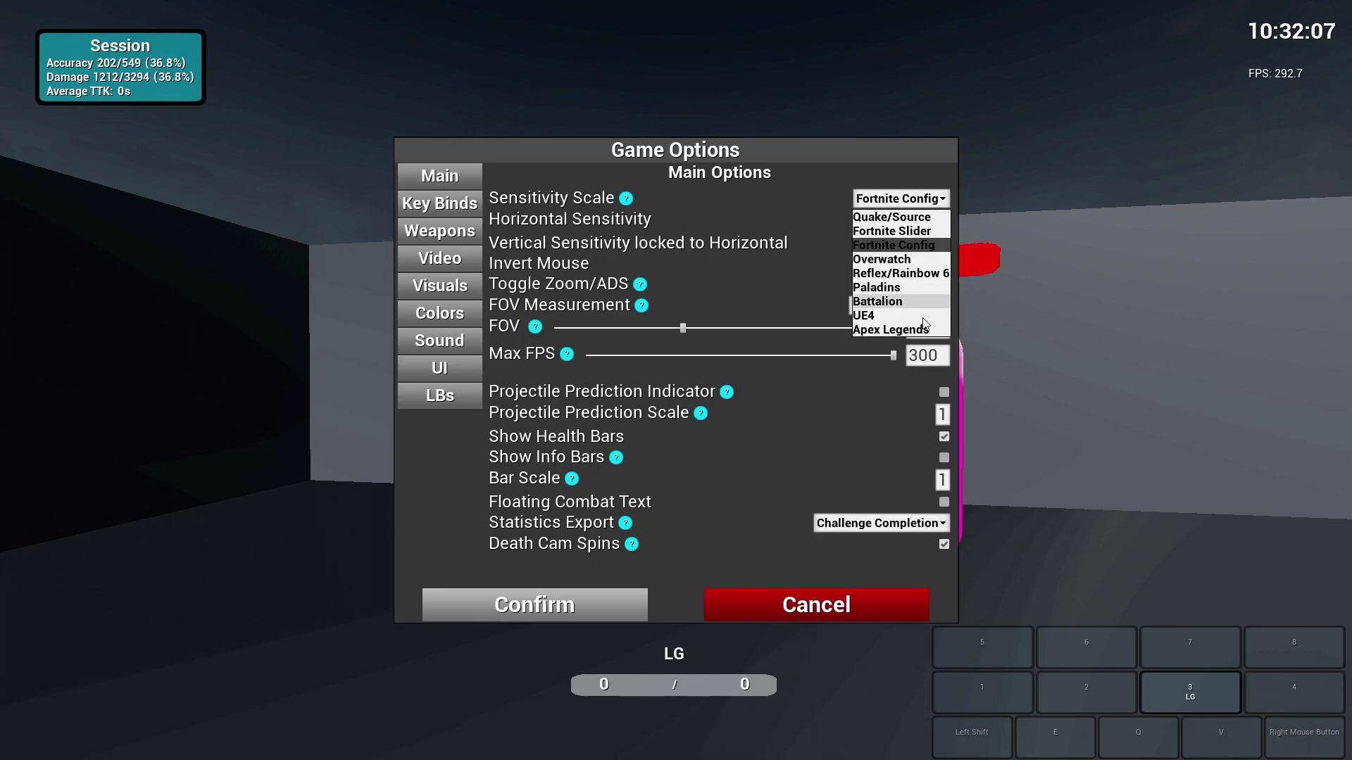
click(894, 245)
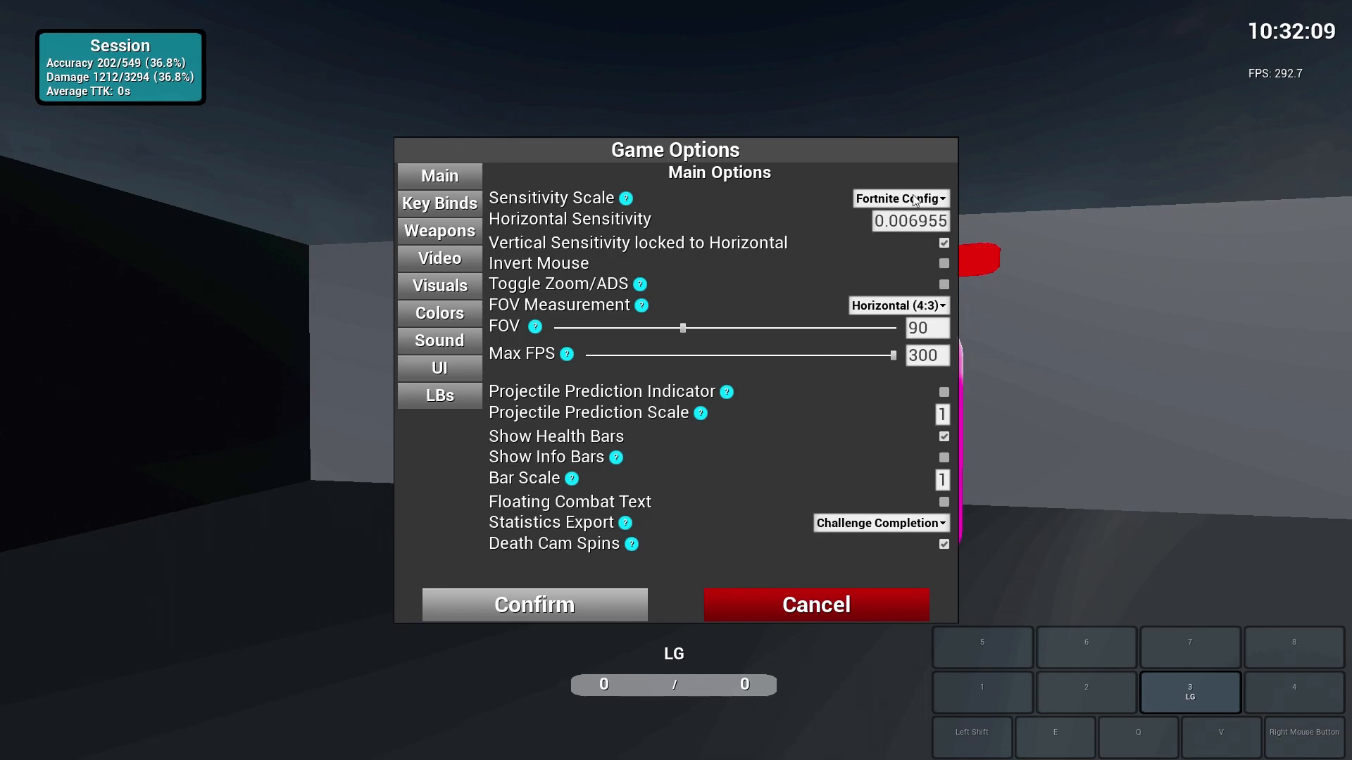
mouse_move(24, 284)
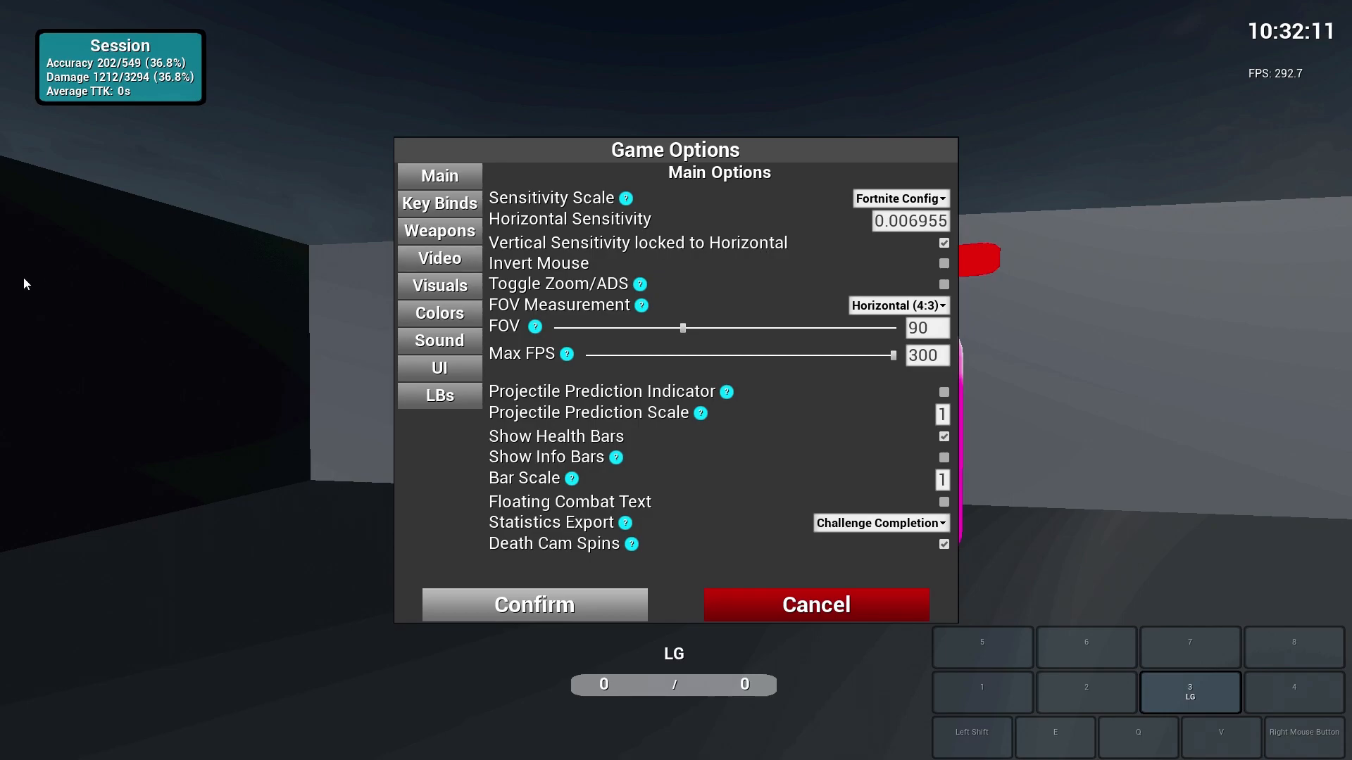
mouse_move(688, 264)
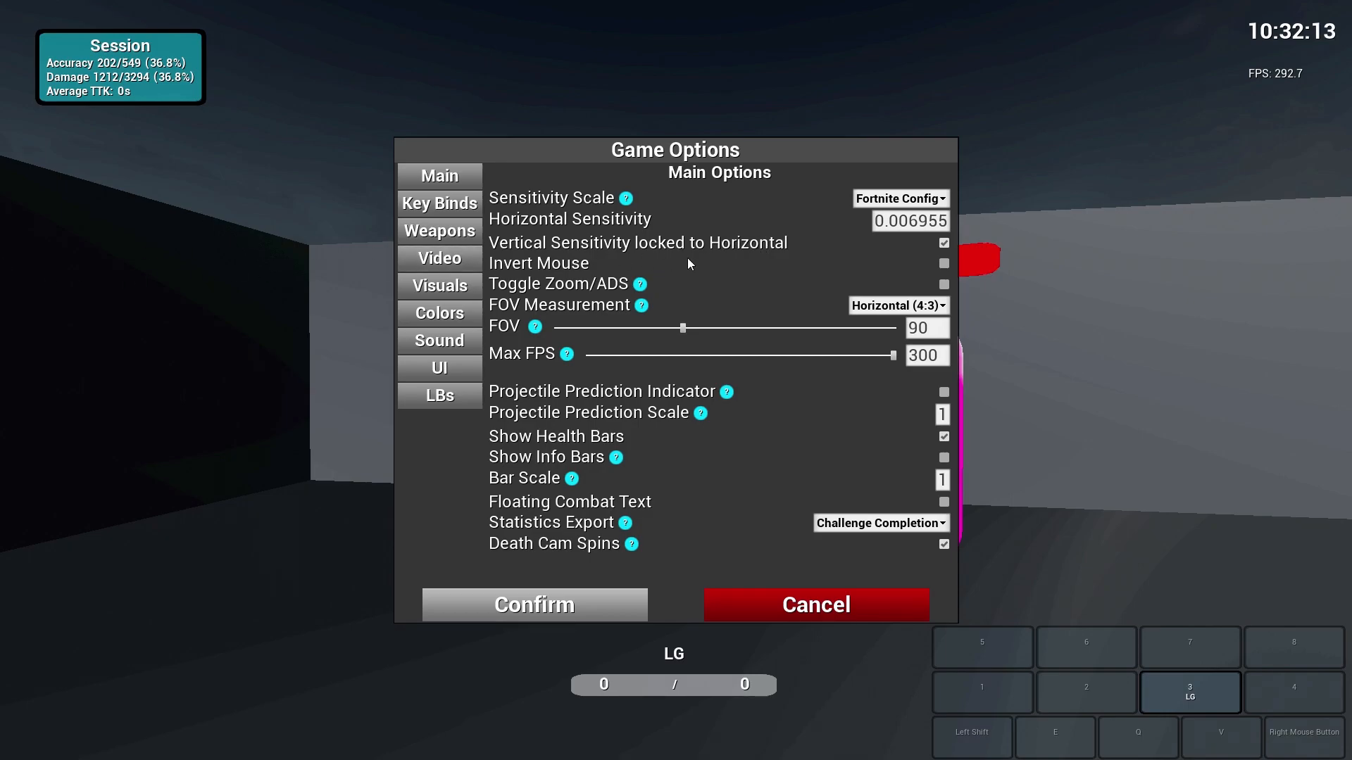
mouse_move(640, 284)
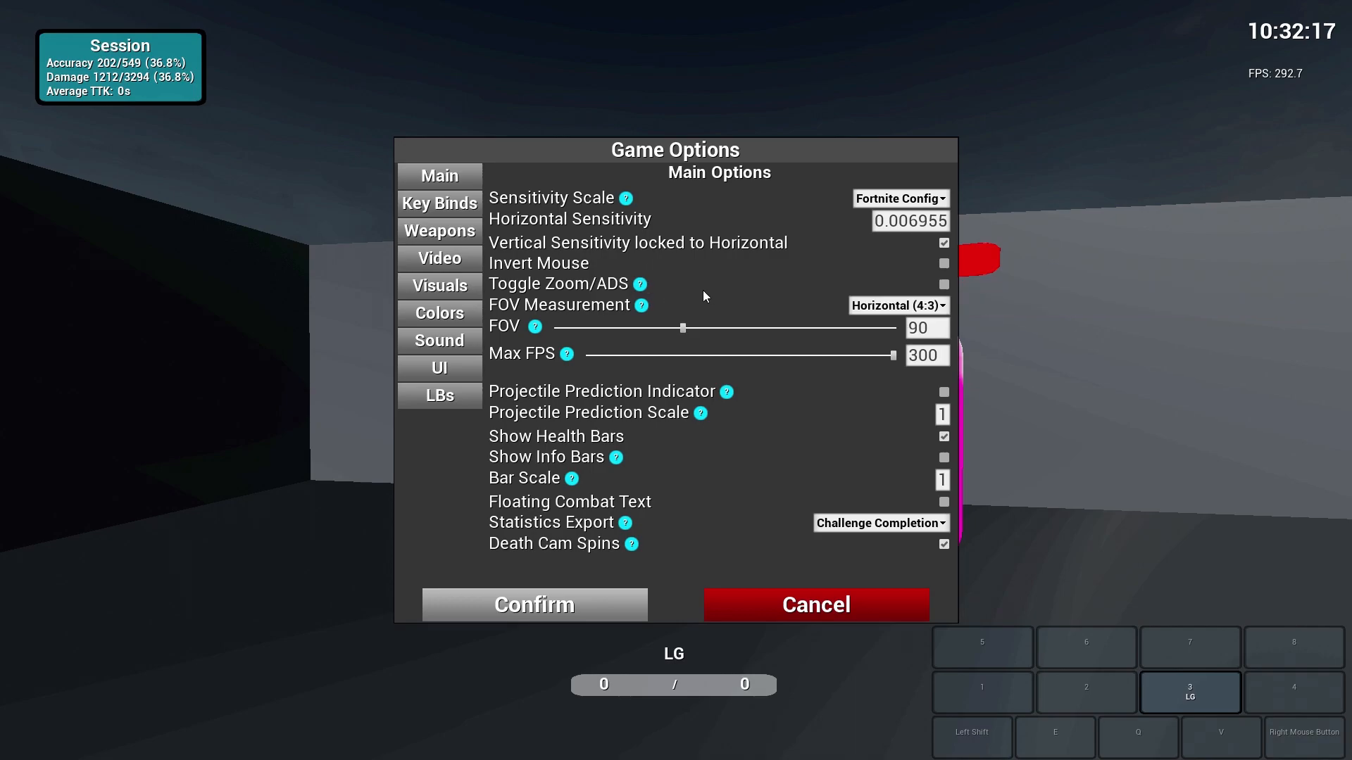
mouse_move(640, 284)
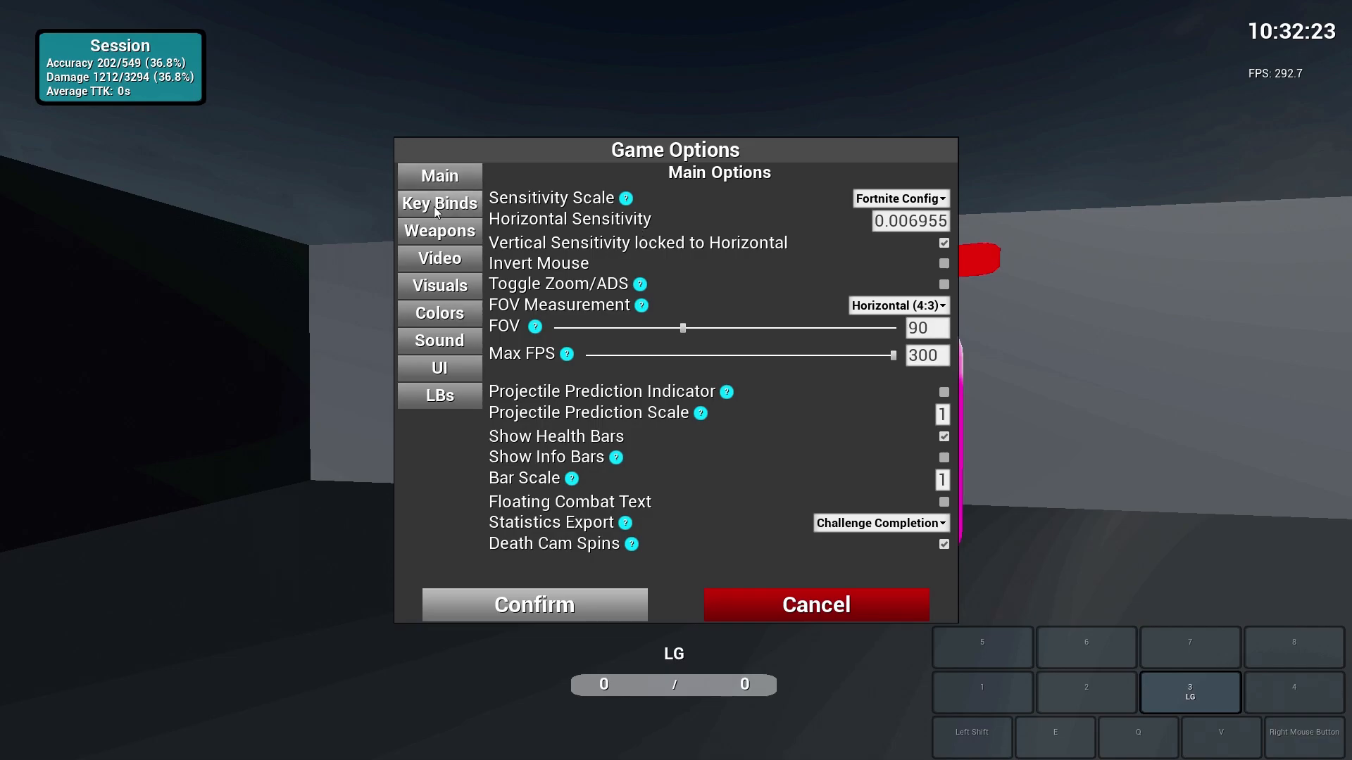
- Show the Key Binds page and scroll through the WASD and action bindings
click(438, 204)
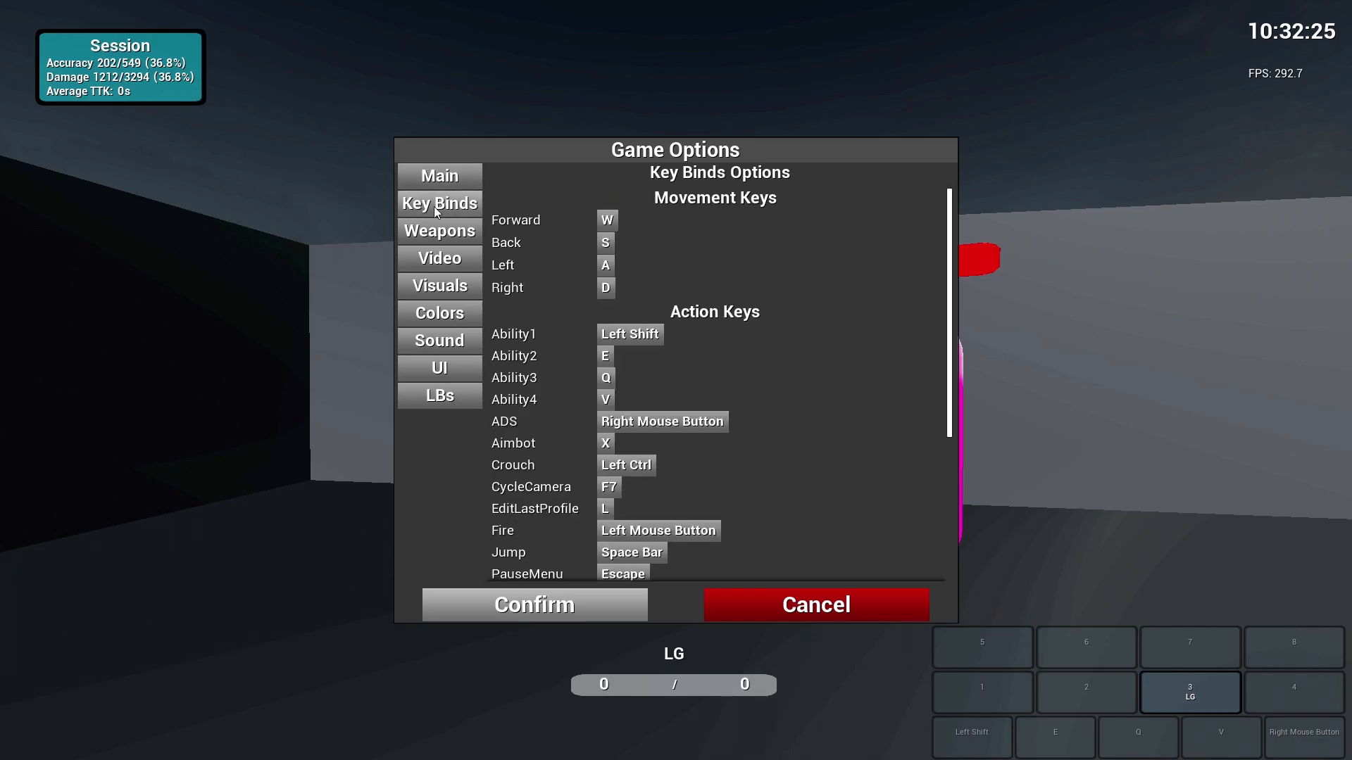
scroll(down, 3)
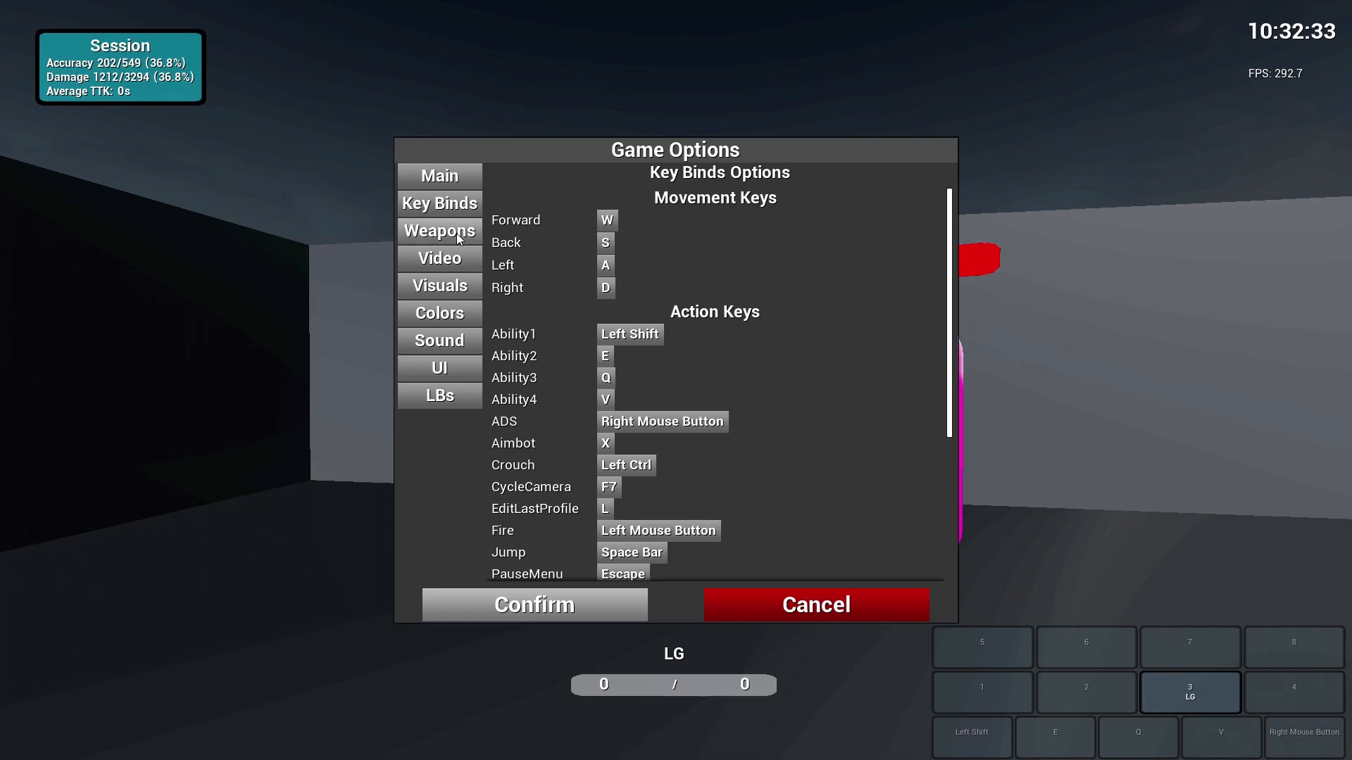
- Browse the LG and Default weapon profiles, then switch to Video Options
click(438, 230)
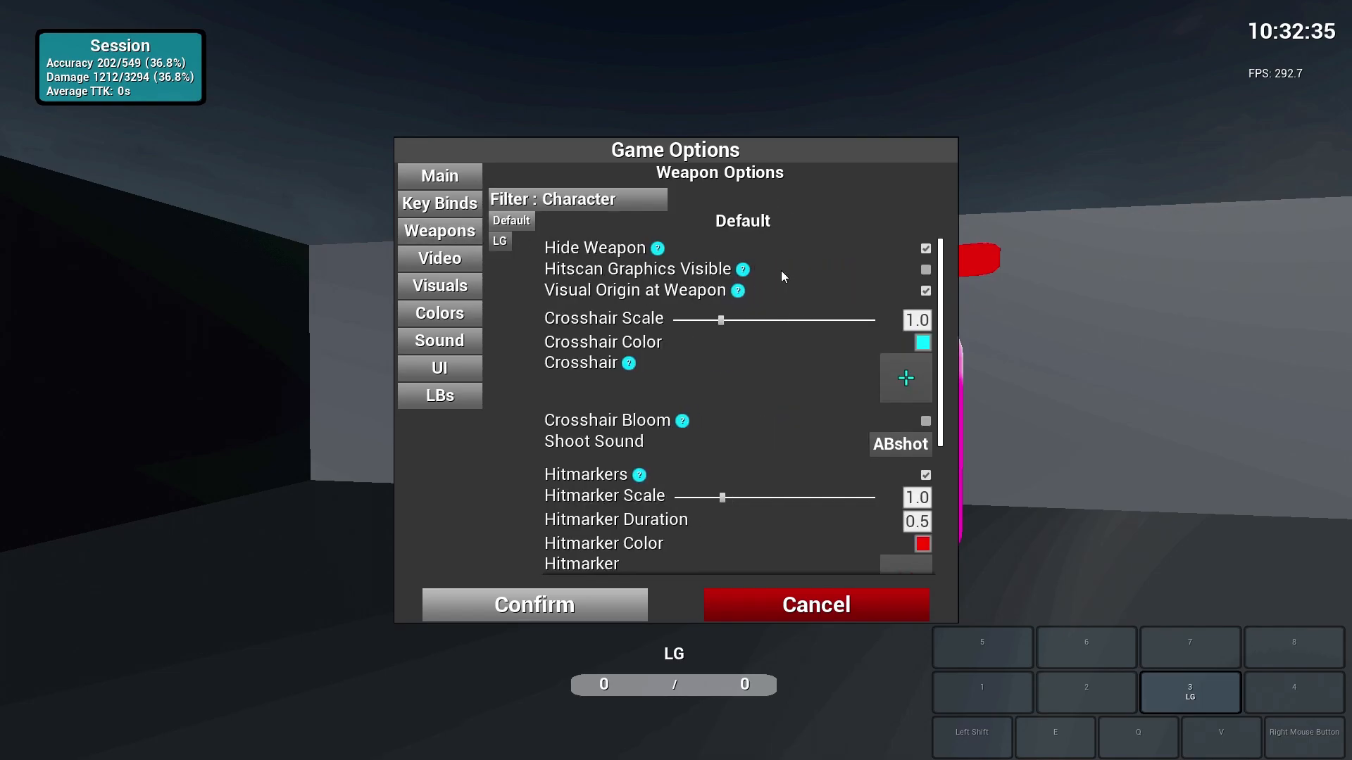
mouse_move(740, 235)
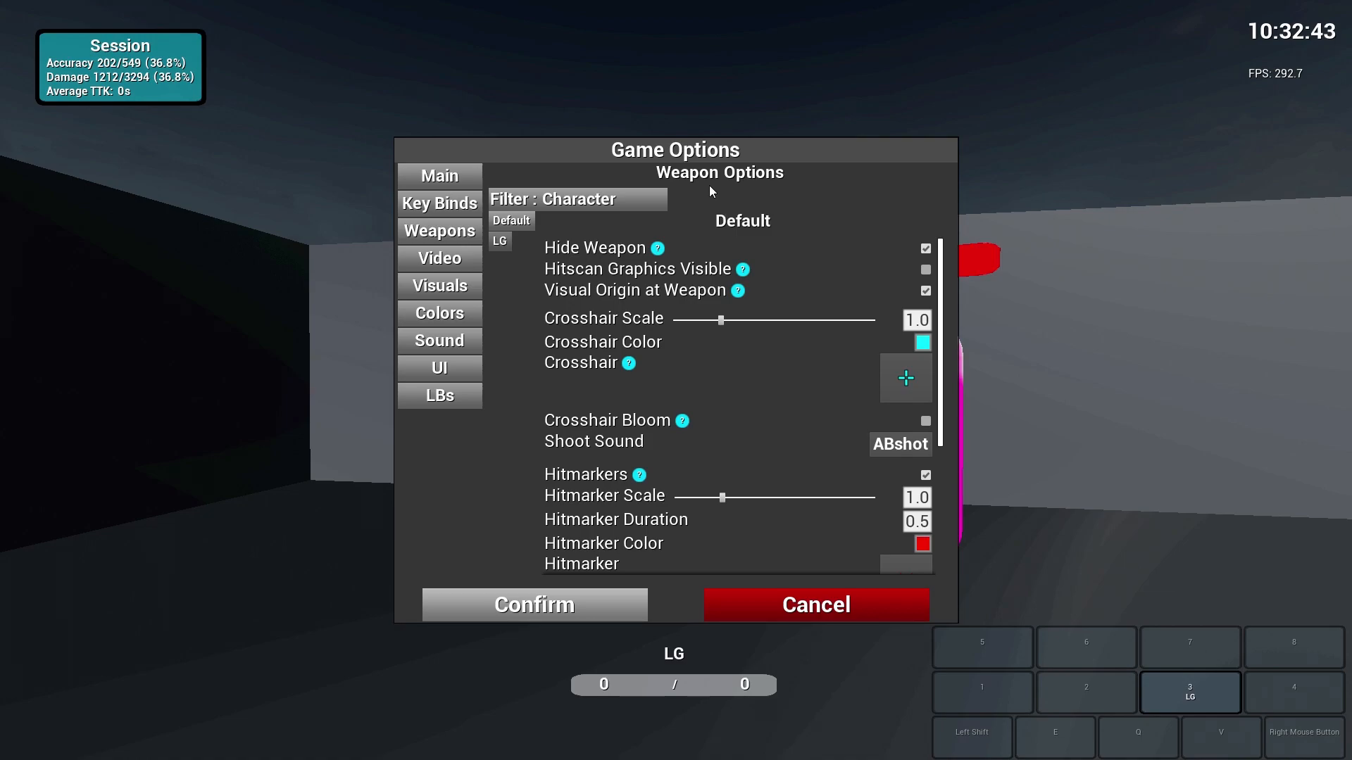
mouse_move(703, 204)
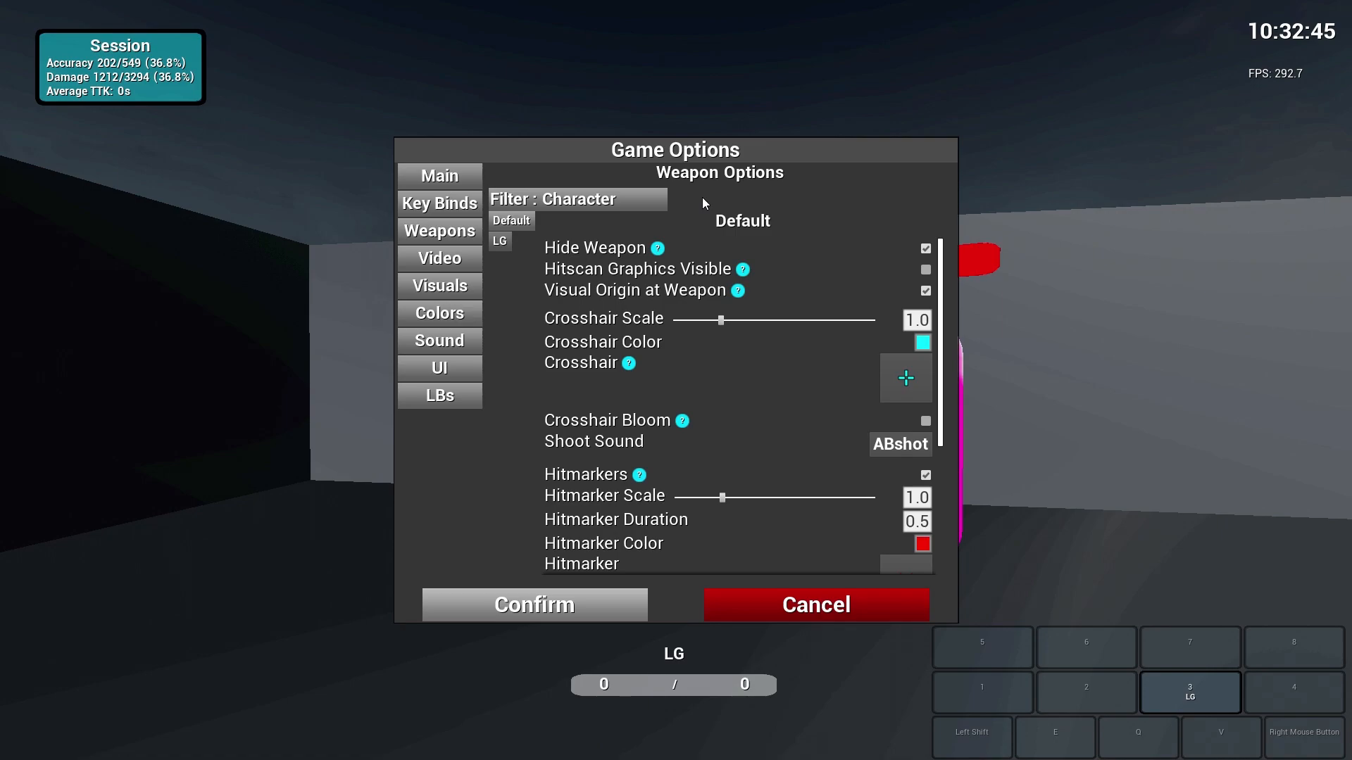
mouse_move(774, 219)
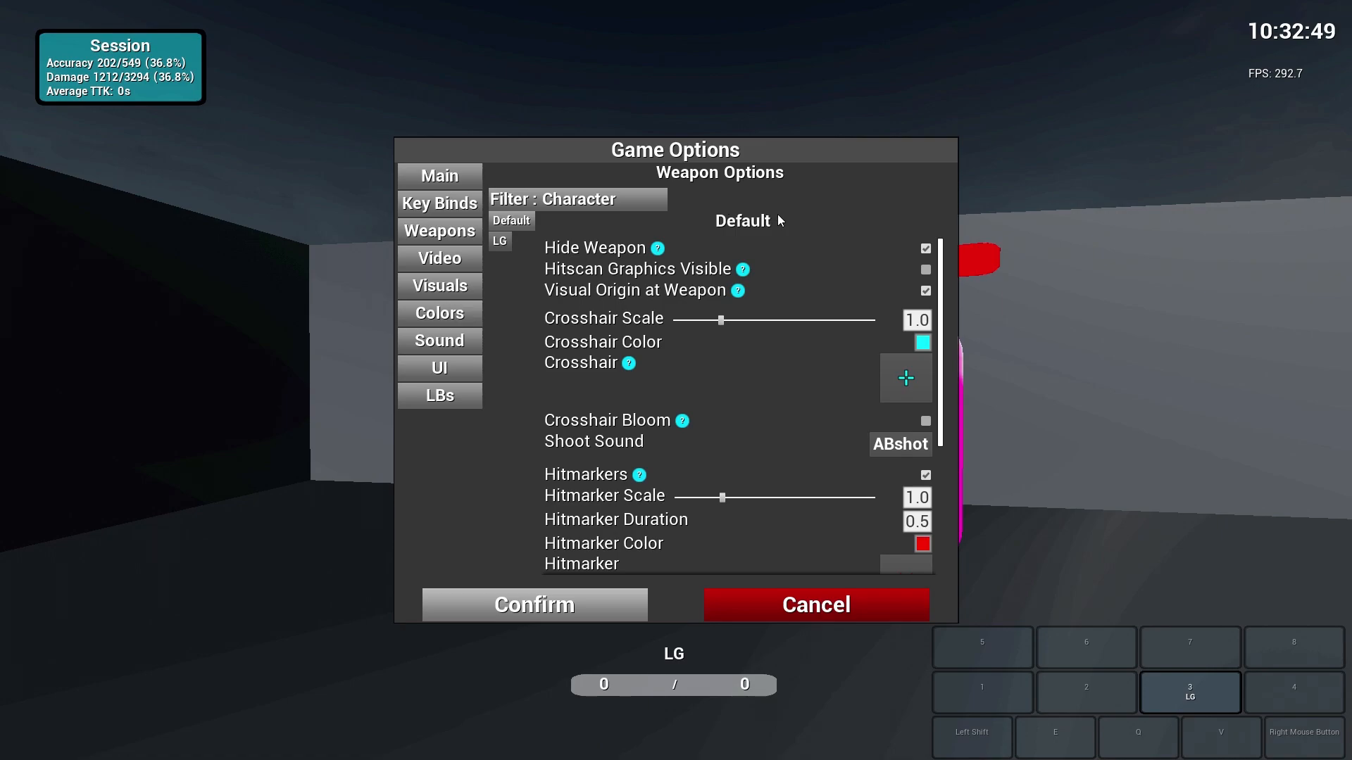
mouse_move(739, 238)
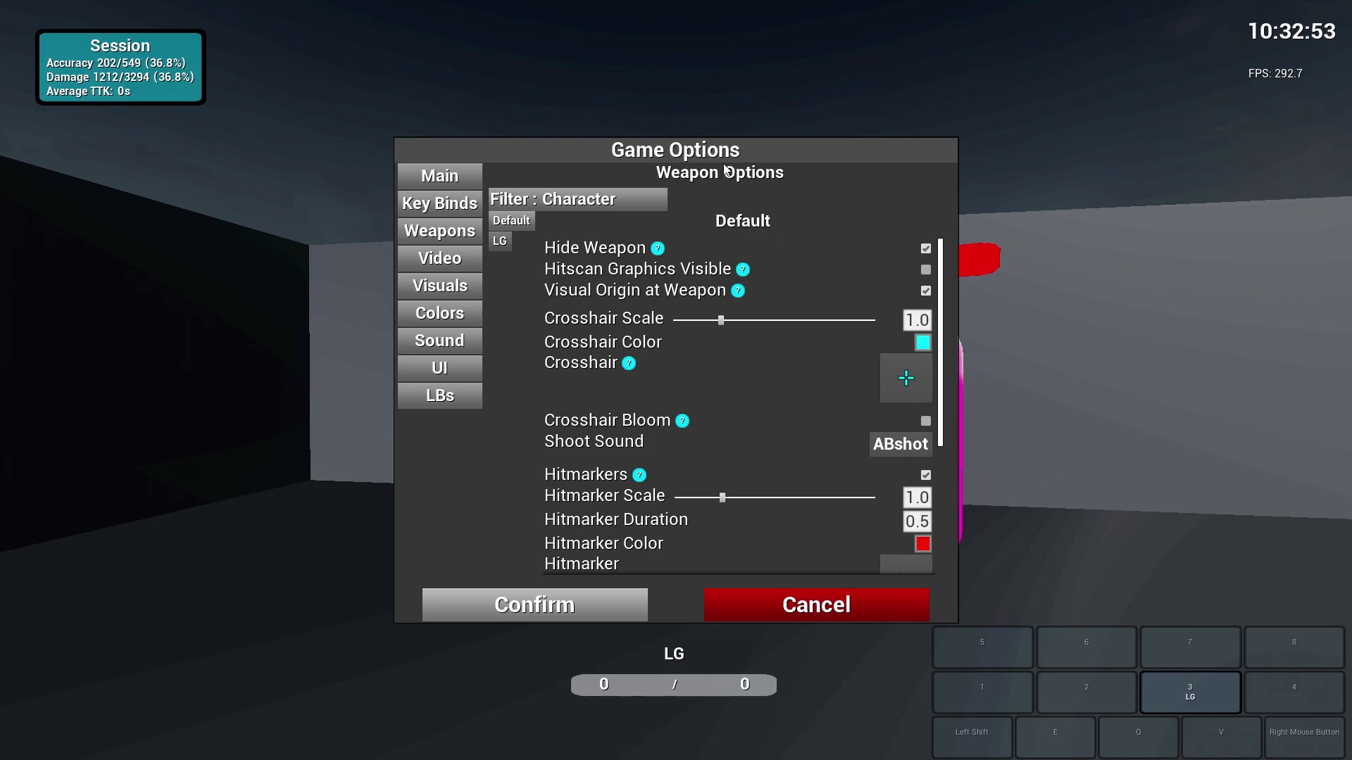
mouse_move(799, 209)
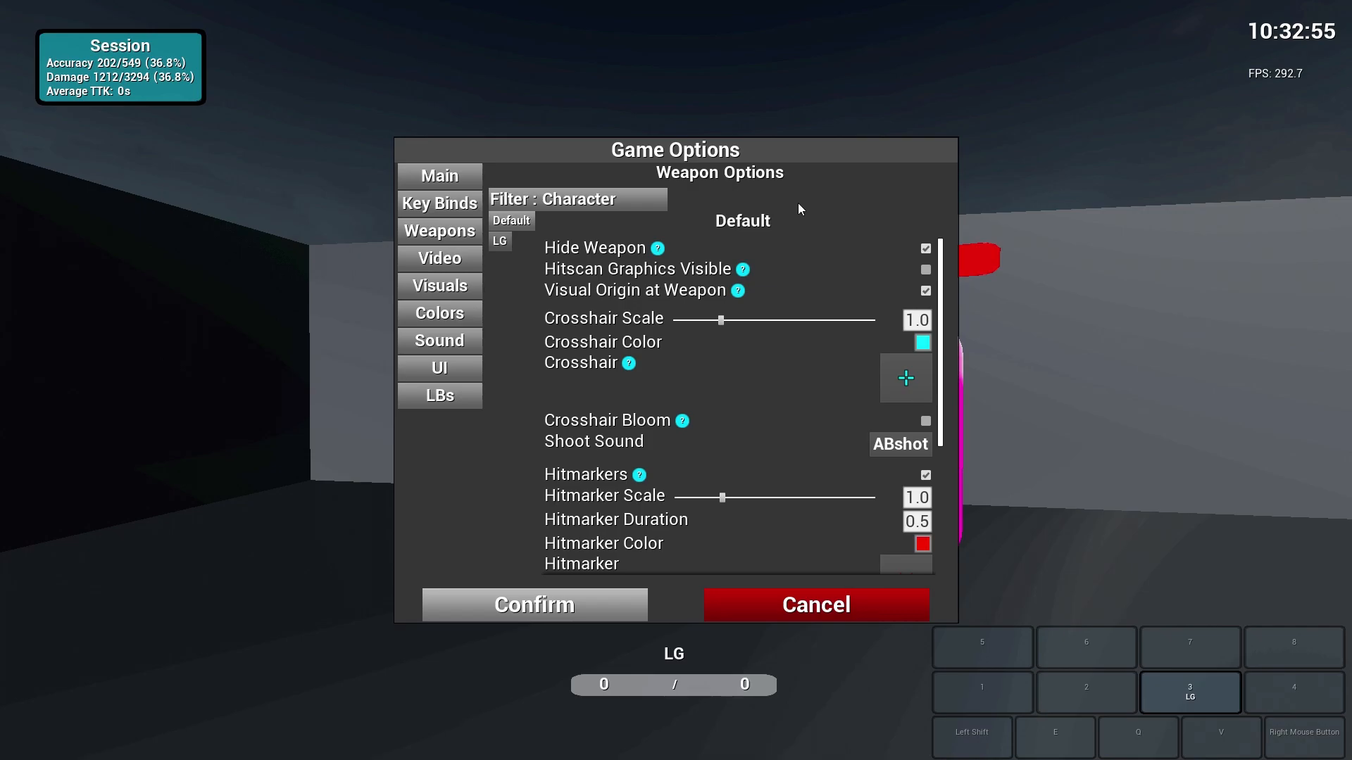
click(499, 241)
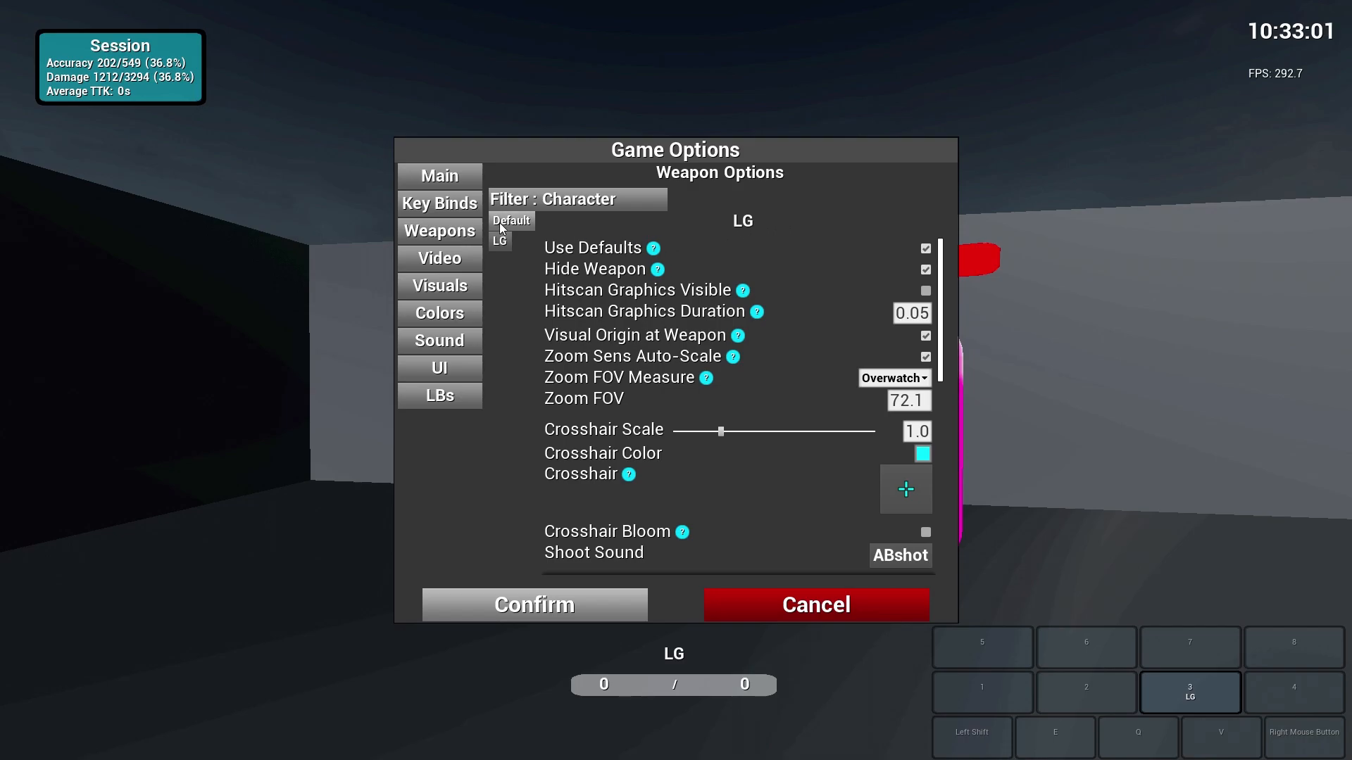
click(511, 221)
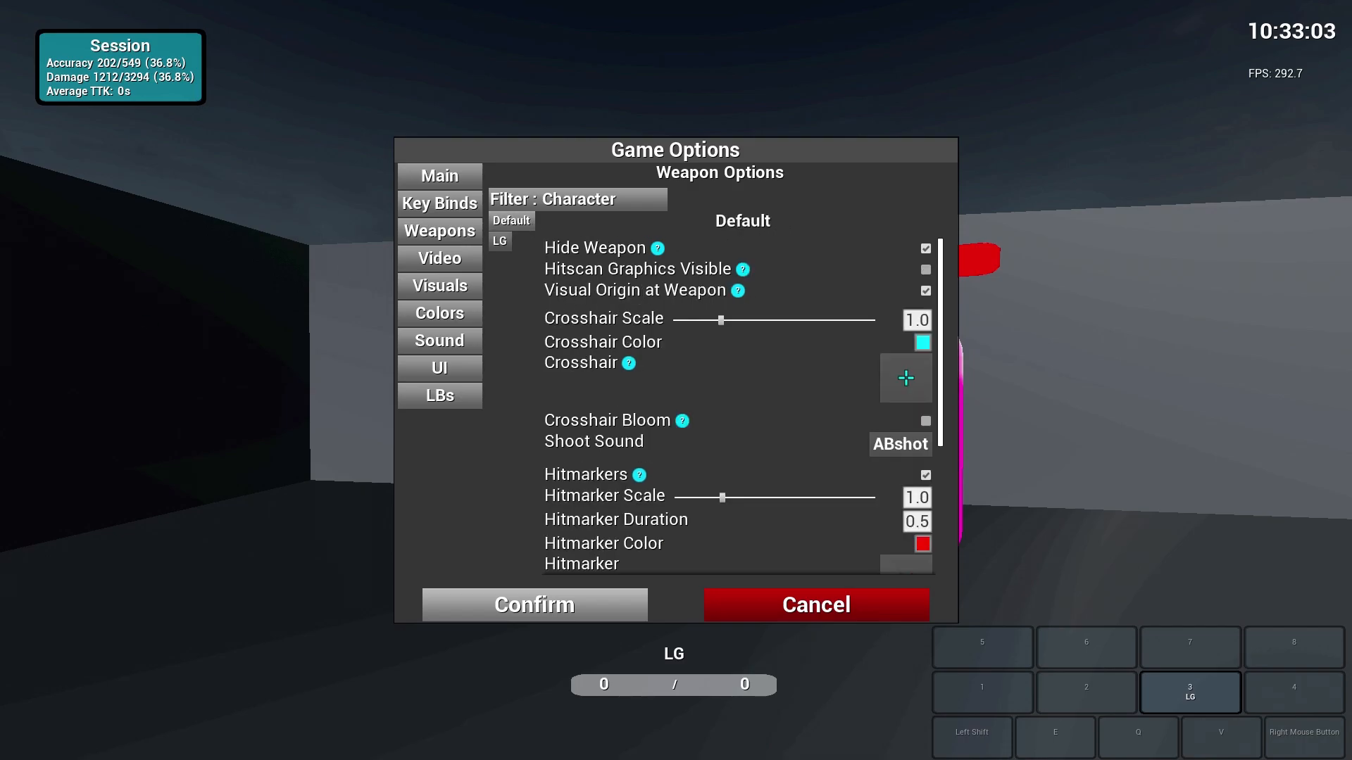
click(438, 258)
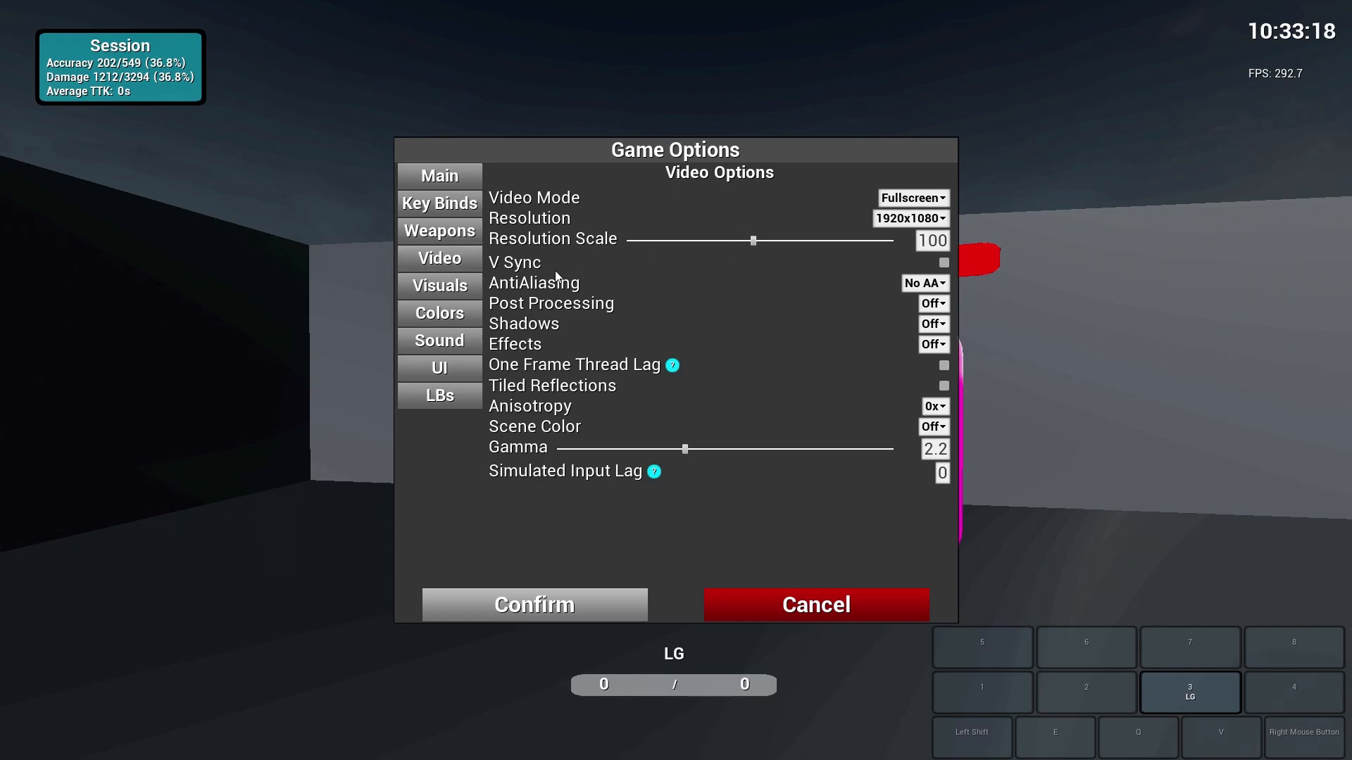
click(910, 218)
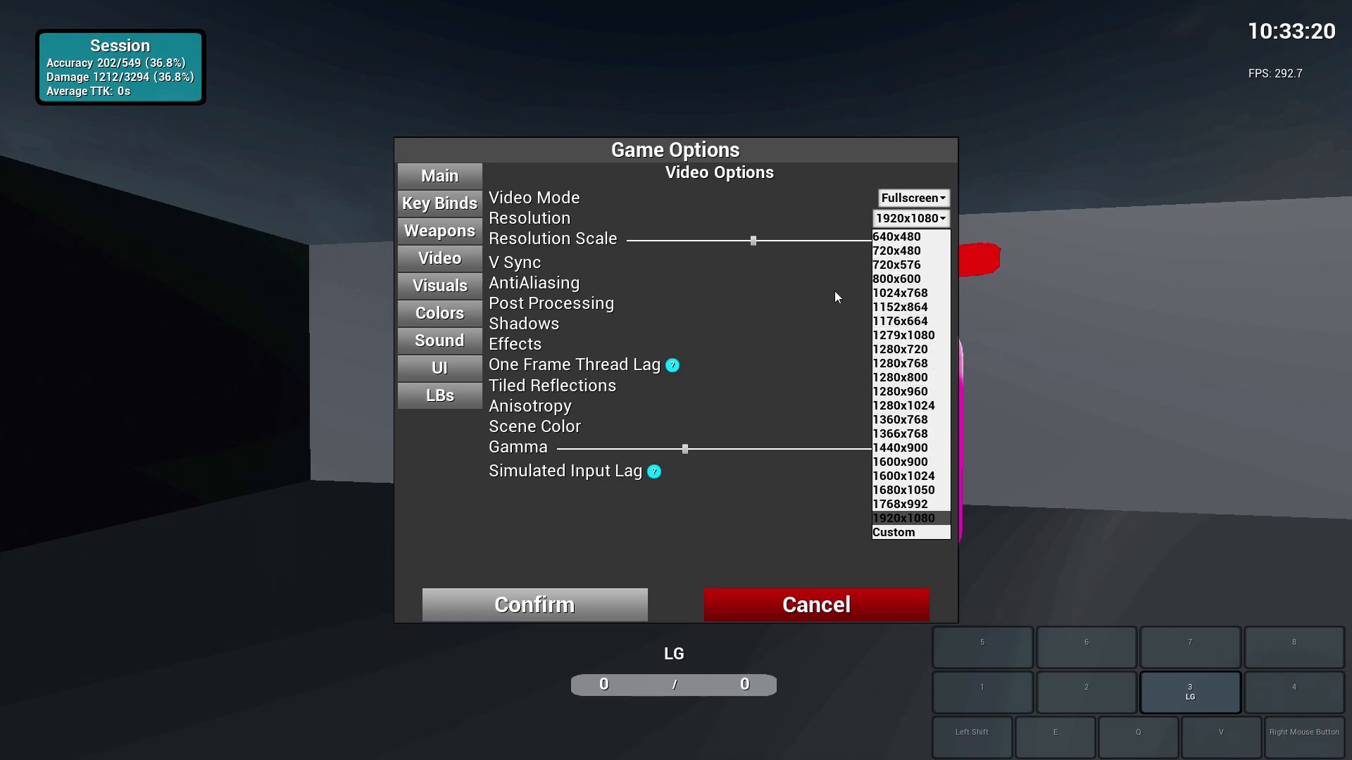
mouse_move(730, 294)
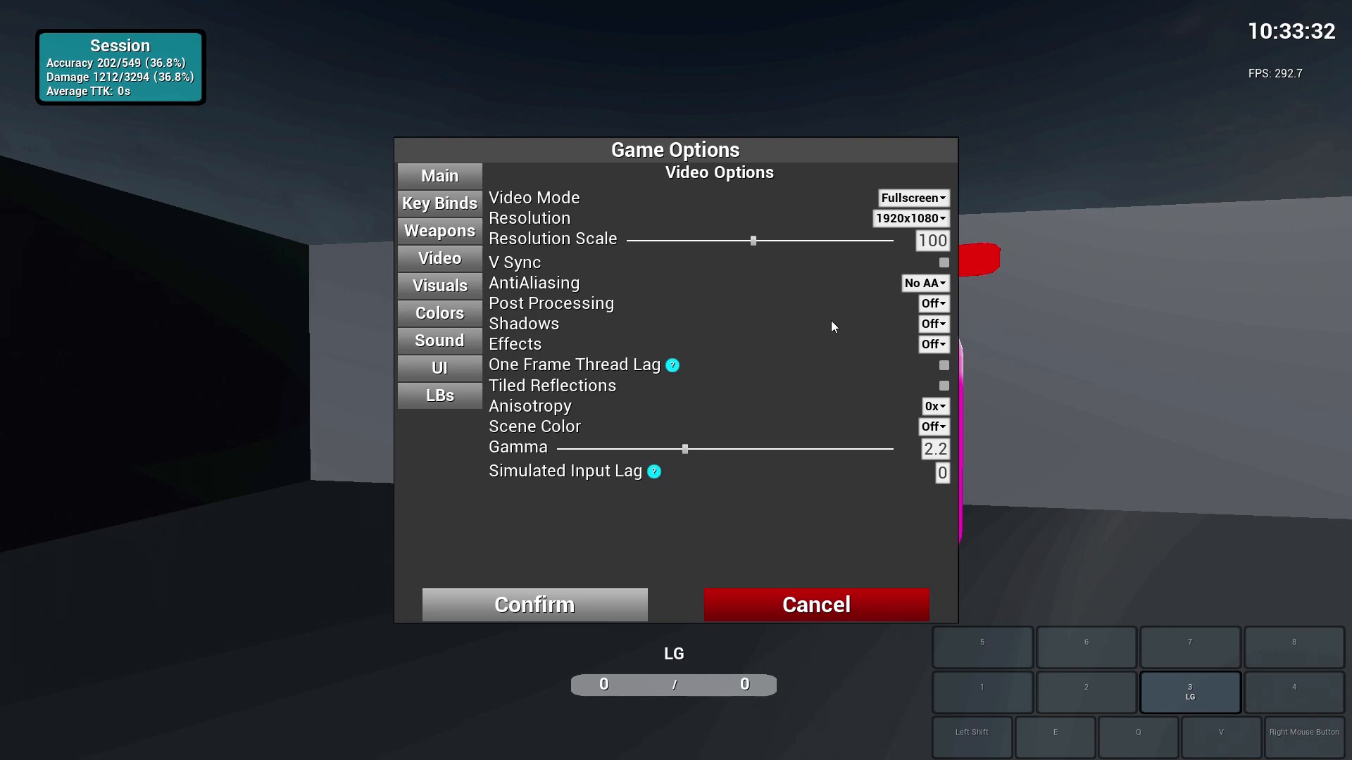
mouse_move(820, 377)
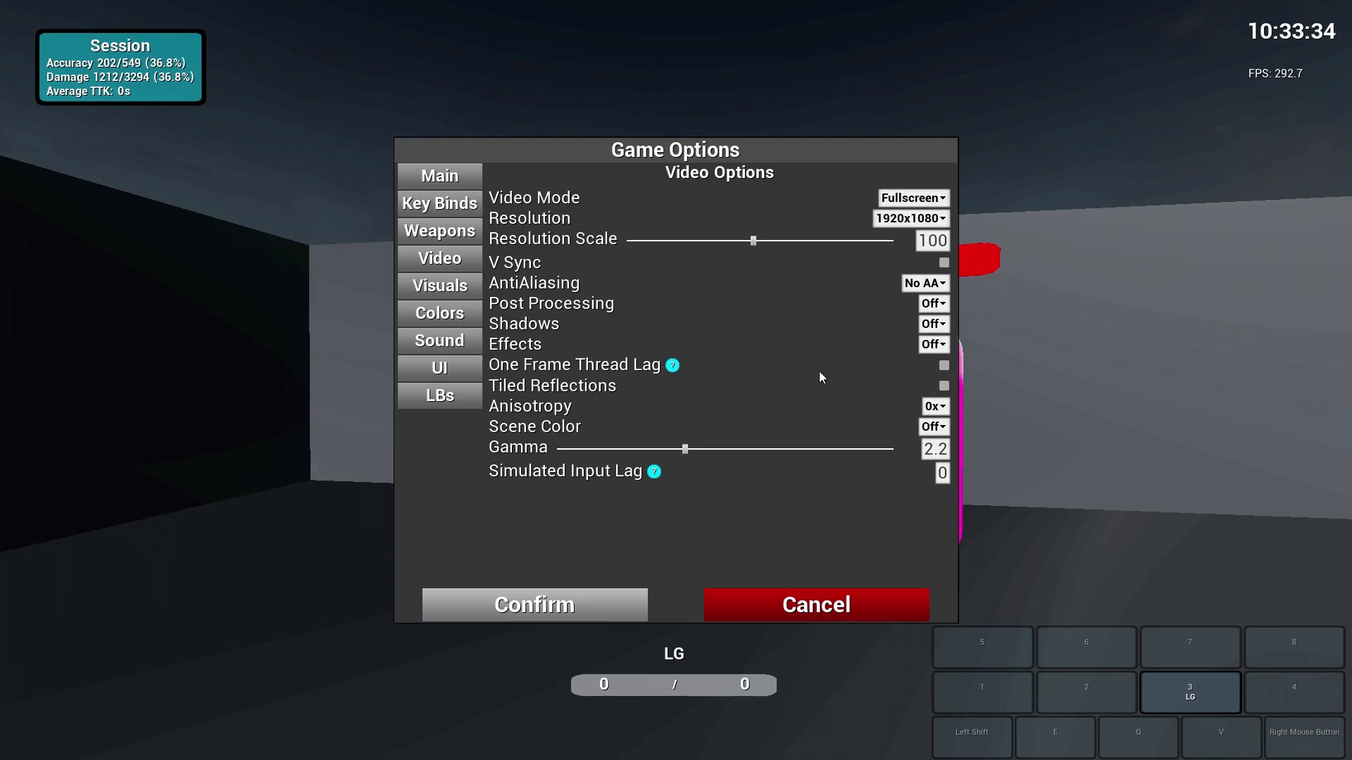
mouse_move(797, 350)
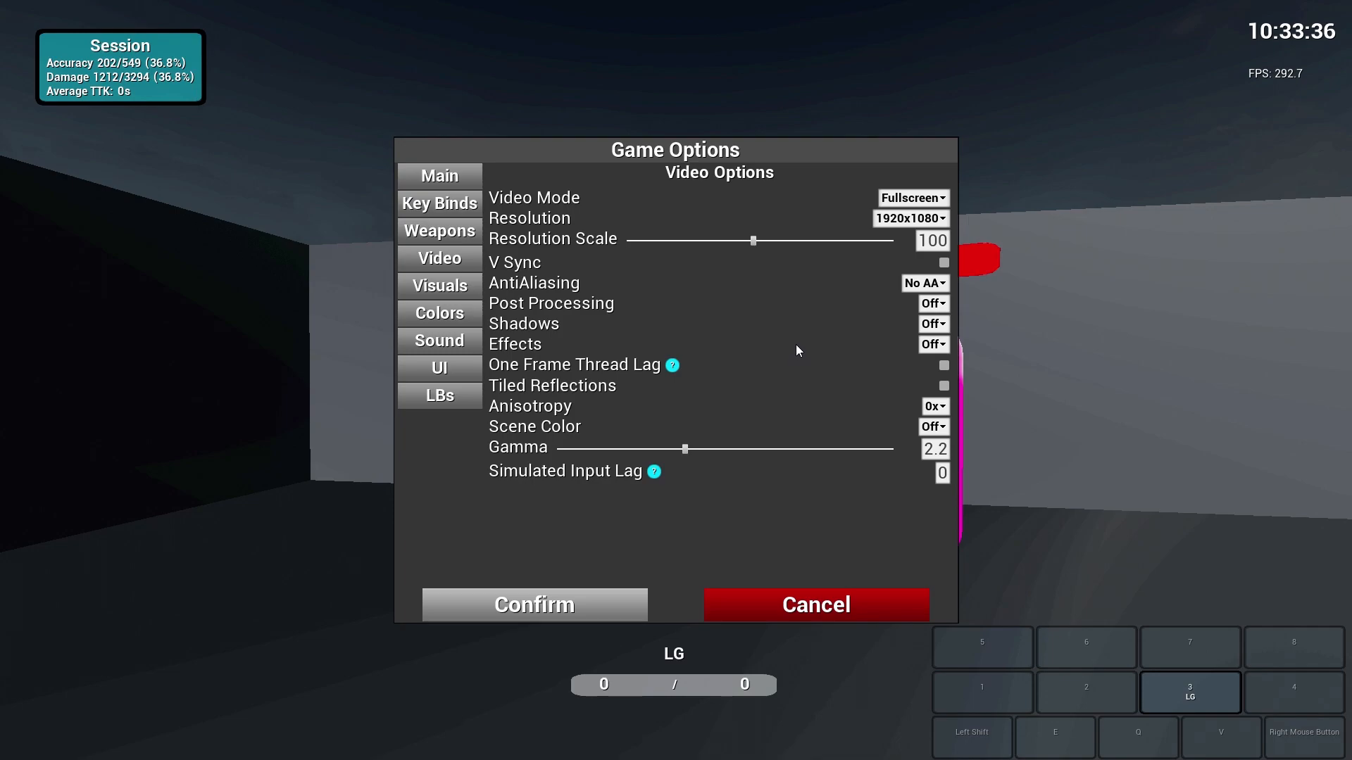
mouse_move(798, 343)
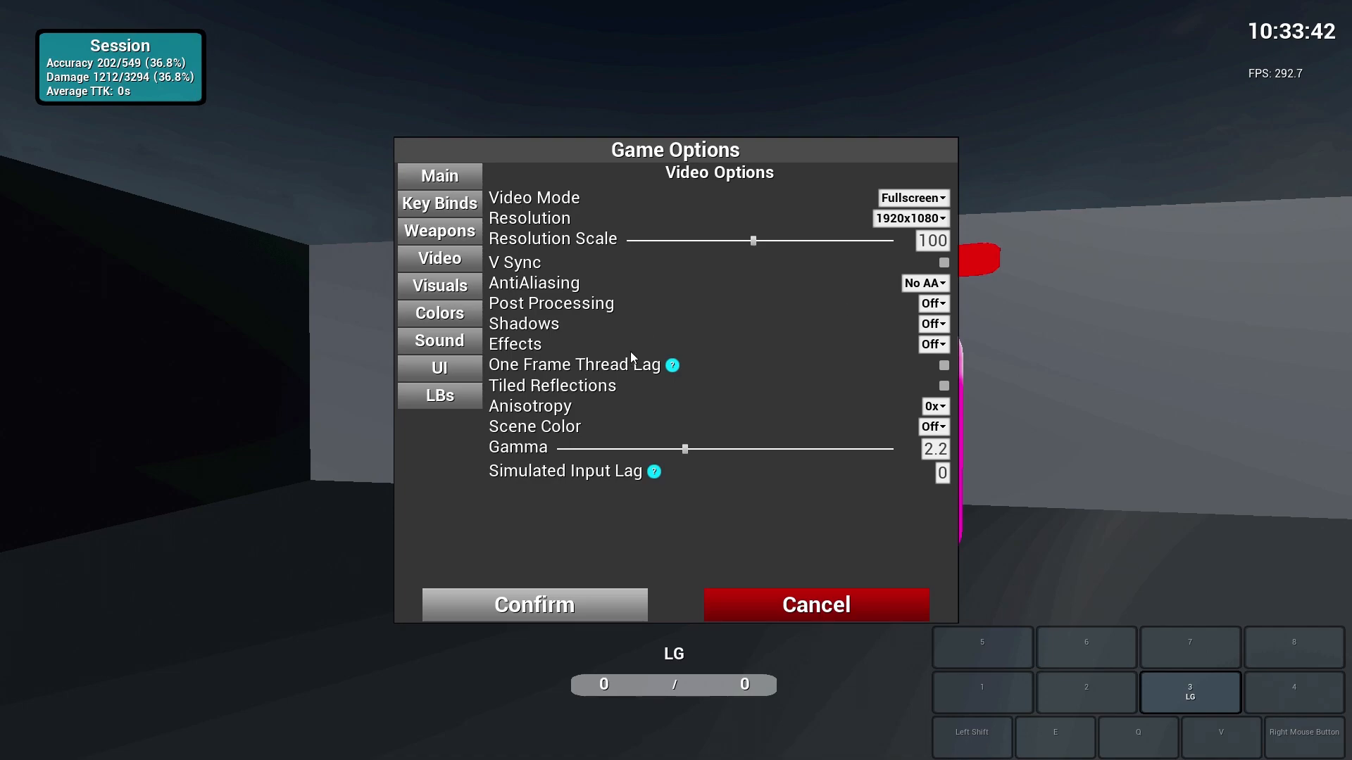
mouse_move(946, 265)
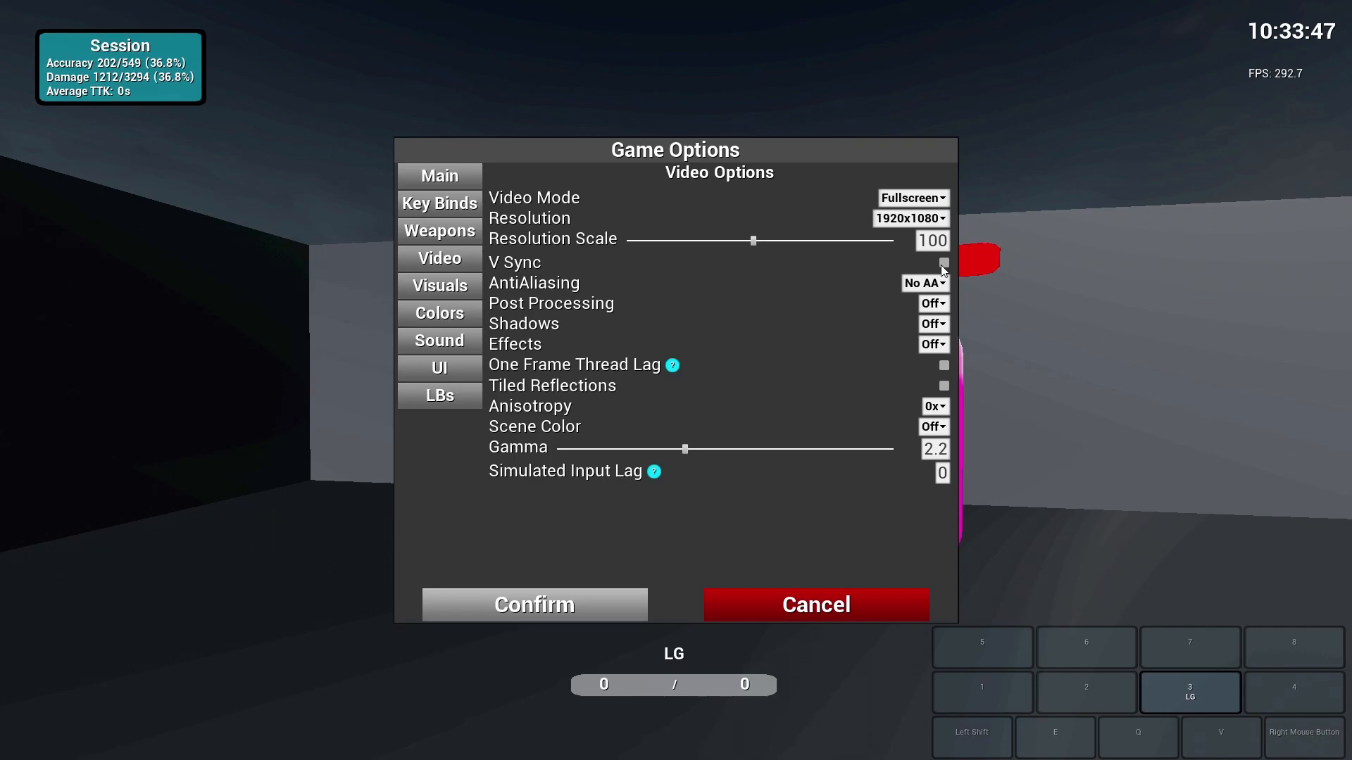
- Preview Cobblestone Pebble walls on Visual Options, then revert walls to Pure Color
click(439, 285)
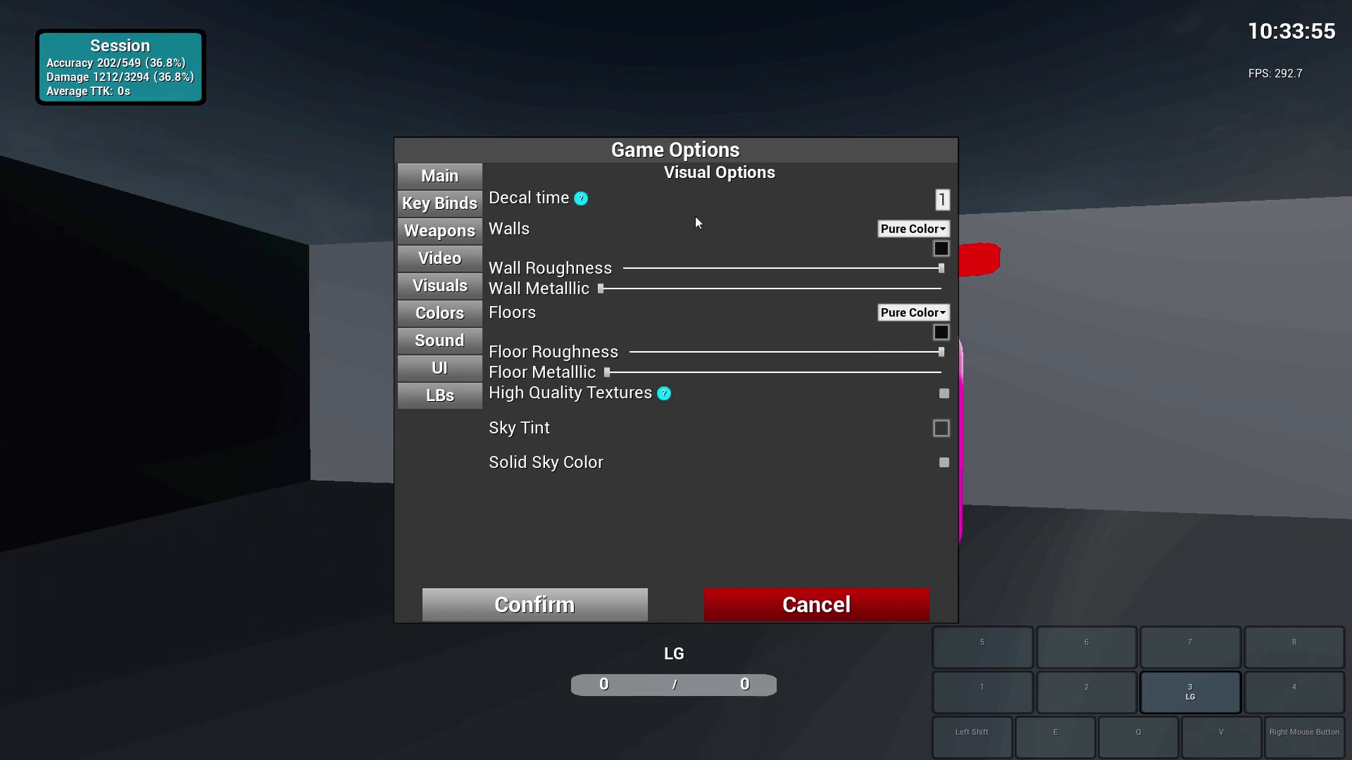
mouse_move(736, 215)
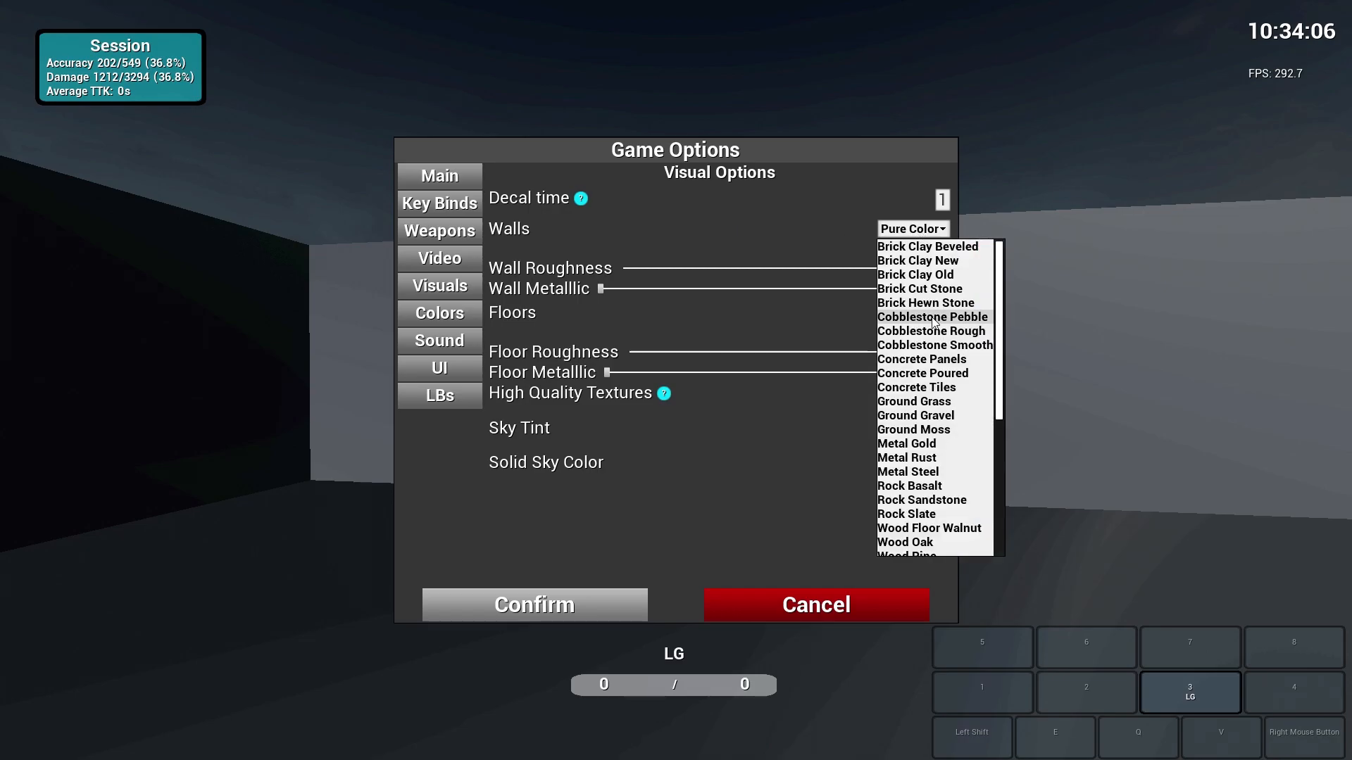
click(931, 318)
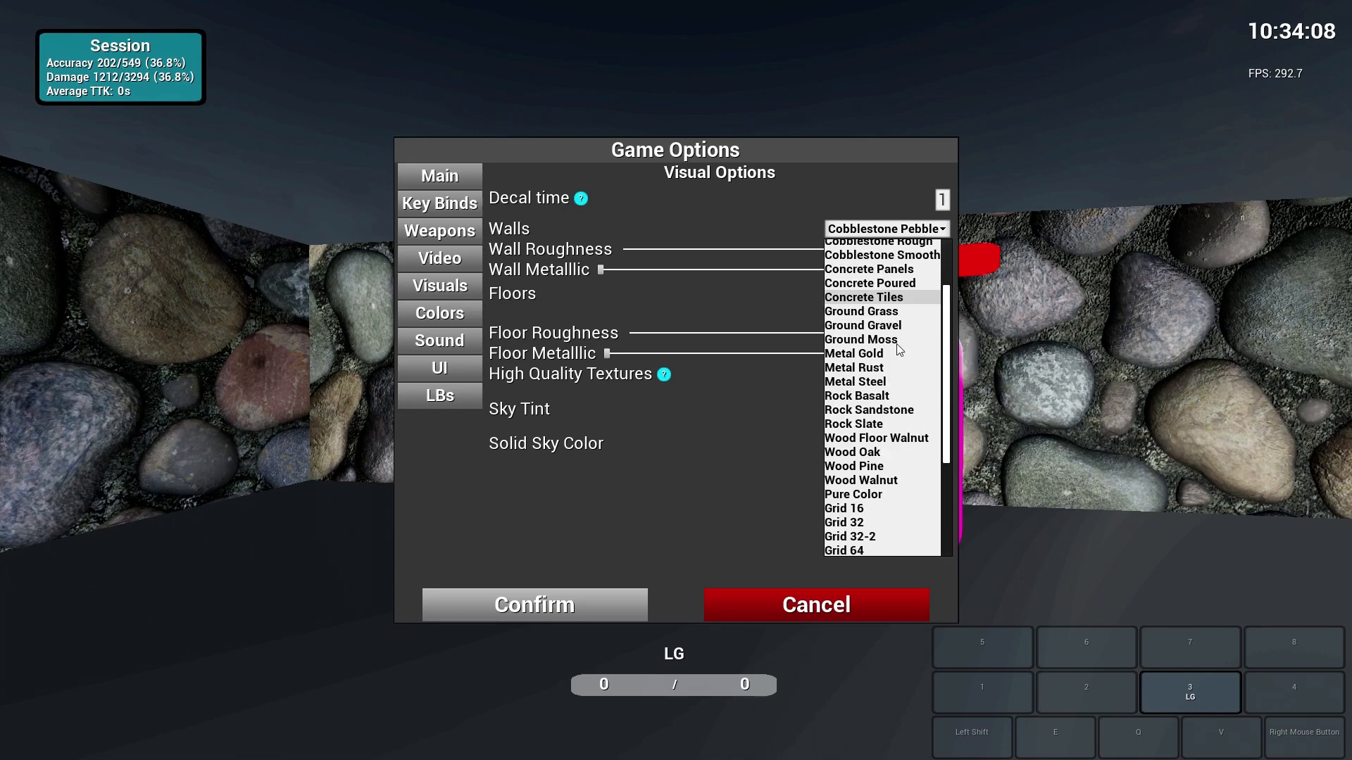
click(852, 494)
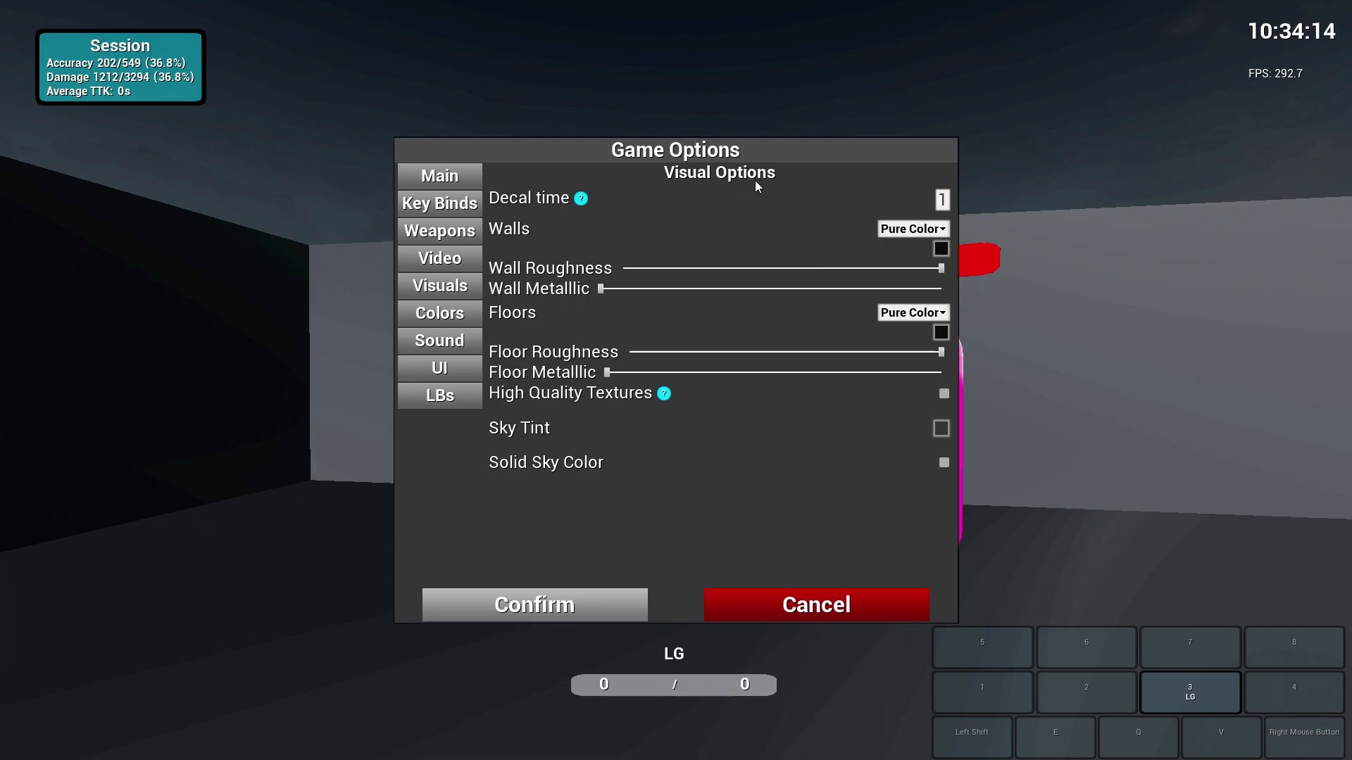
mouse_move(942, 218)
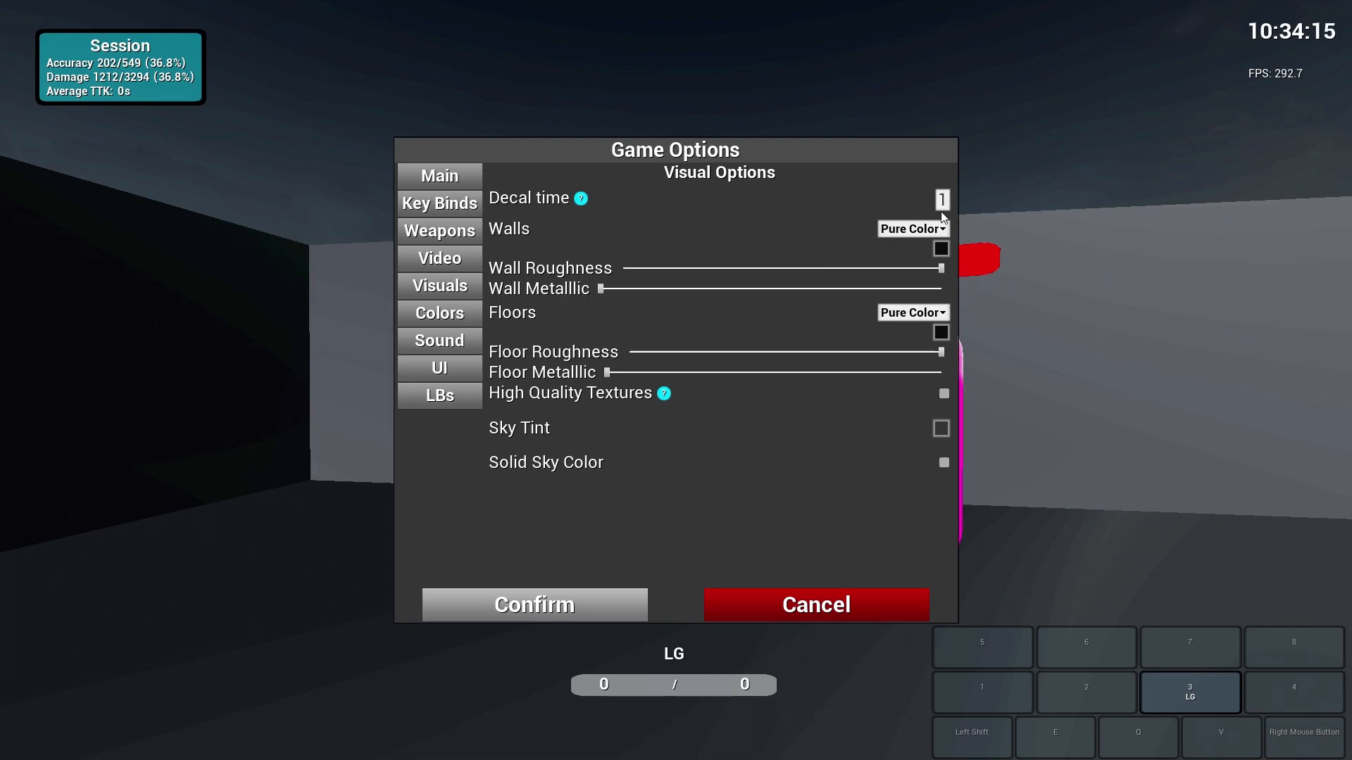
mouse_move(879, 219)
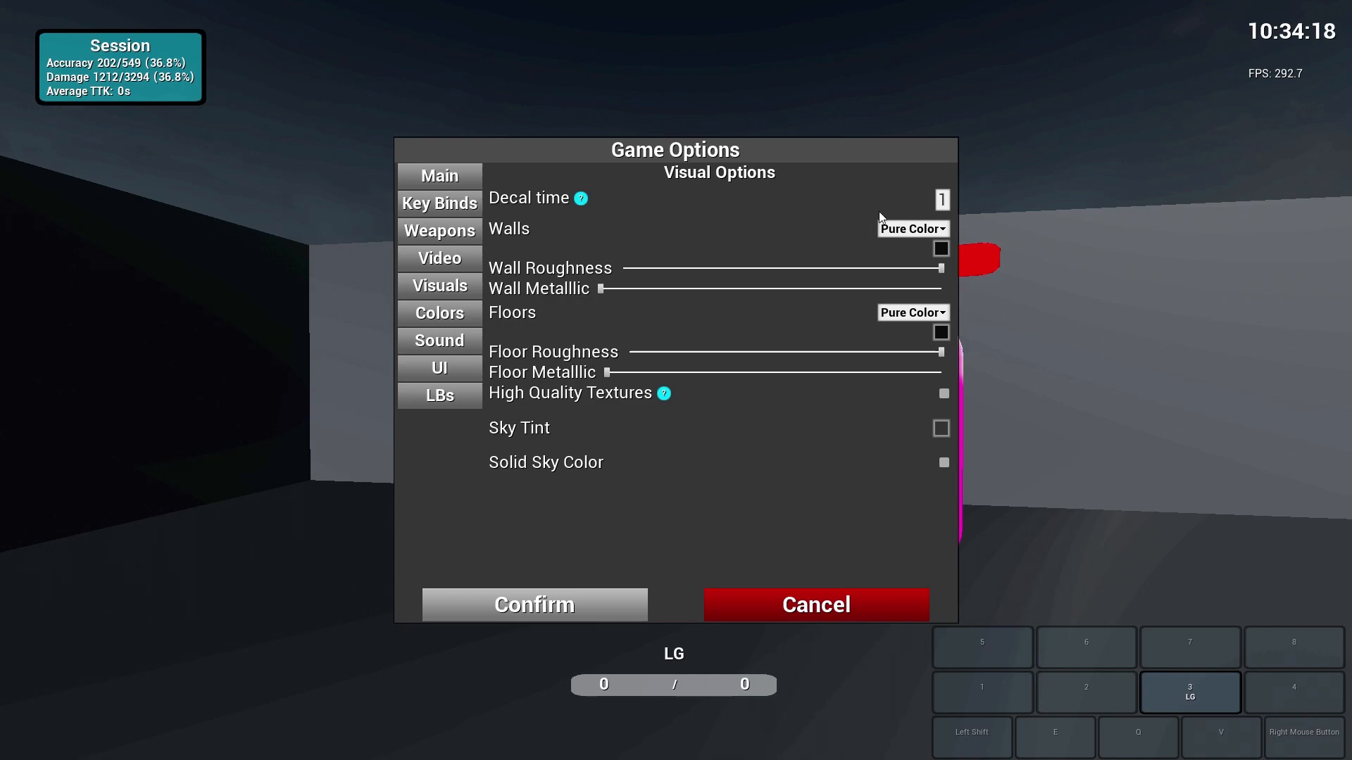
drag(940, 267, 756, 268)
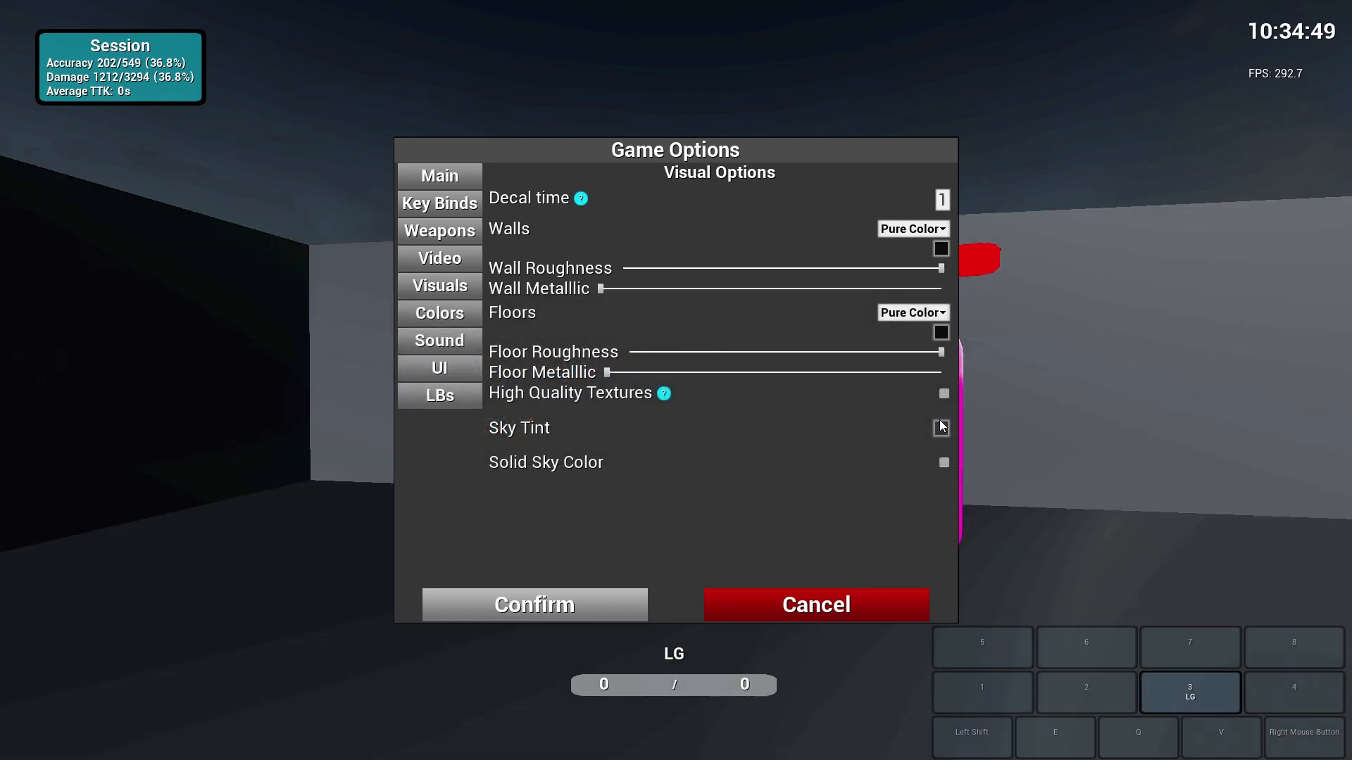
- Preview a red (255, 54, 5) sky tint, then move to the Colors page
click(941, 429)
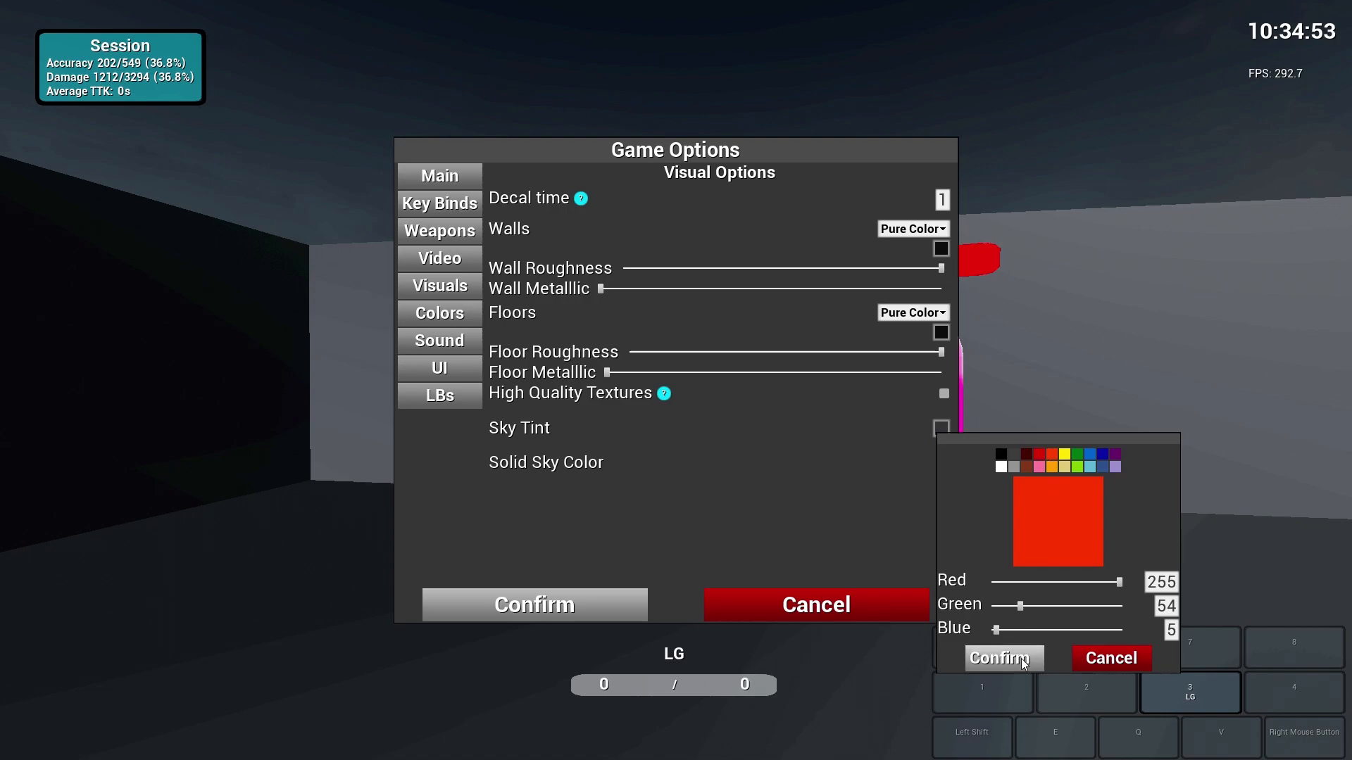
click(999, 658)
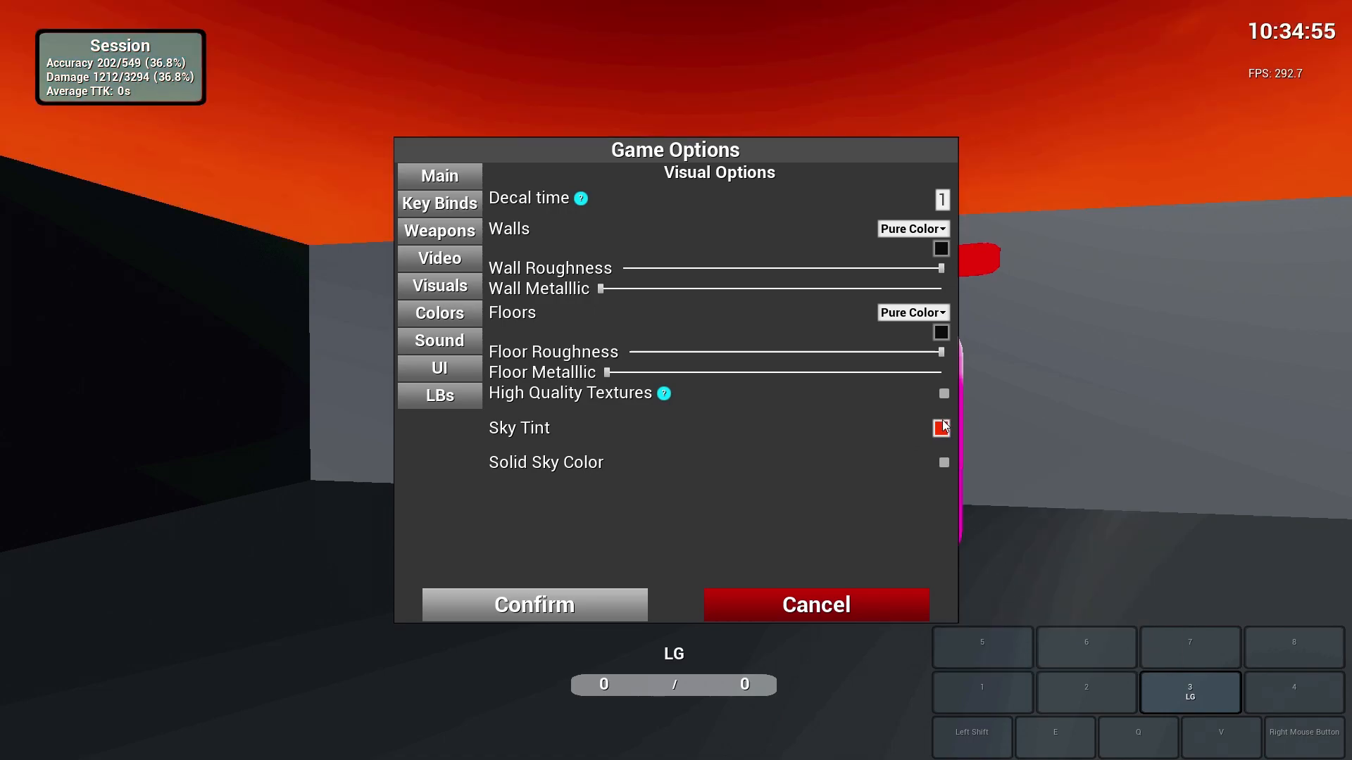
click(939, 429)
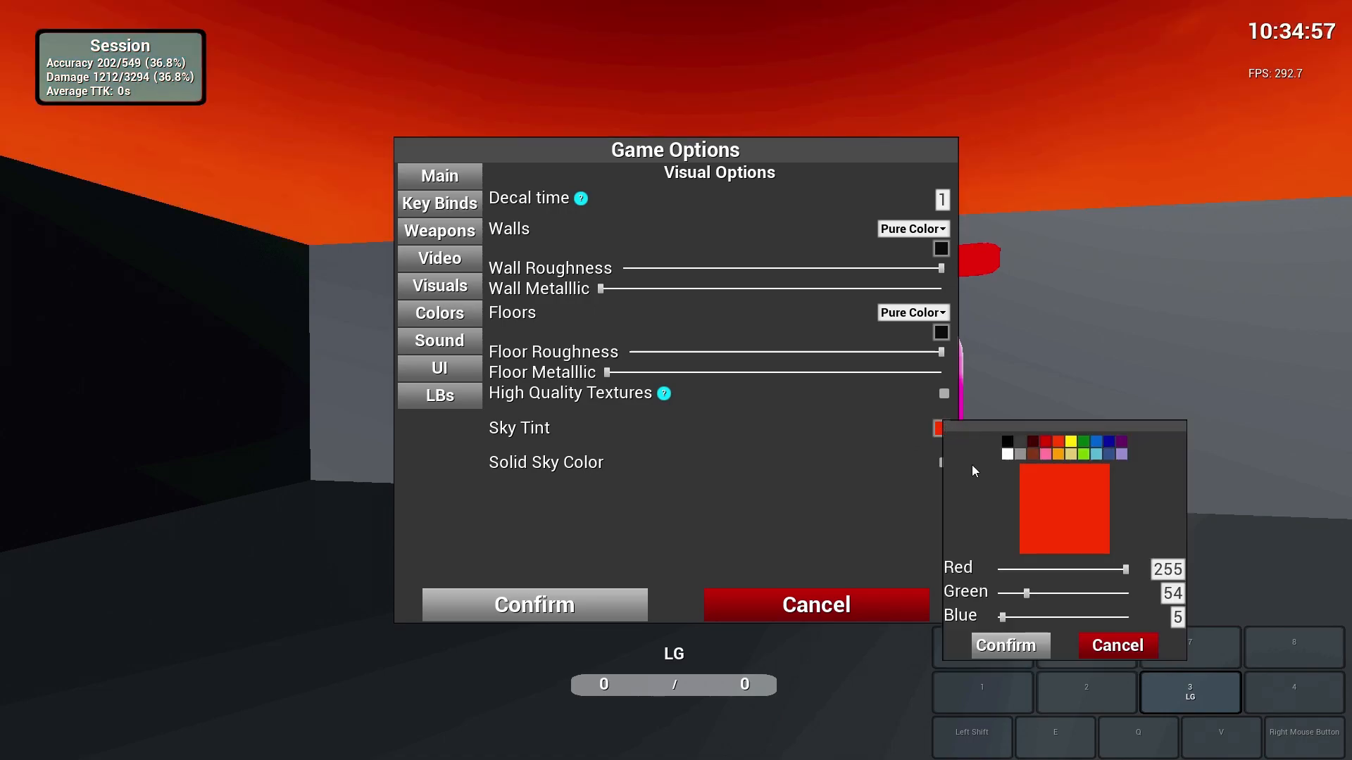
click(1006, 645)
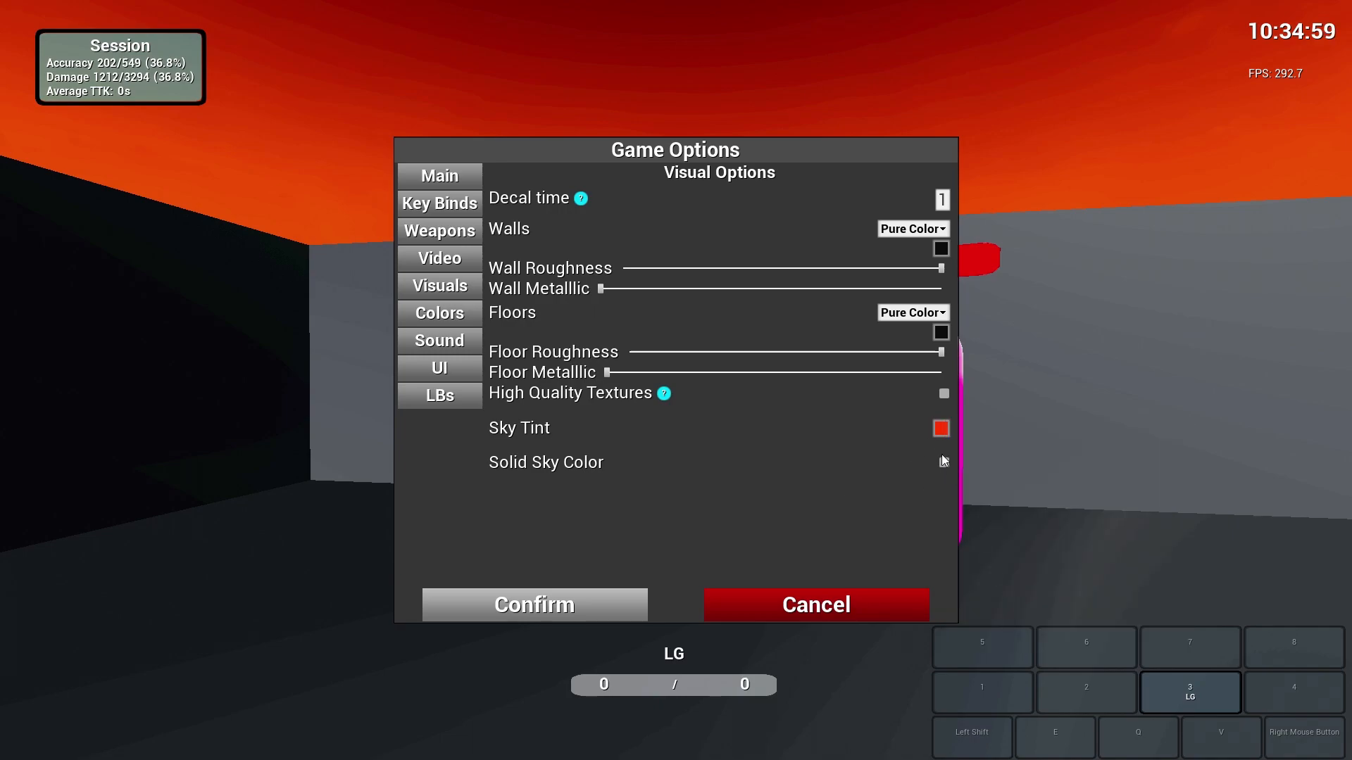
click(940, 428)
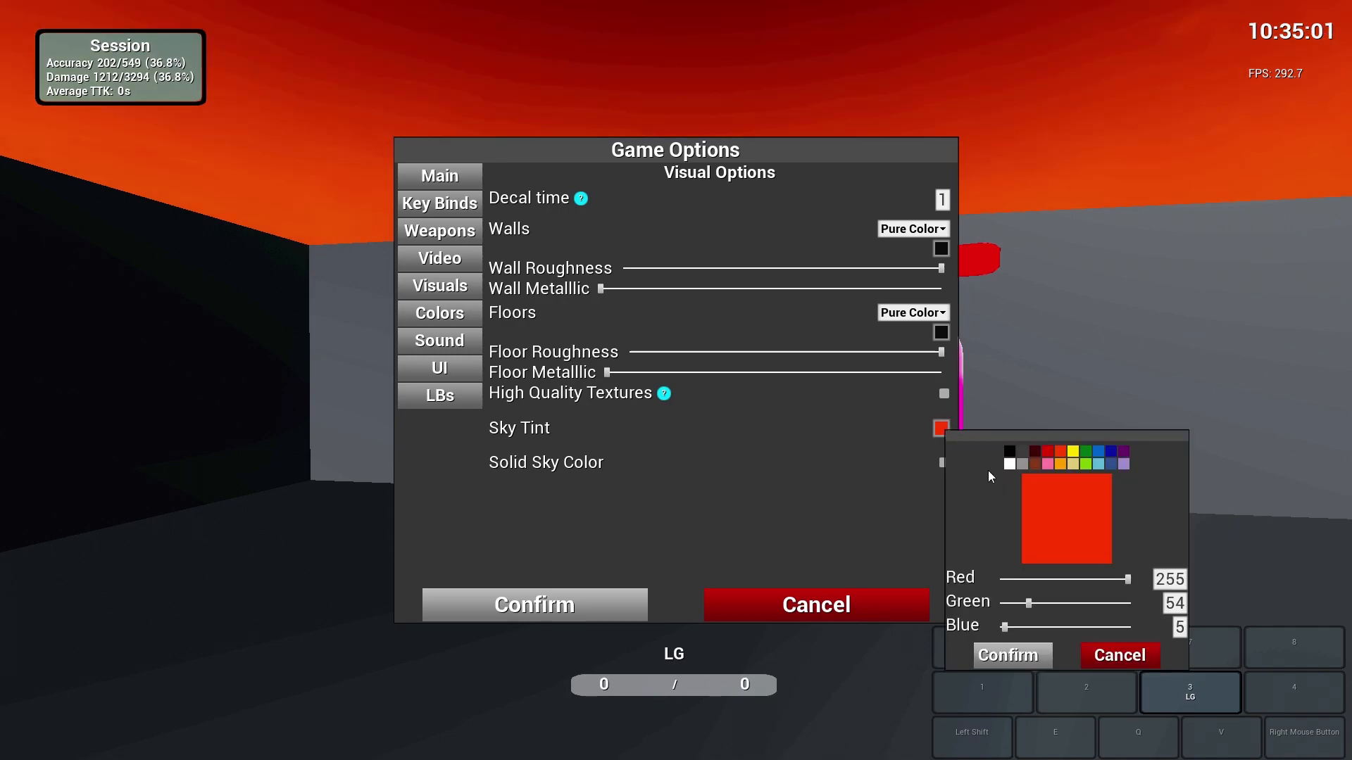
click(439, 312)
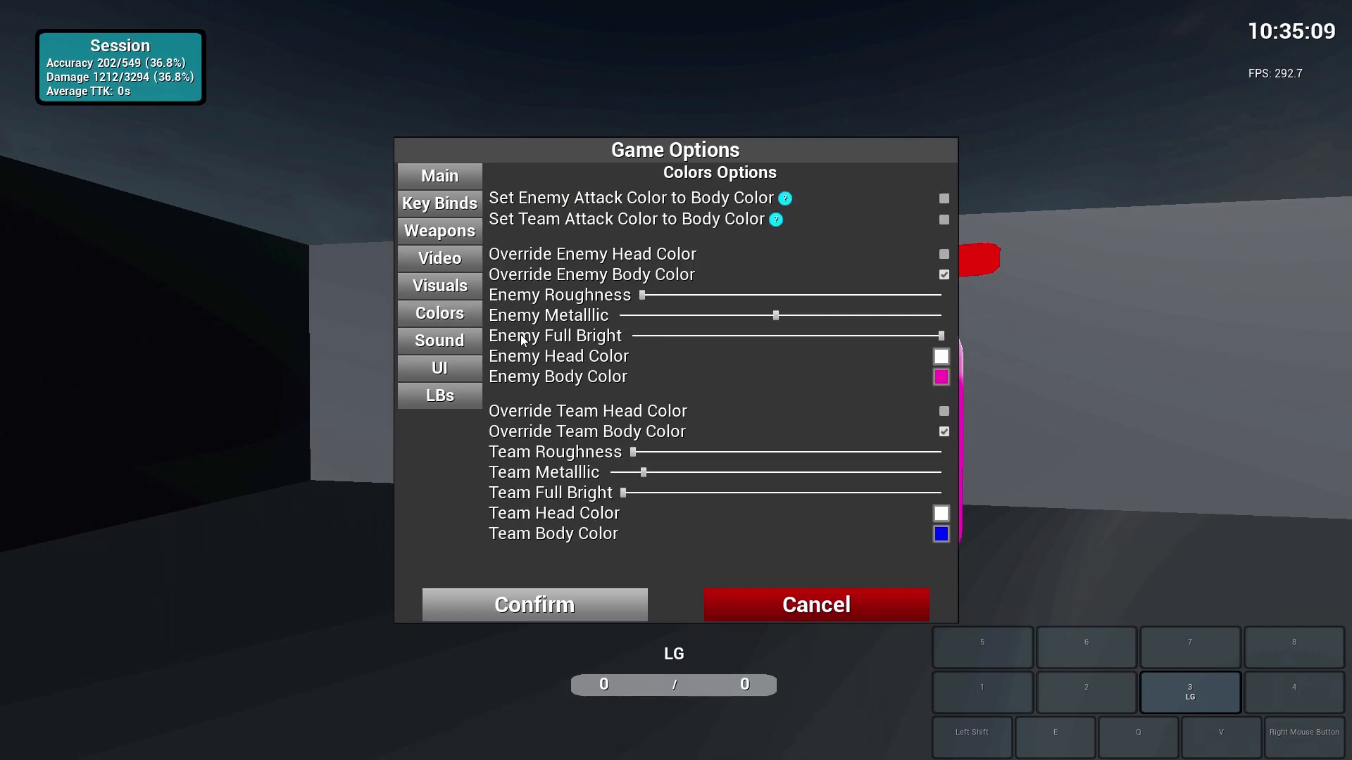
mouse_move(577, 272)
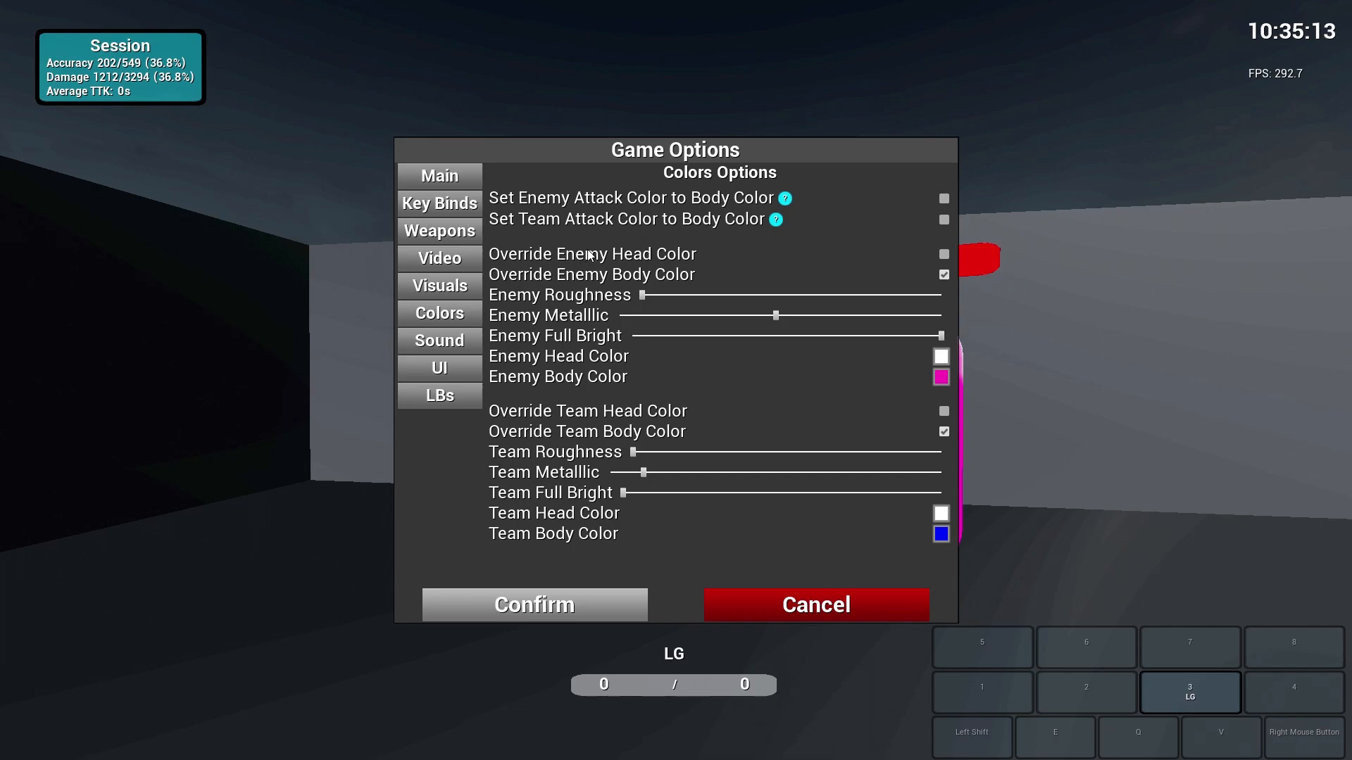
mouse_move(731, 234)
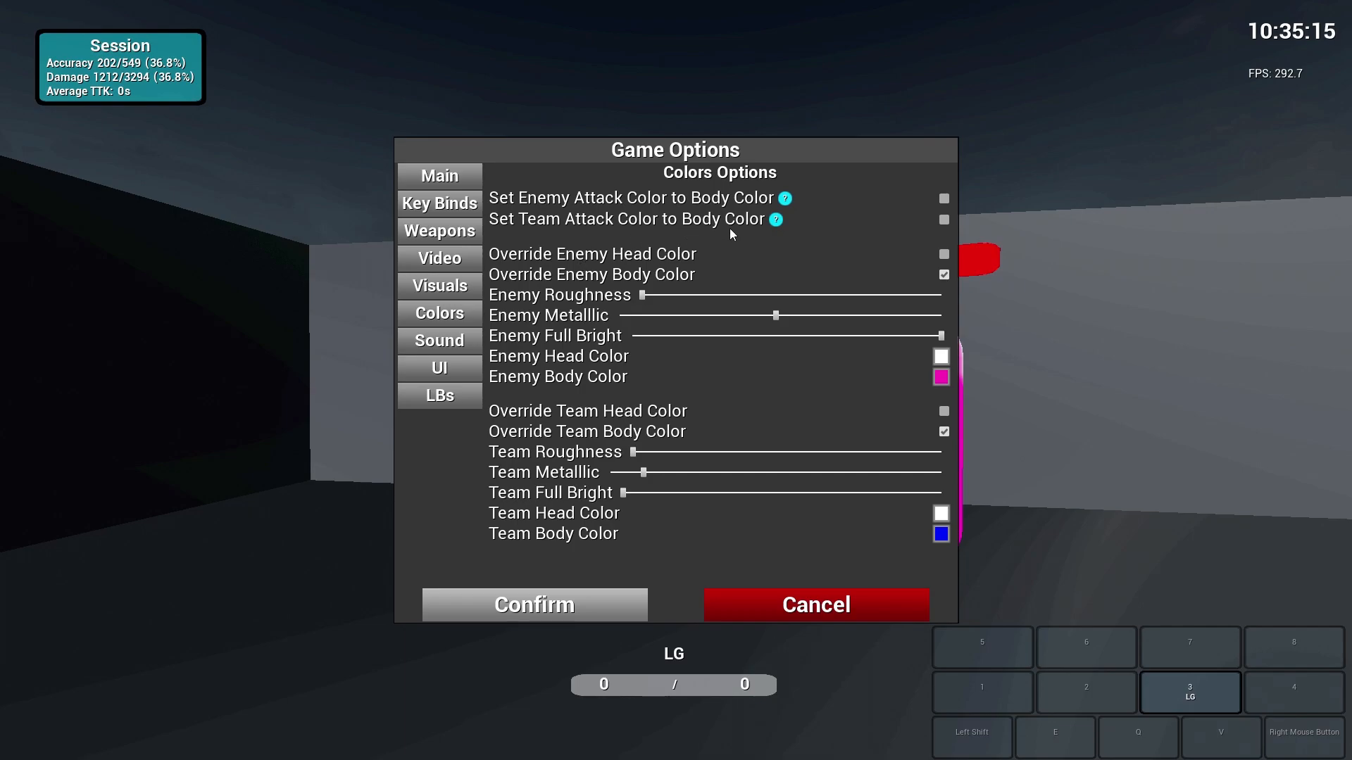
mouse_move(784, 323)
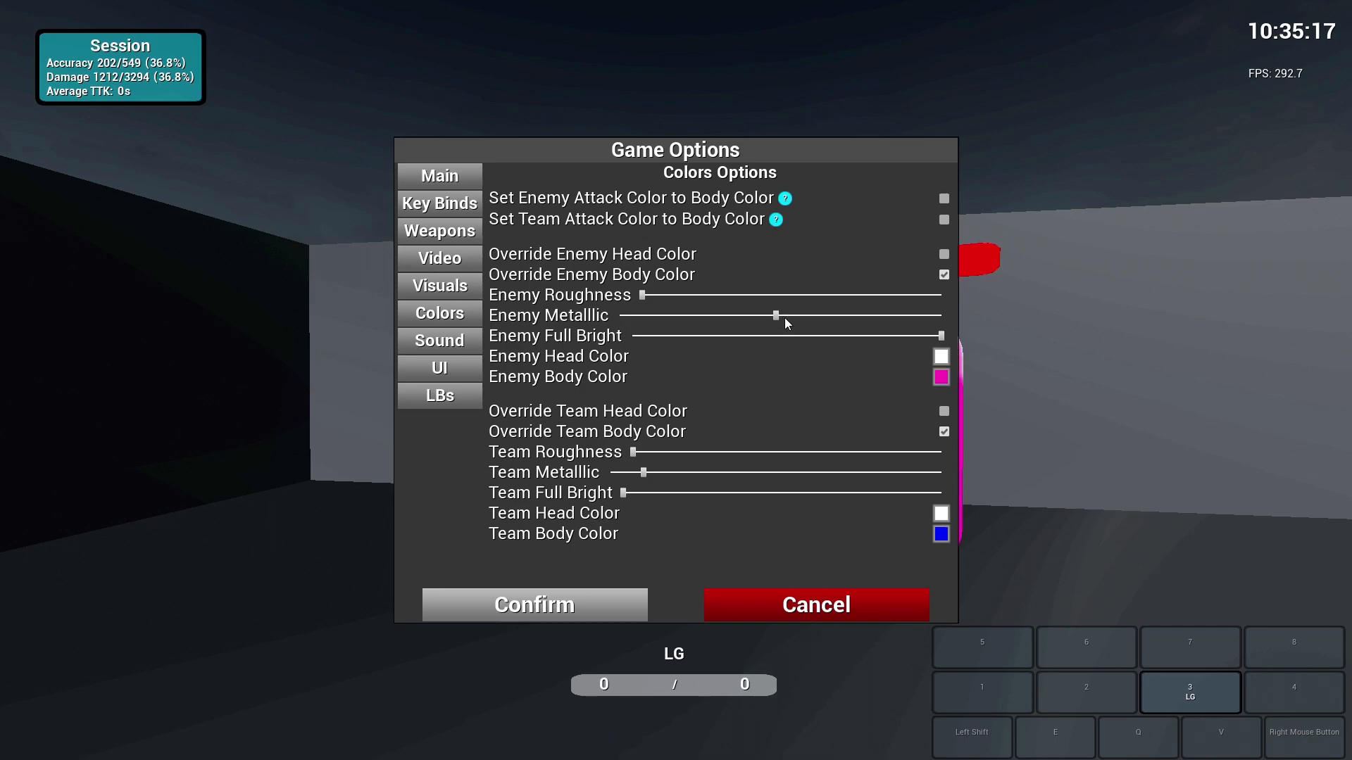
- Show Sound Options with player, teammate and enemy volumes, pitches and hit sounds
click(438, 340)
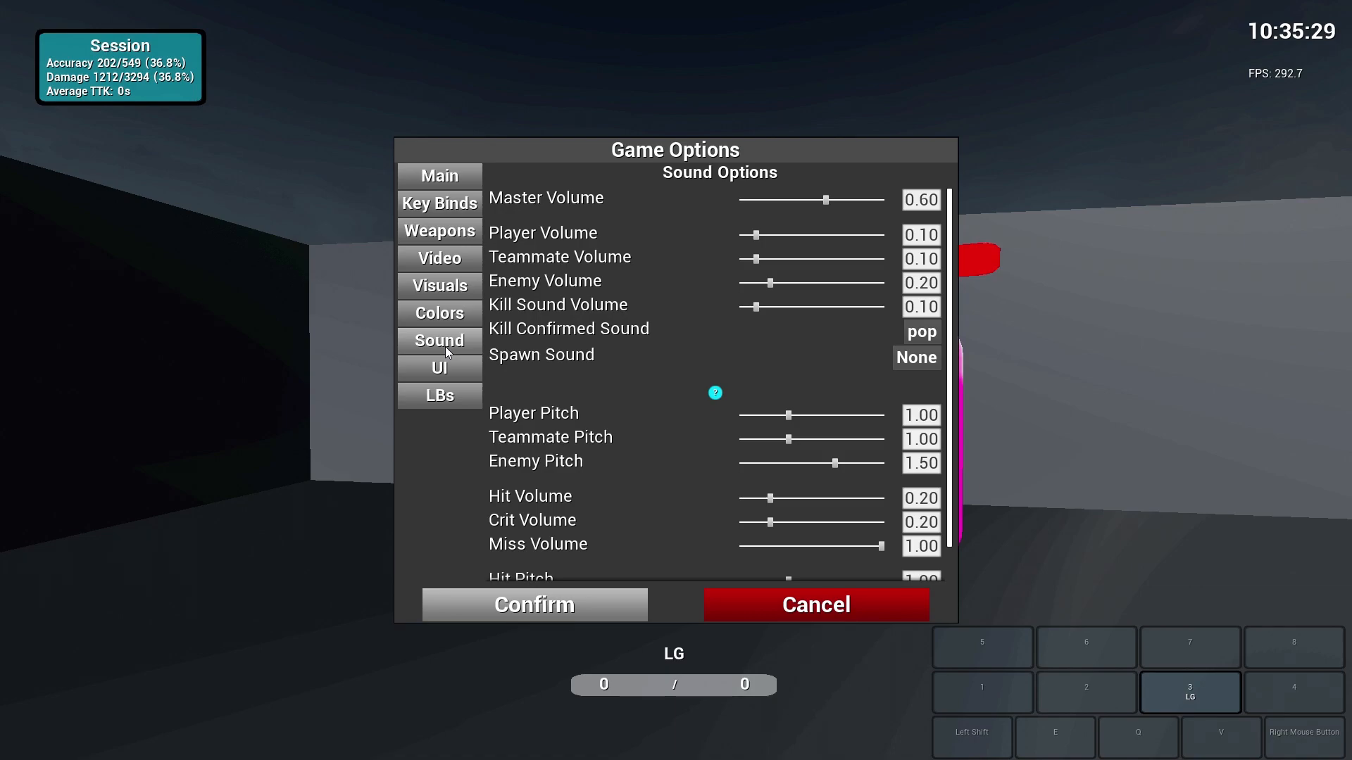
mouse_move(638, 249)
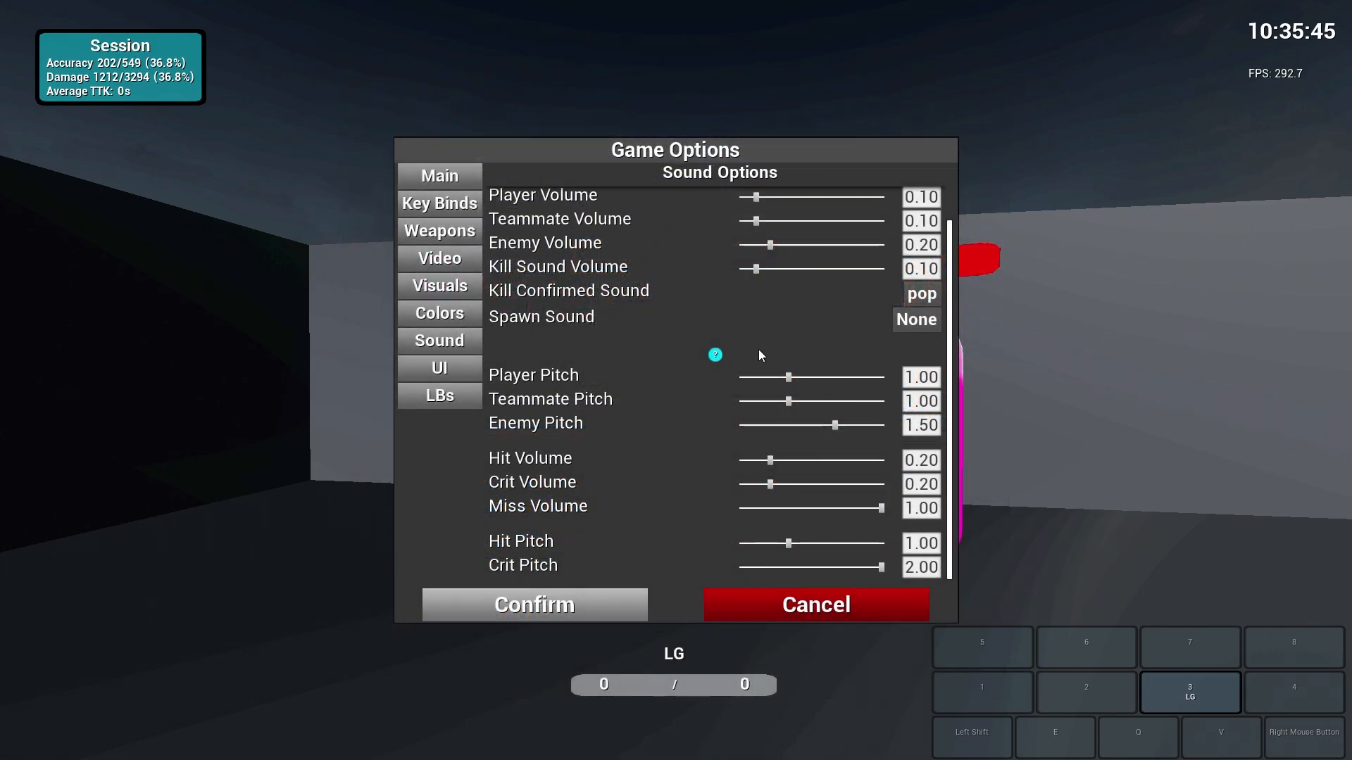
mouse_move(627, 472)
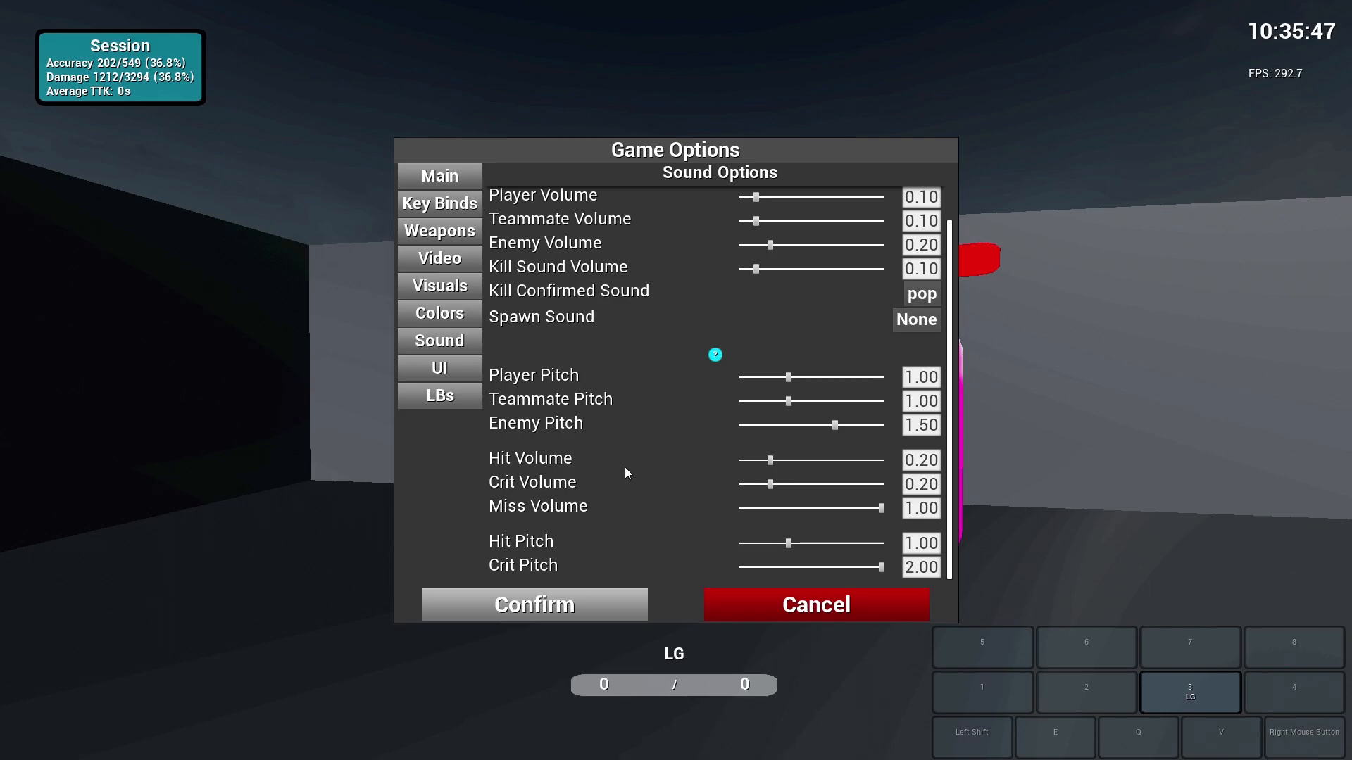
- On UI Options, toggle the Player Info hide checkbox off and back on
click(438, 368)
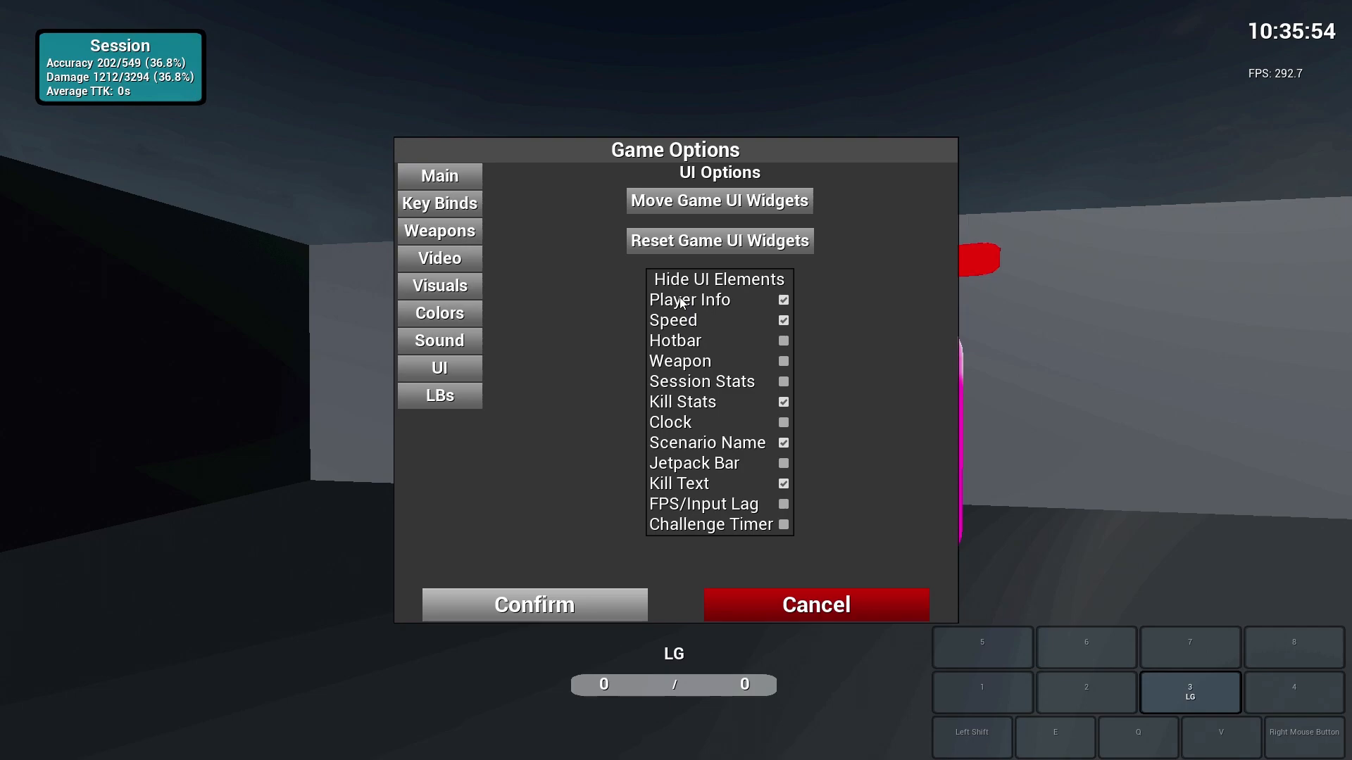
mouse_move(816, 304)
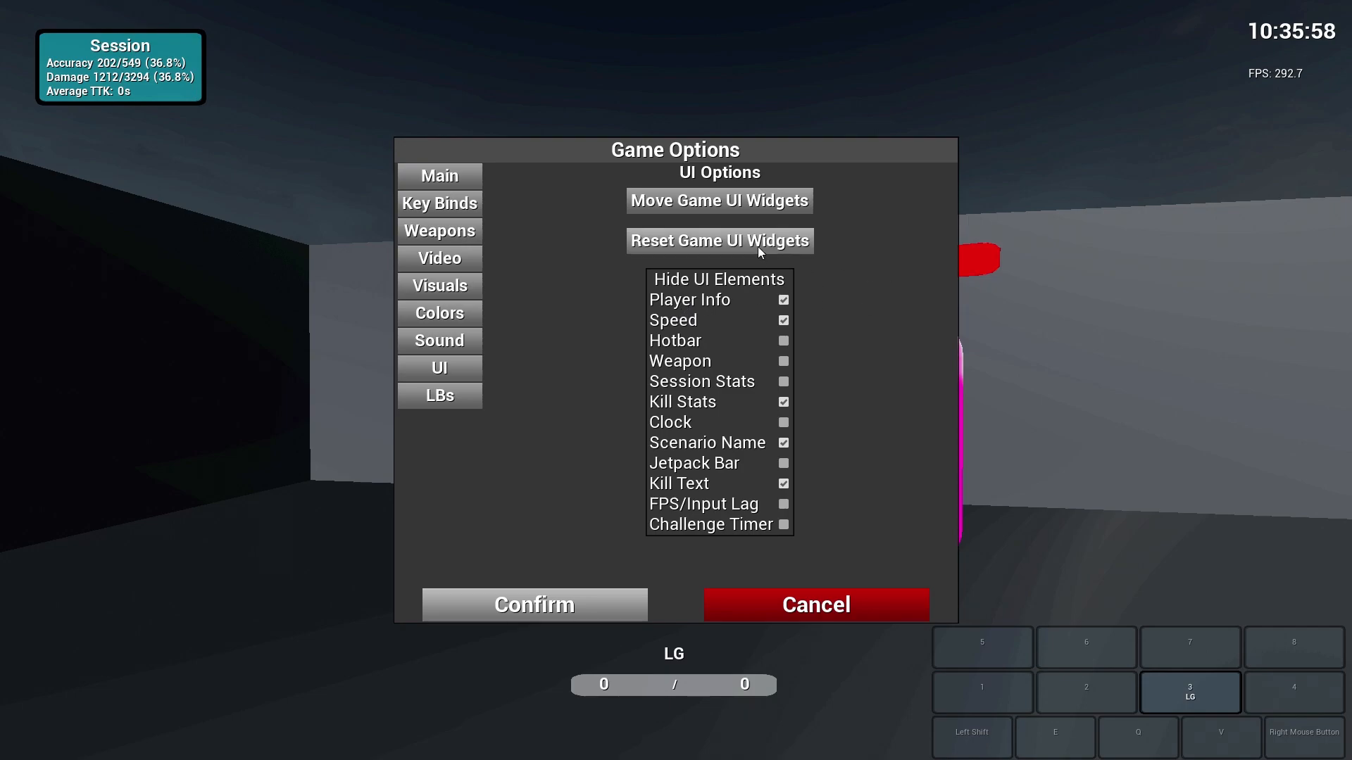
click(784, 299)
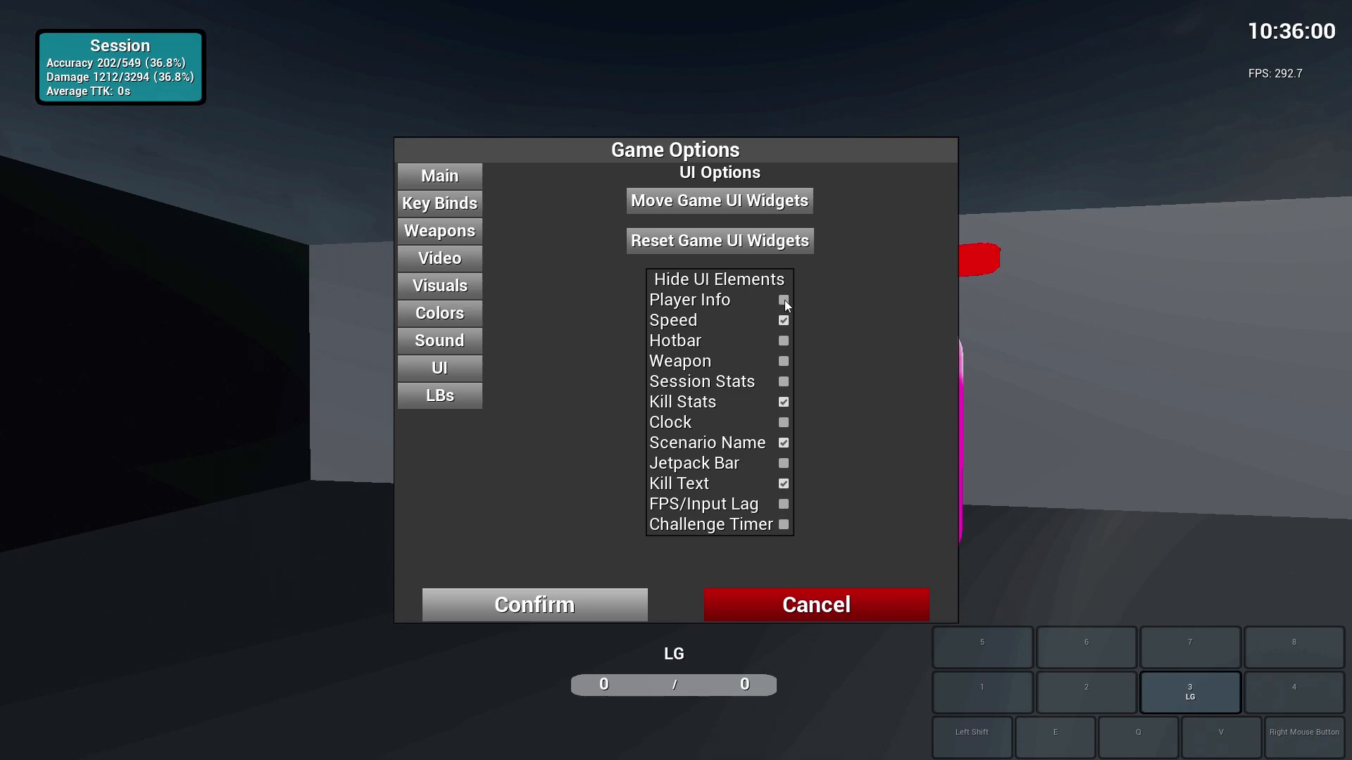
click(783, 300)
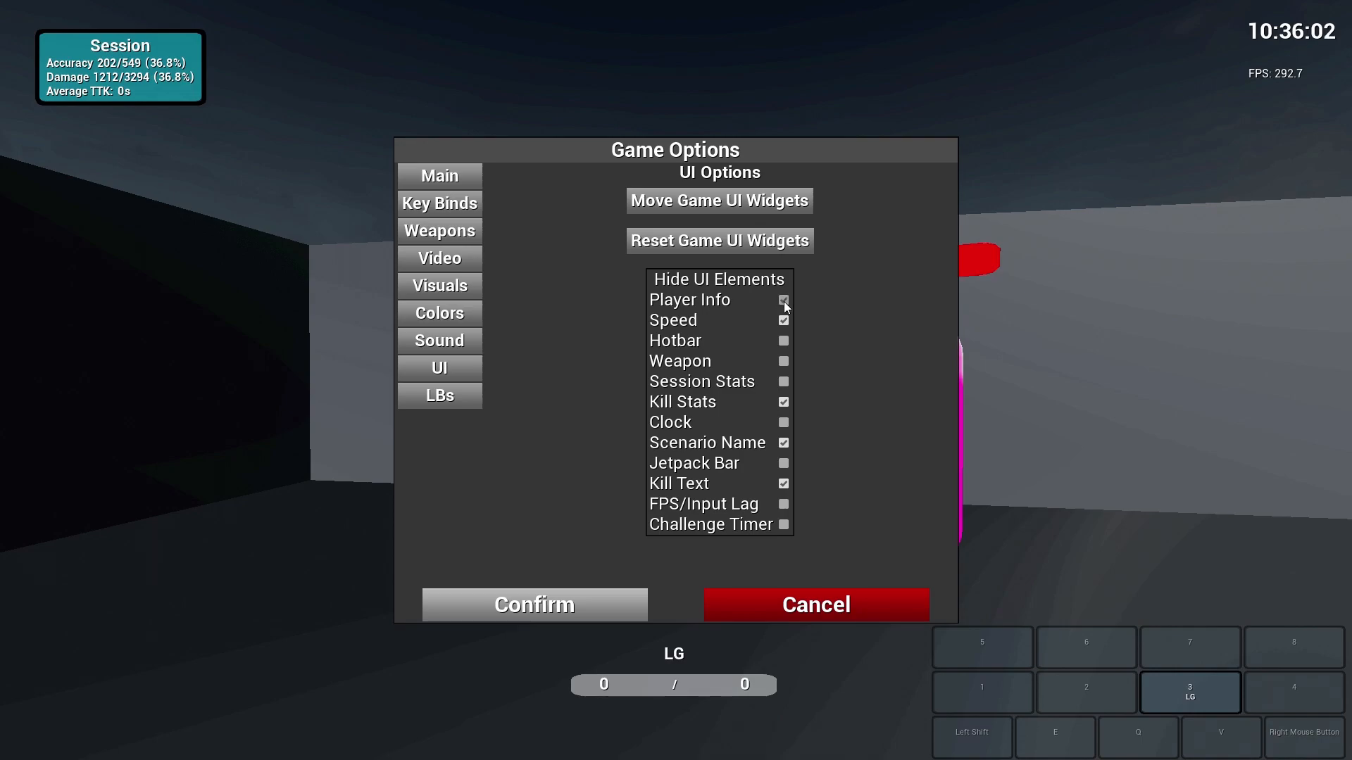
click(783, 300)
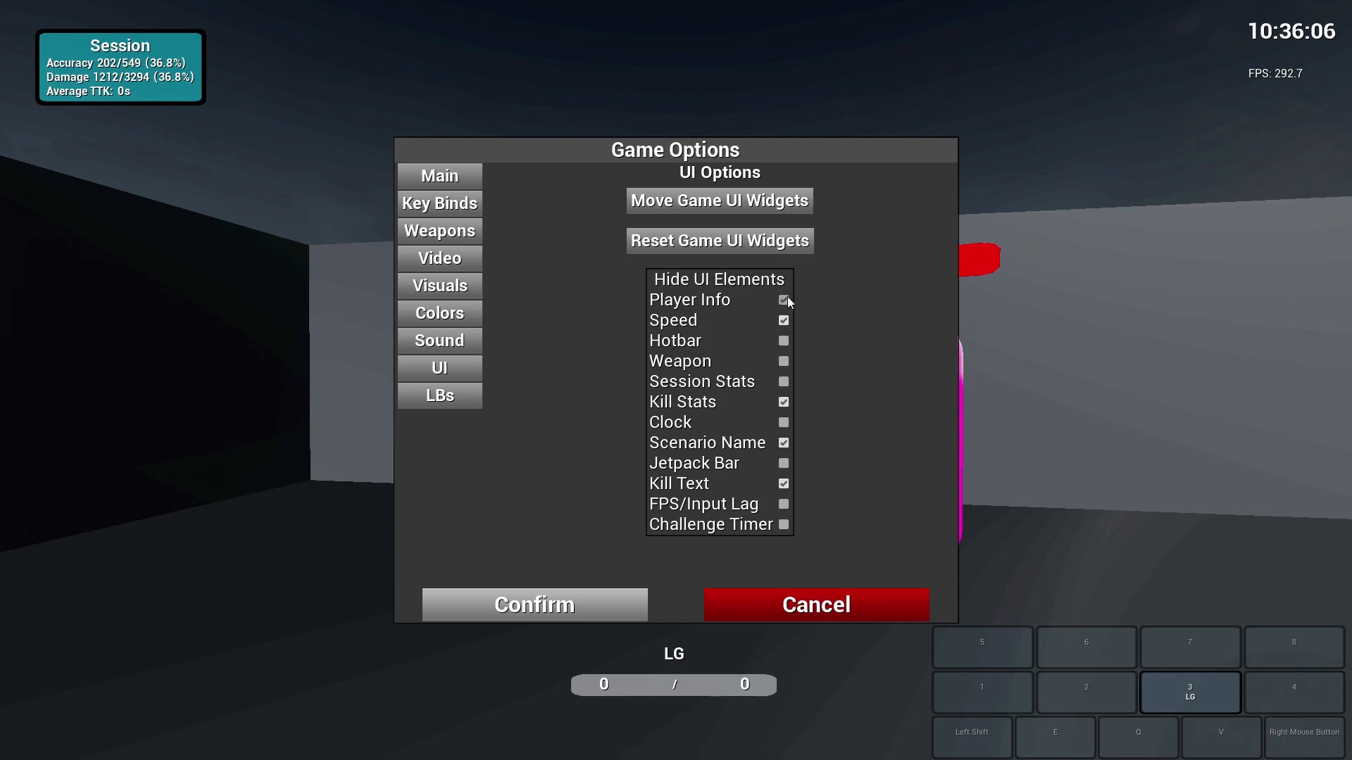
click(783, 300)
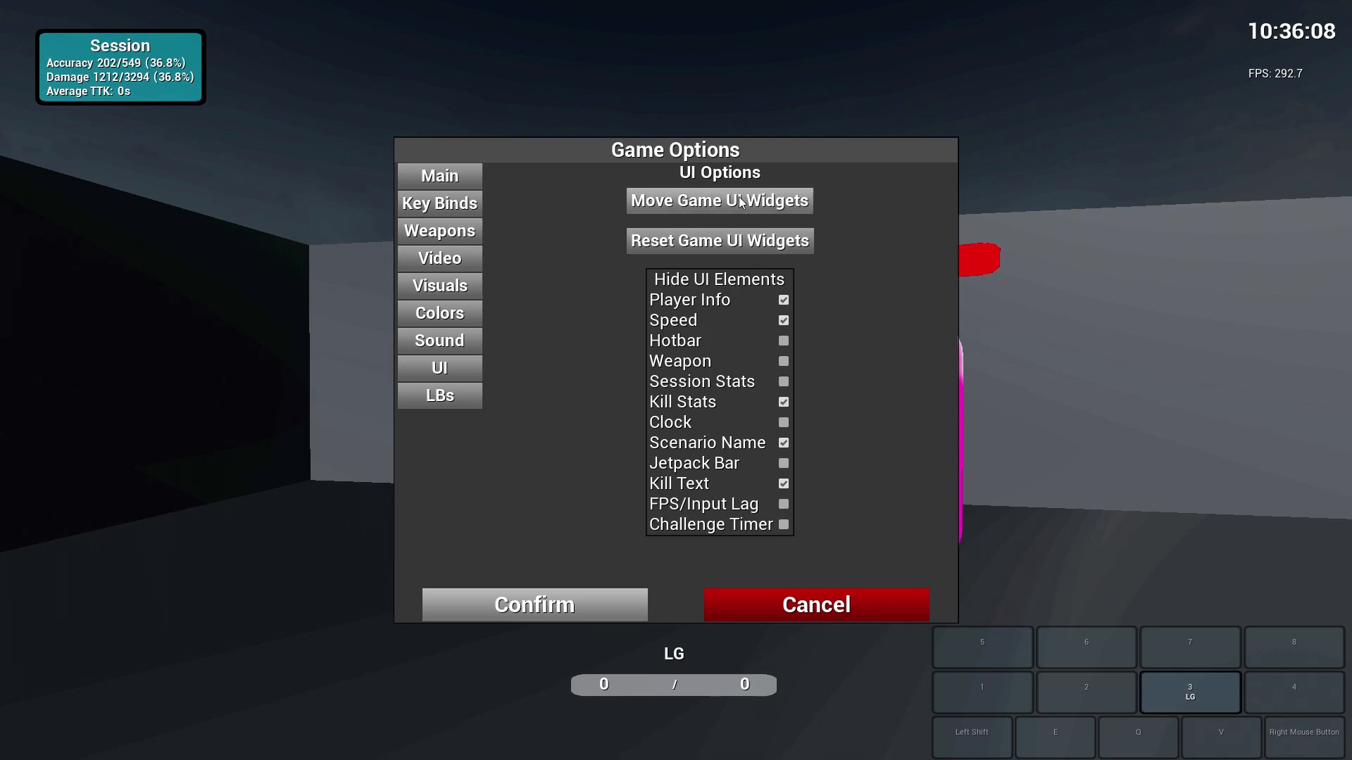
click(719, 200)
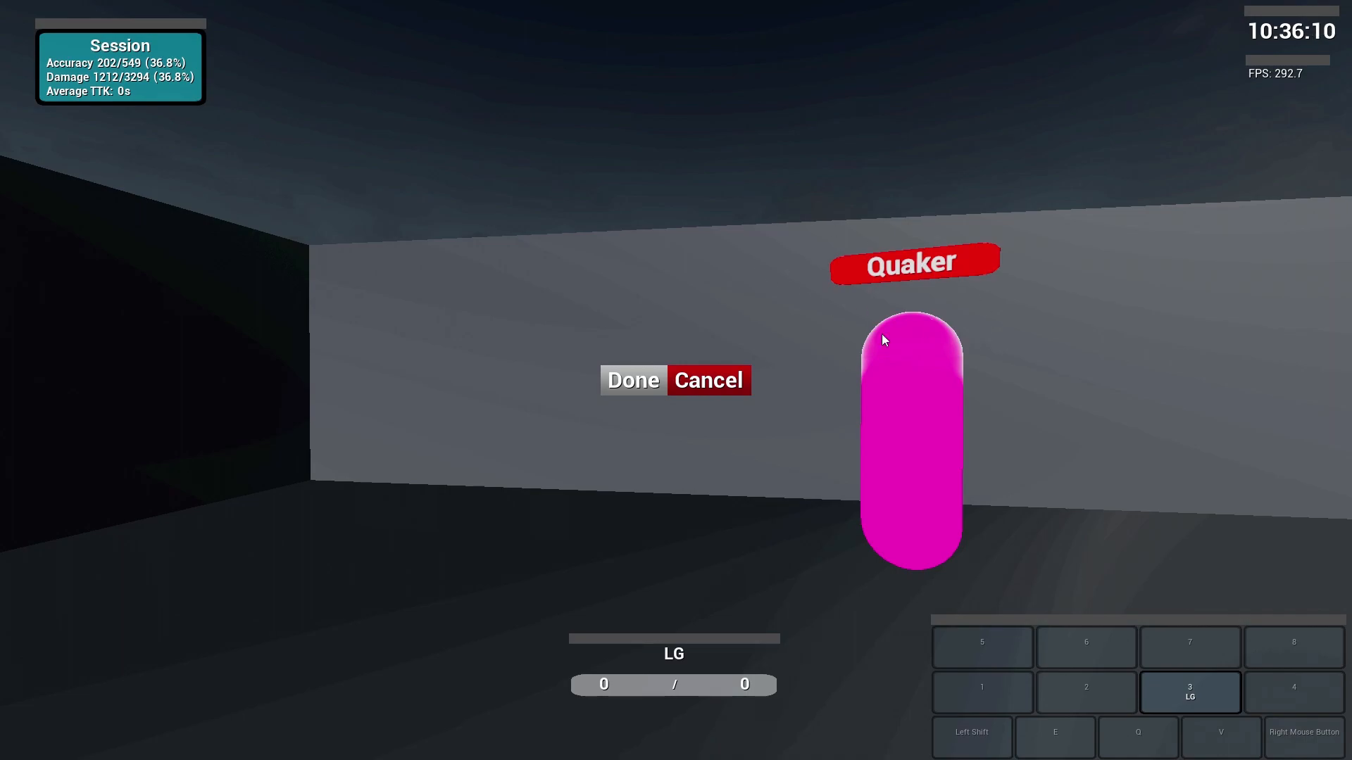
mouse_move(694, 642)
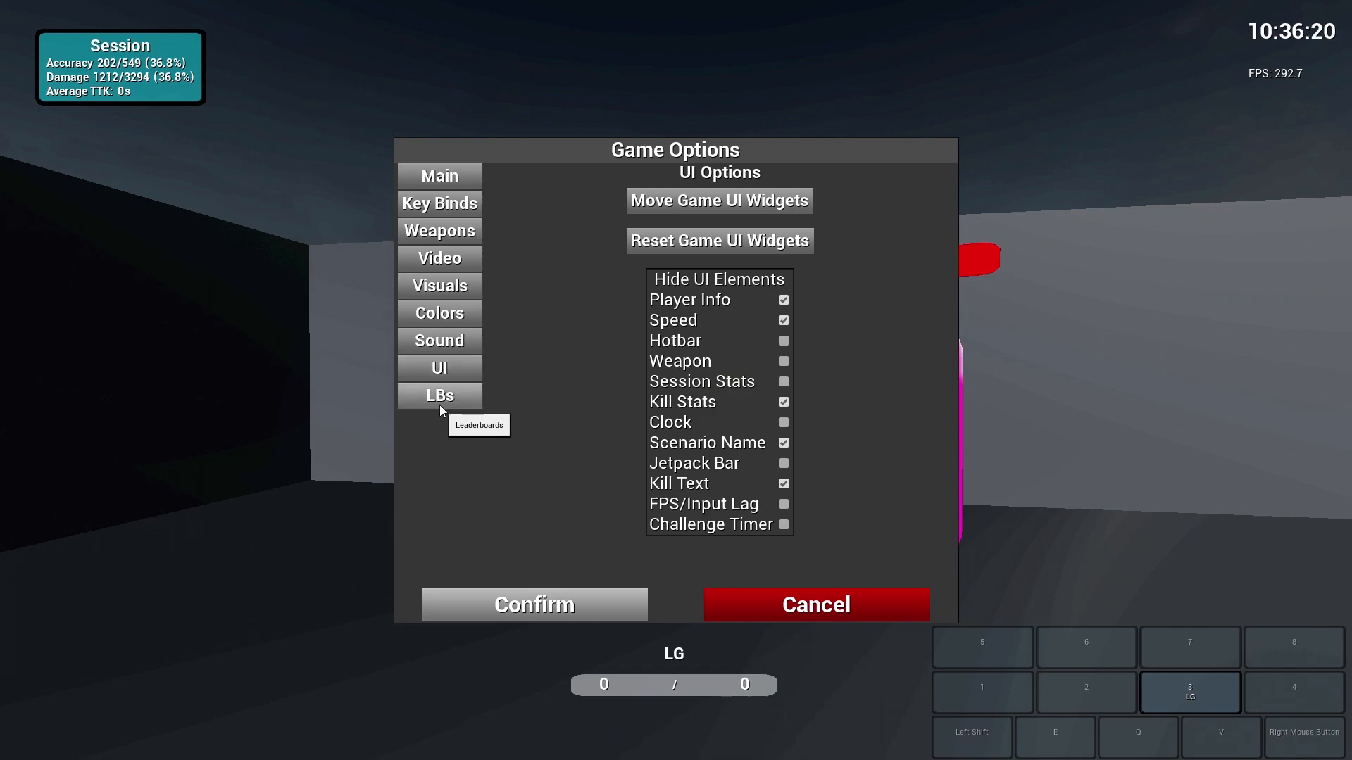
- View the Leaderboards options, then close Game Options back to the pause menu
click(438, 395)
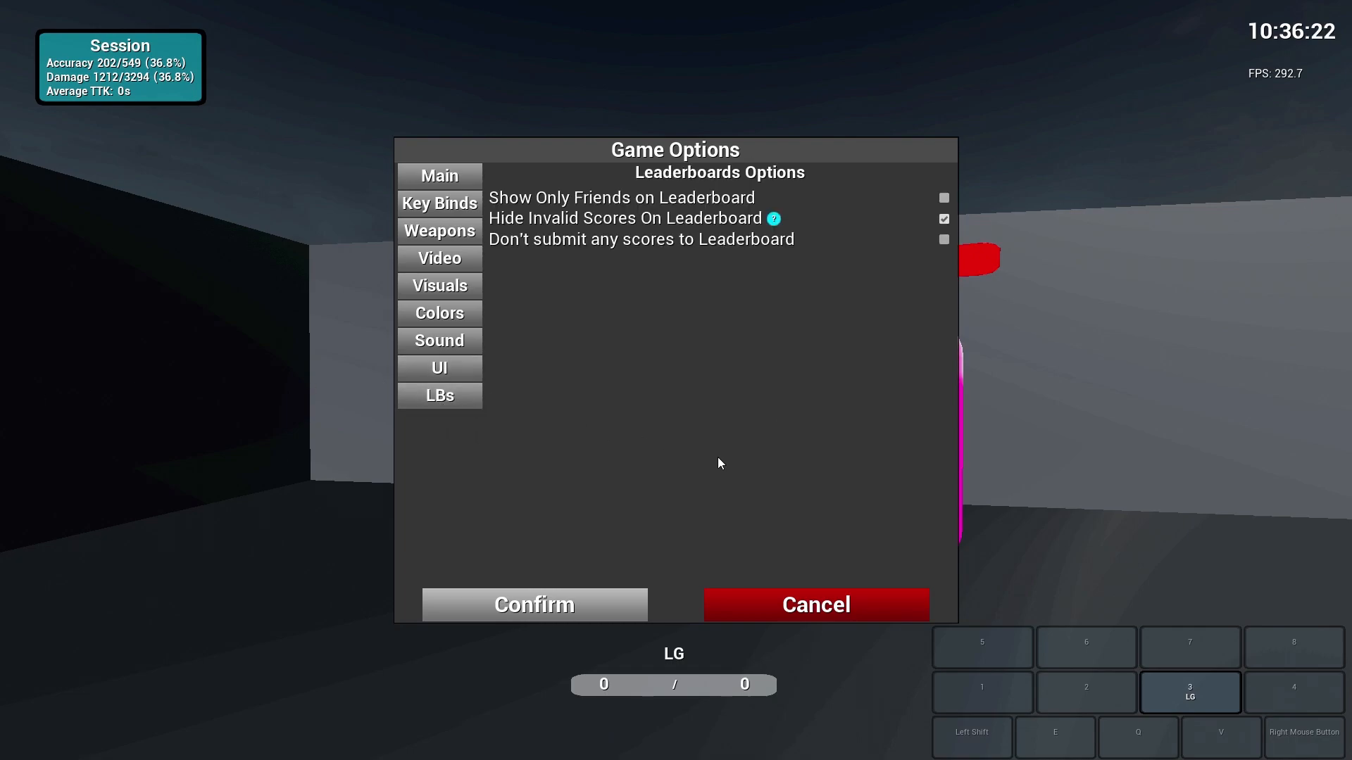
mouse_move(687, 360)
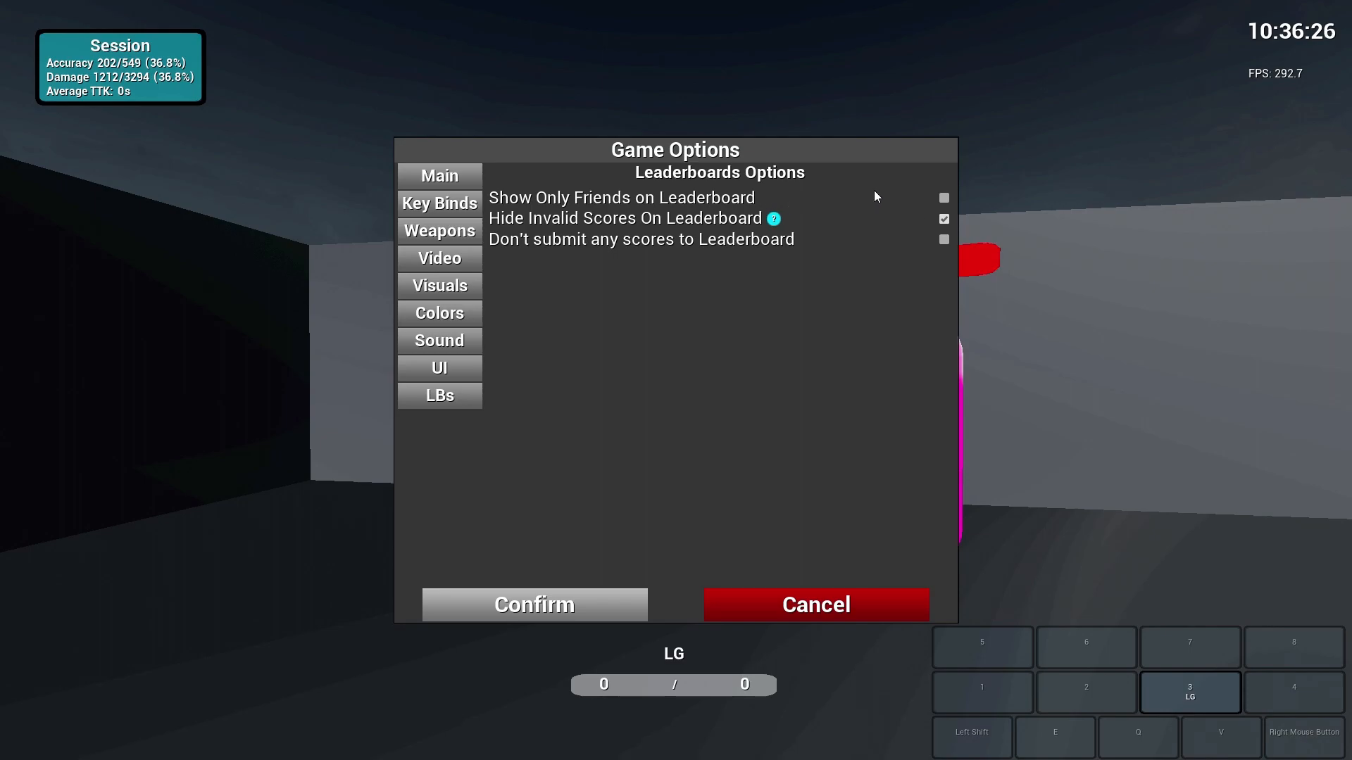
mouse_move(863, 226)
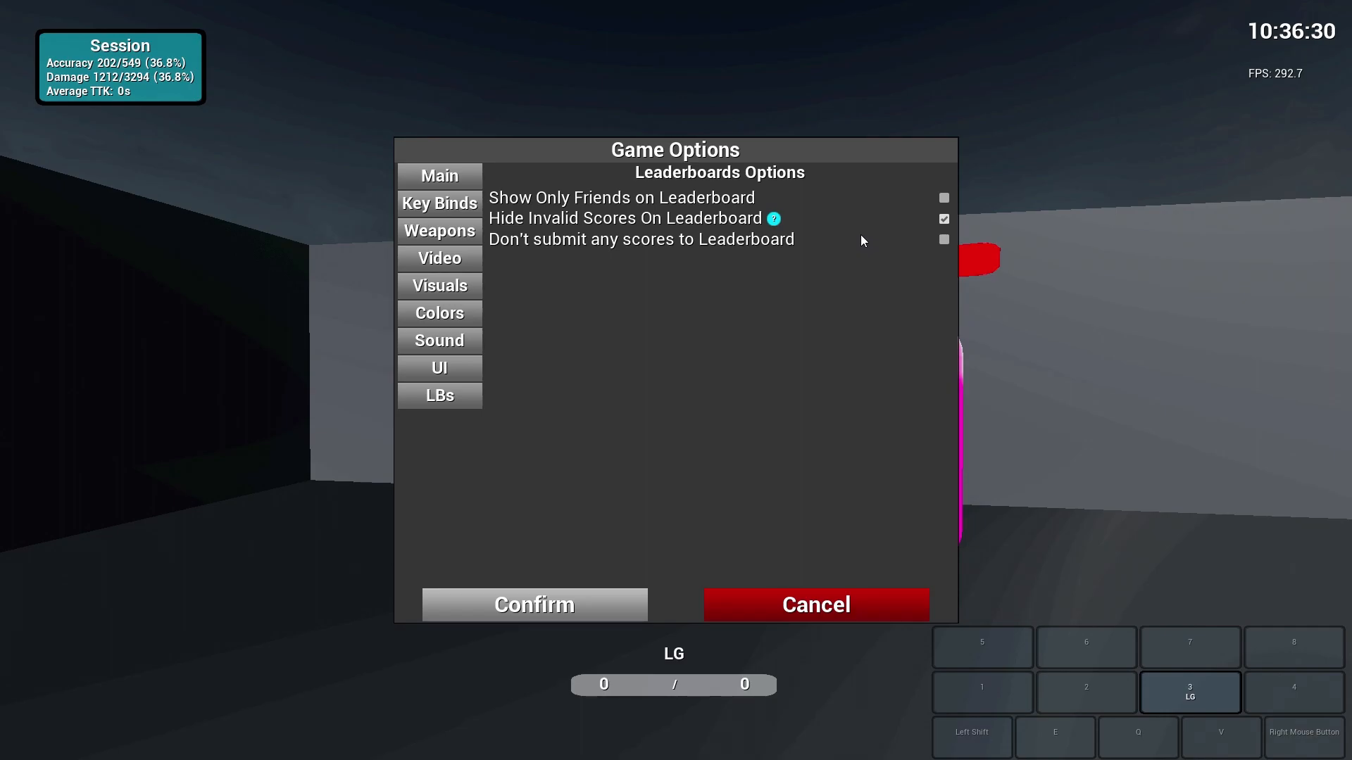
click(814, 604)
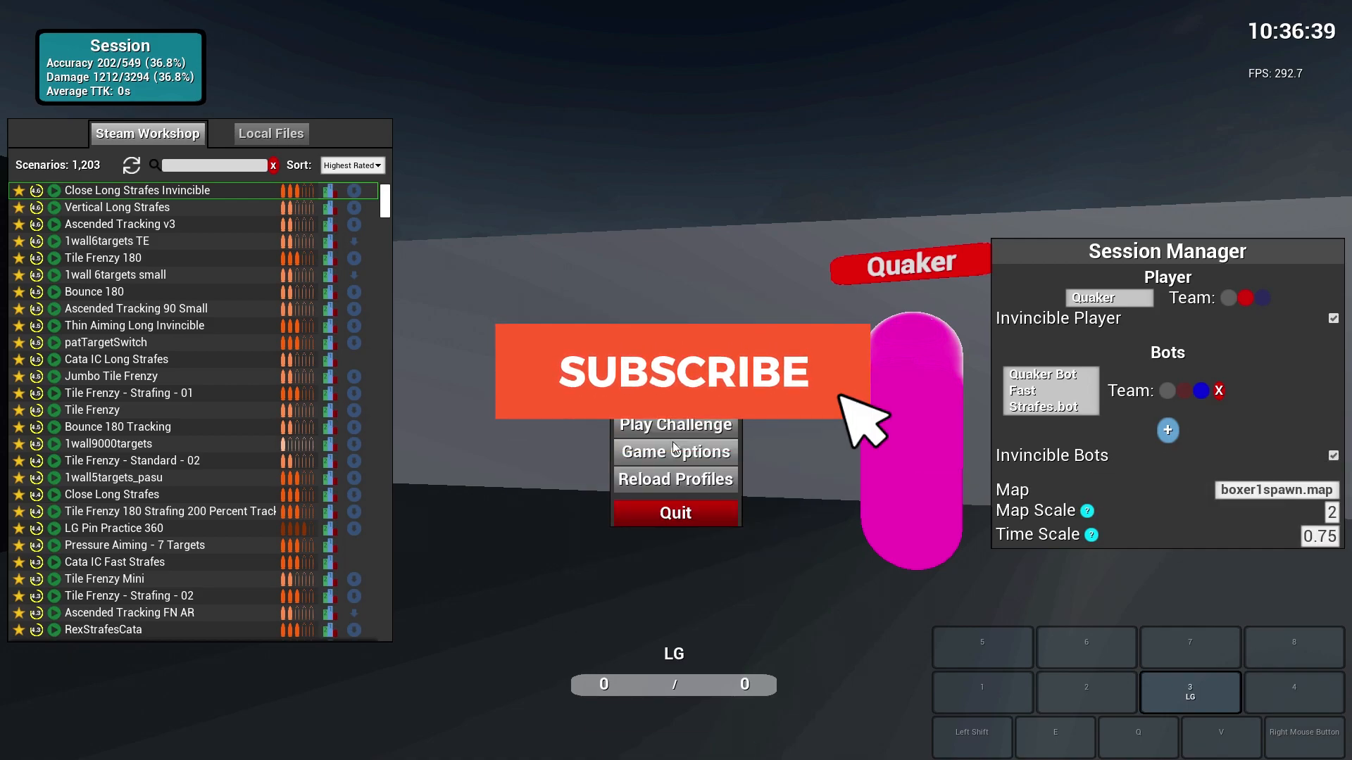
- Cancel out of Game Options, back to the Workshop list and Session Manager
click(675, 372)
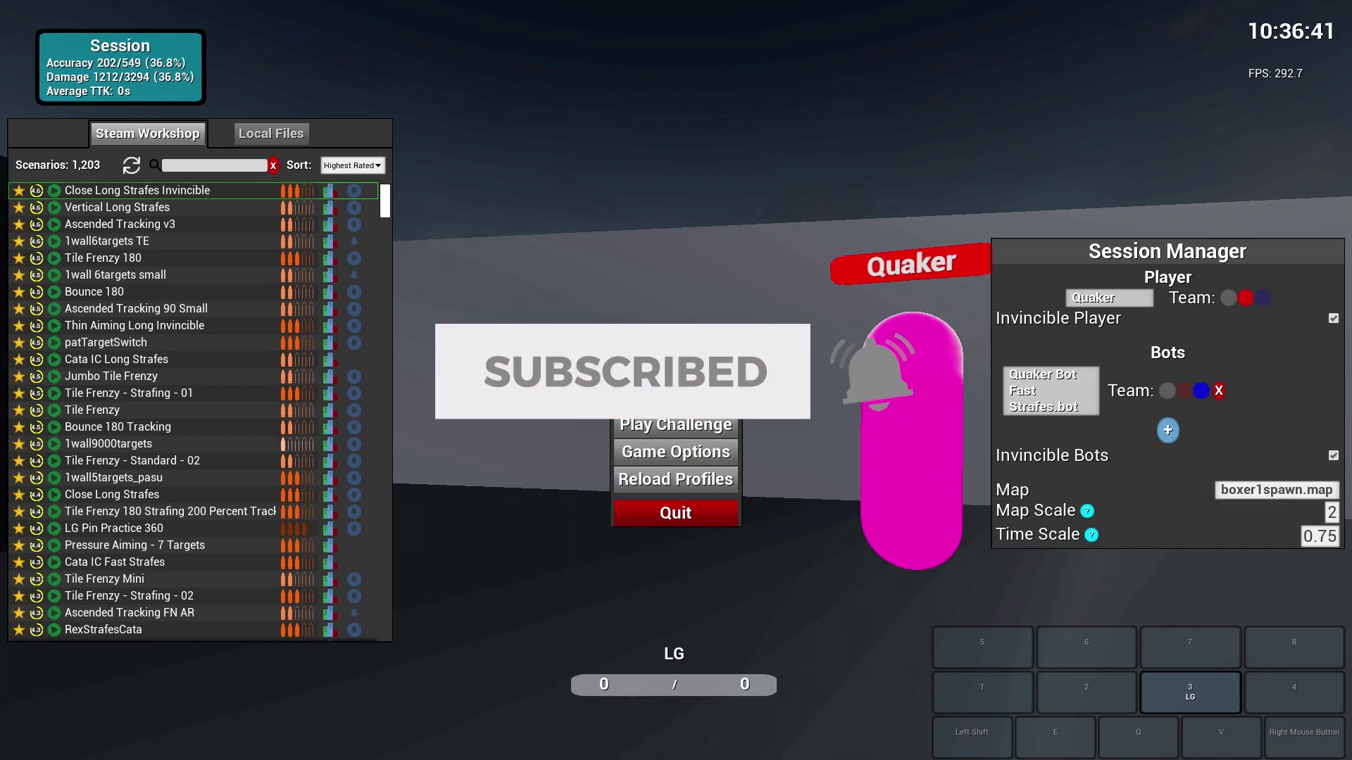